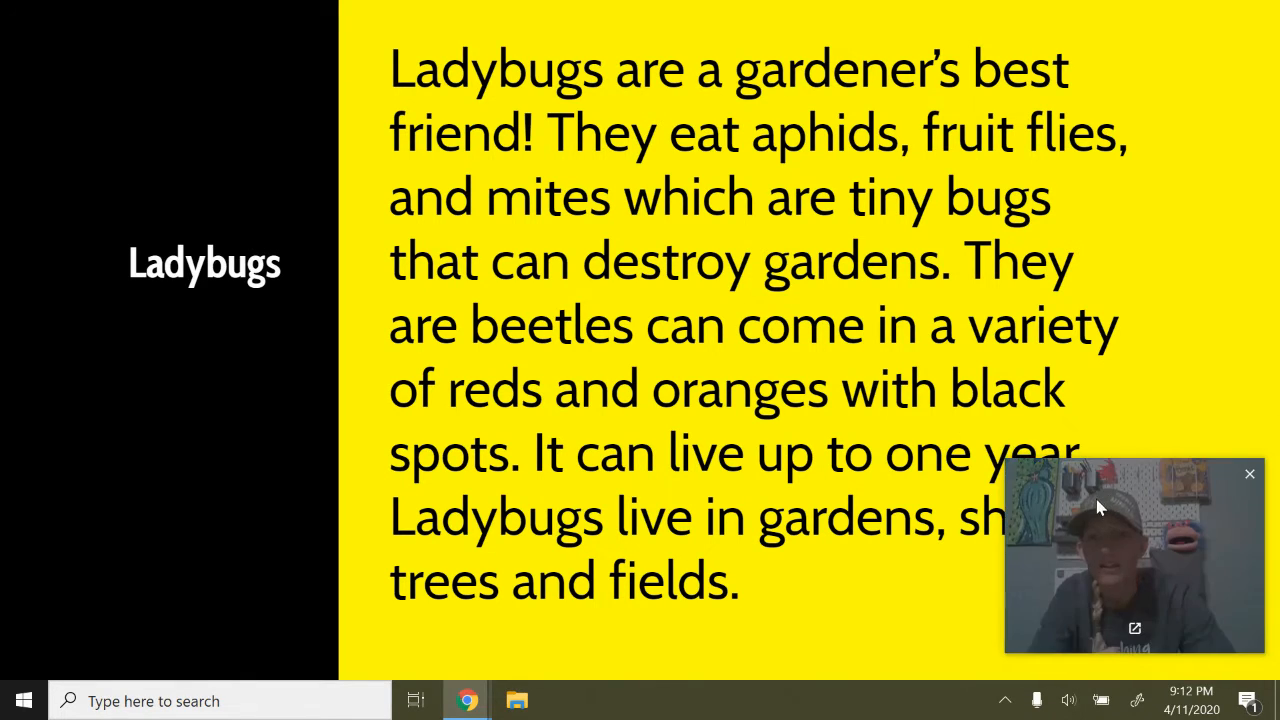
Advance the slideshow past the ladybug photos to the green lacewing passage.
{"action": "left_click_drag", "start_coordinate": [1136, 556], "coordinate": [210, 530]}
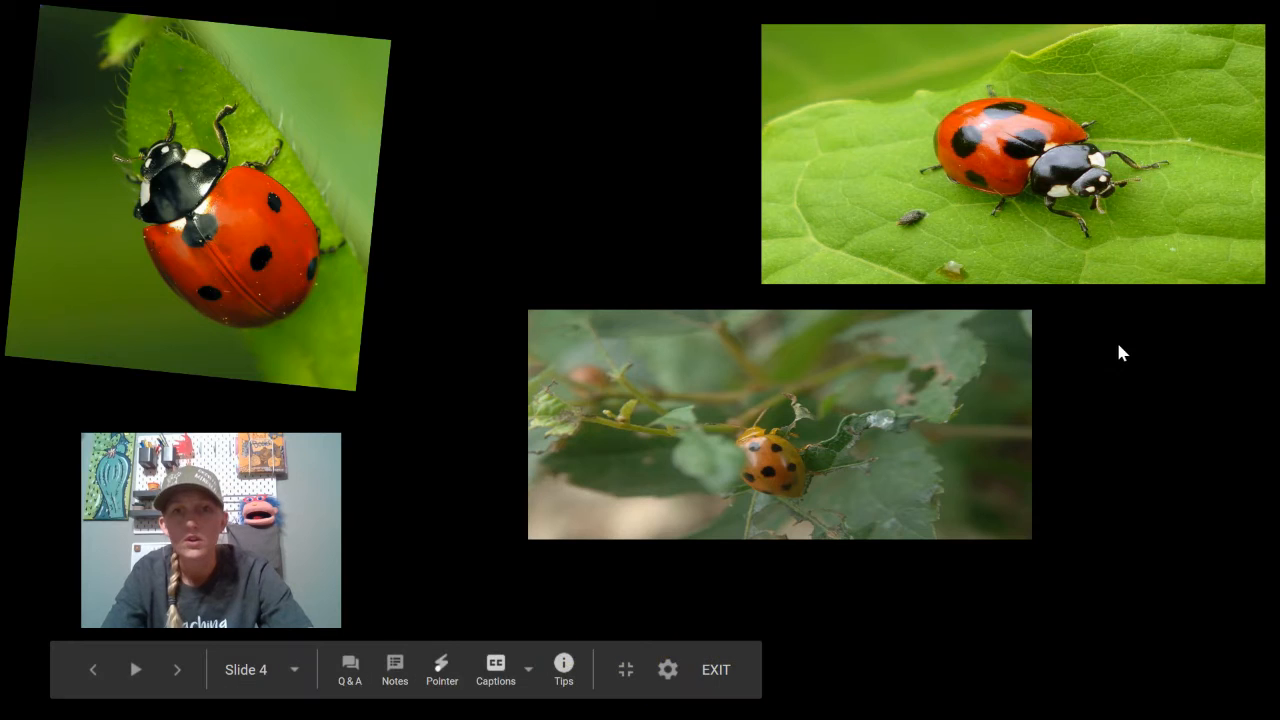
{"action": "left_click", "coordinate": [176, 668]}
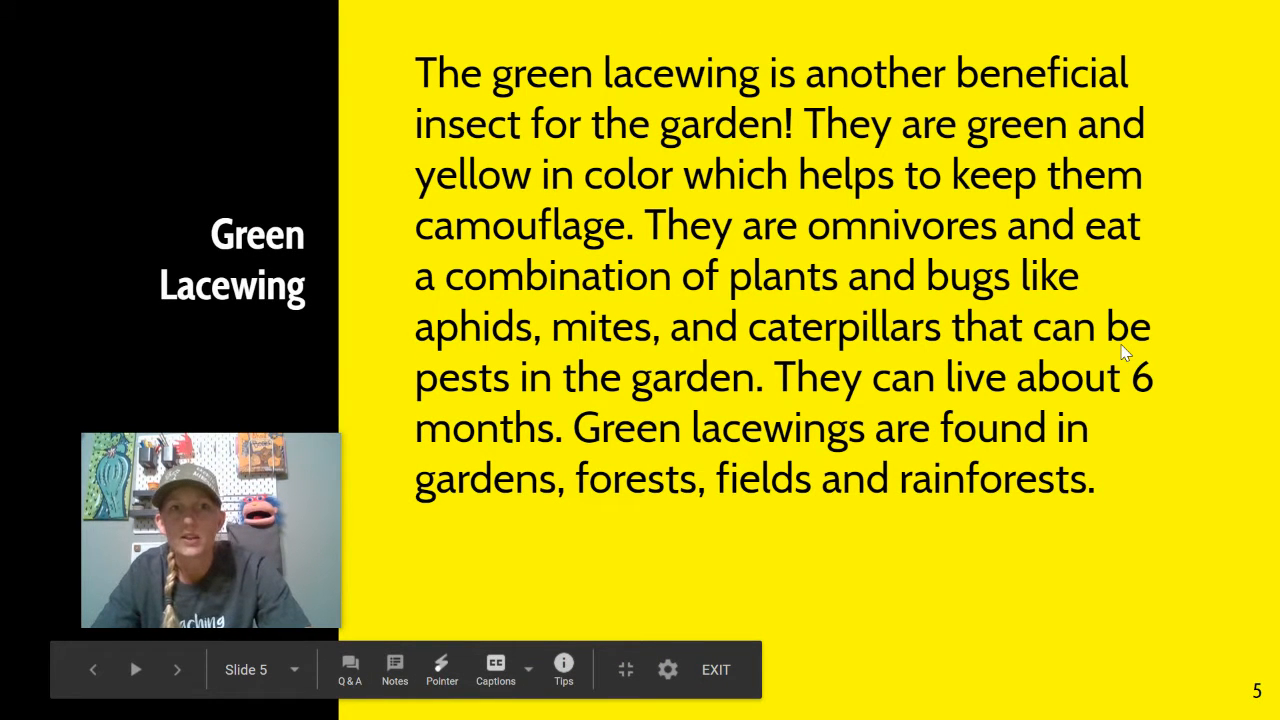
Advance the slideshow one slide past the Green Lacewing passage.
{"action": "left_click", "coordinate": [716, 670]}
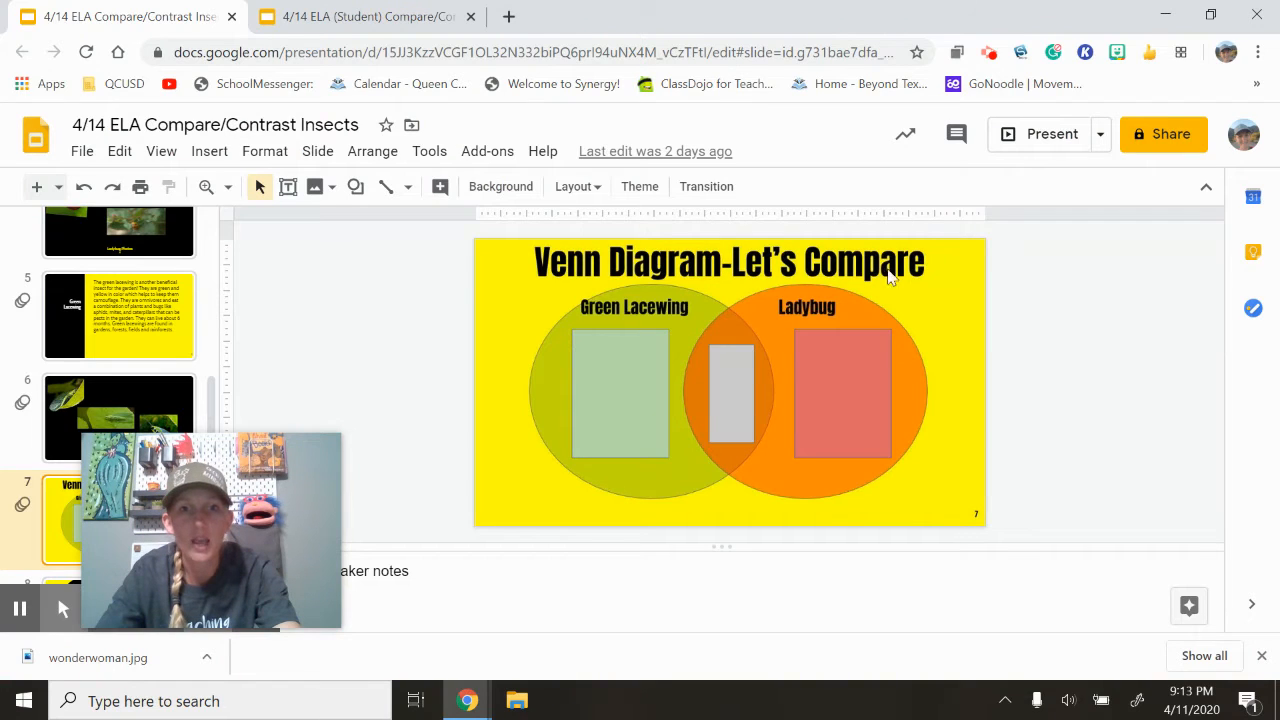
{"action": "mouse_move", "coordinate": [784, 358]}
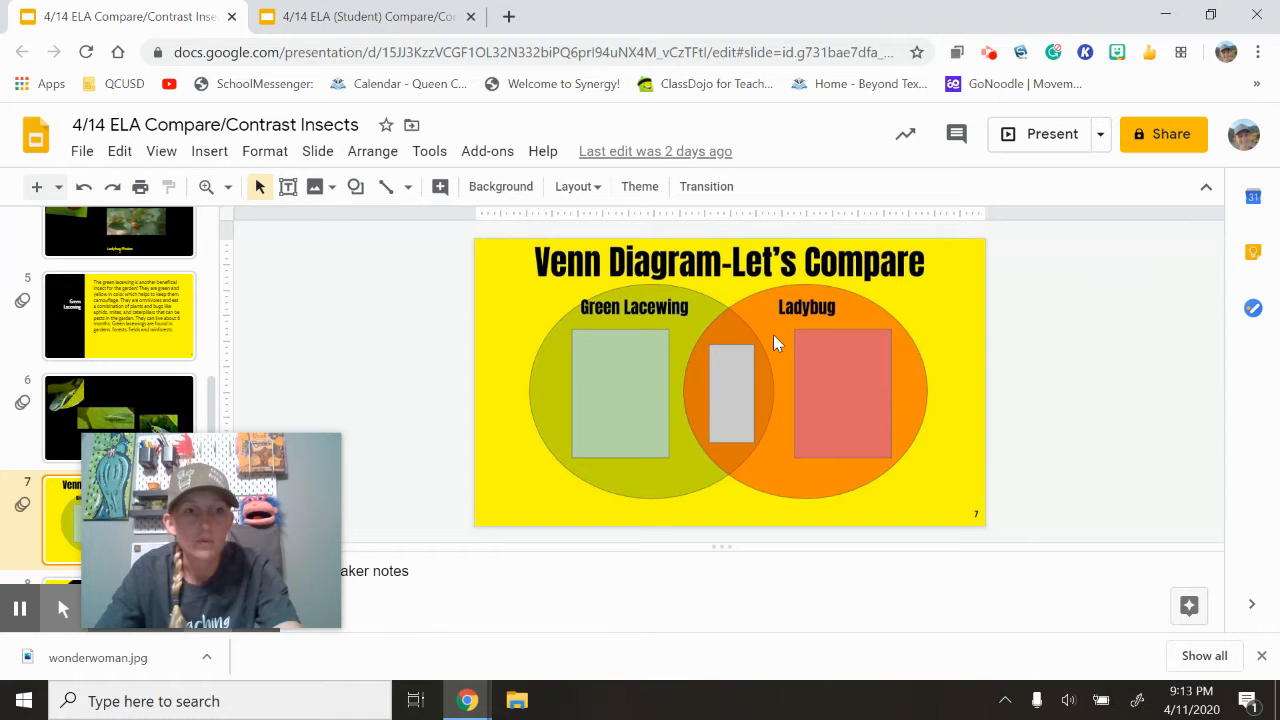
{"action": "left_click", "coordinate": [730, 392]}
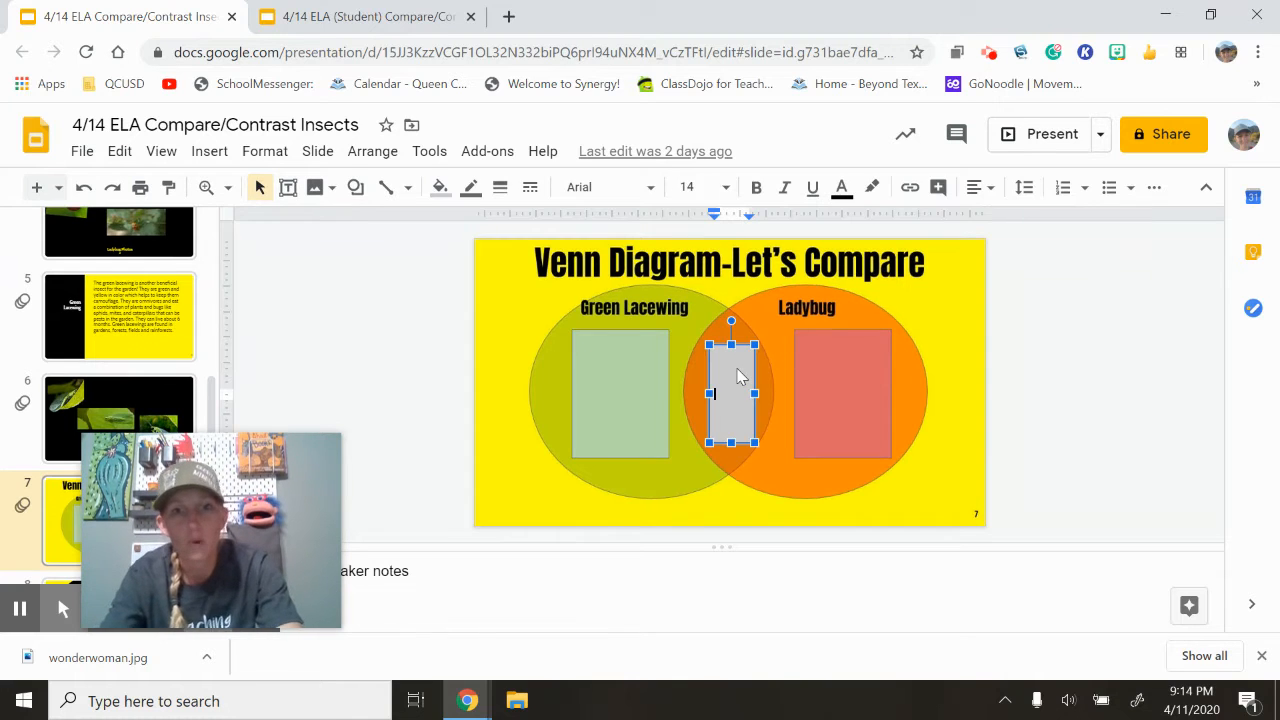
{"action": "mouse_move", "coordinate": [504, 418]}
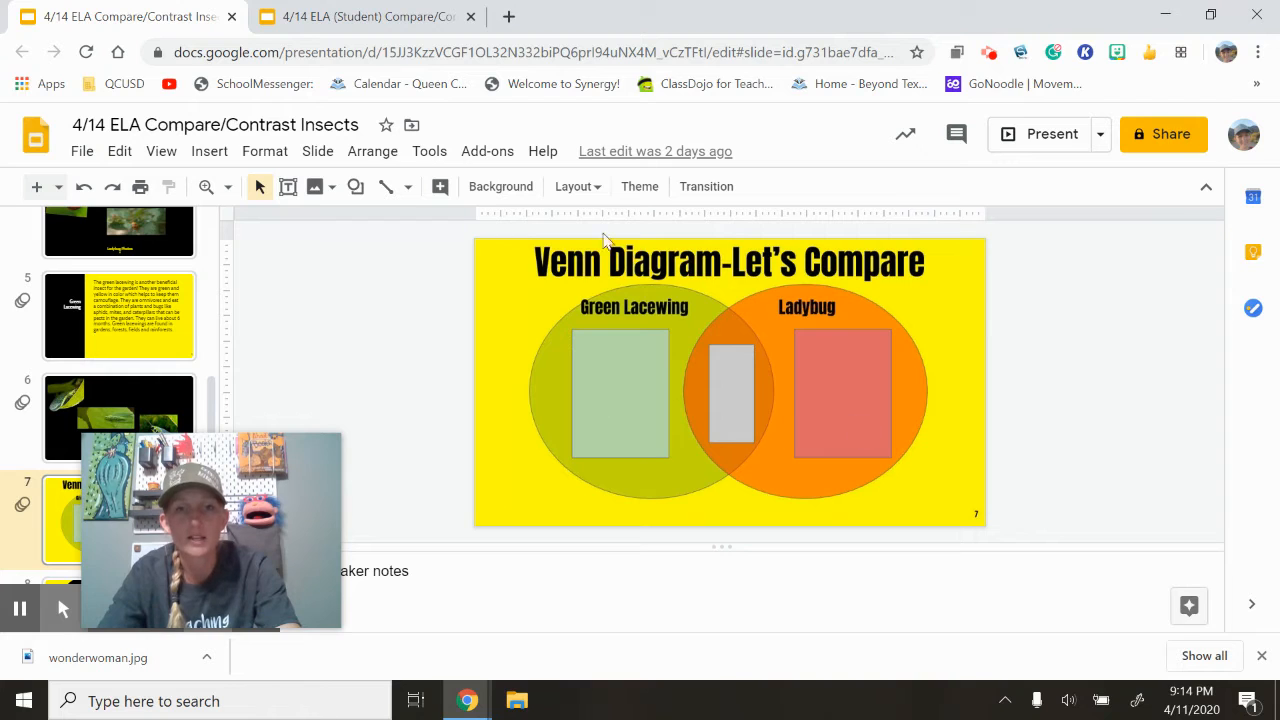
{"action": "mouse_move", "coordinate": [796, 372]}
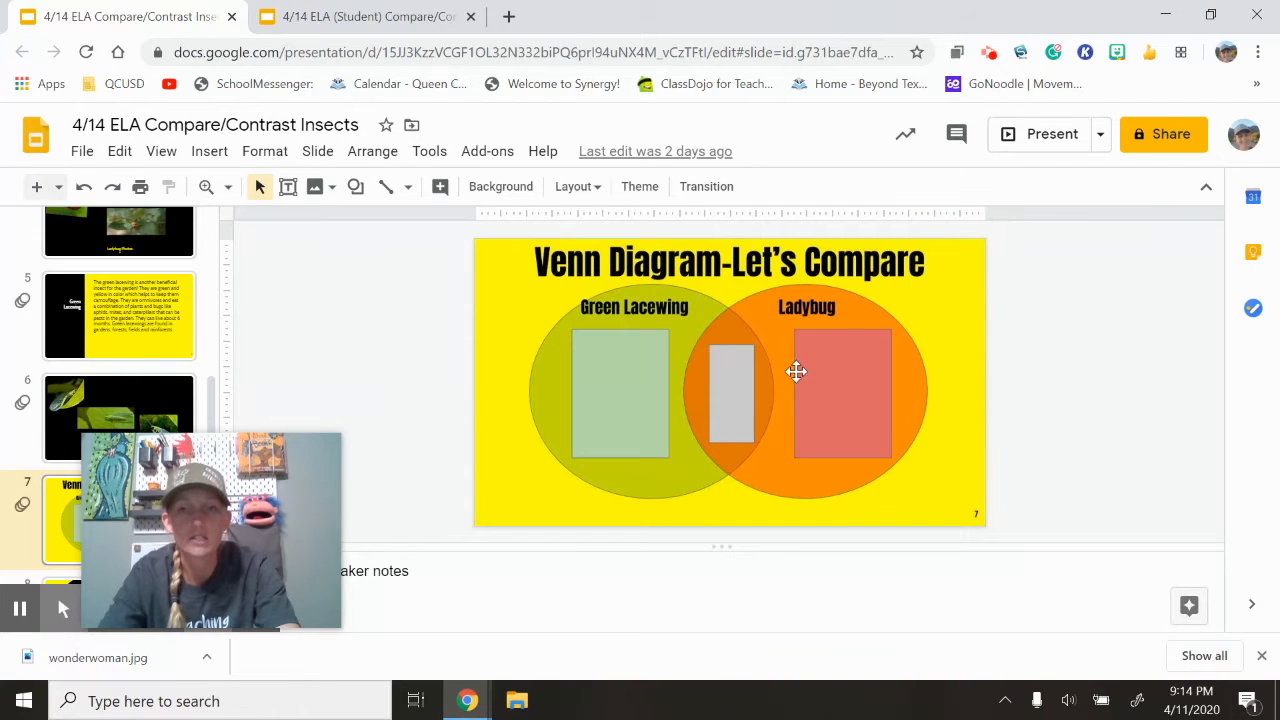
{"action": "mouse_move", "coordinate": [1030, 134]}
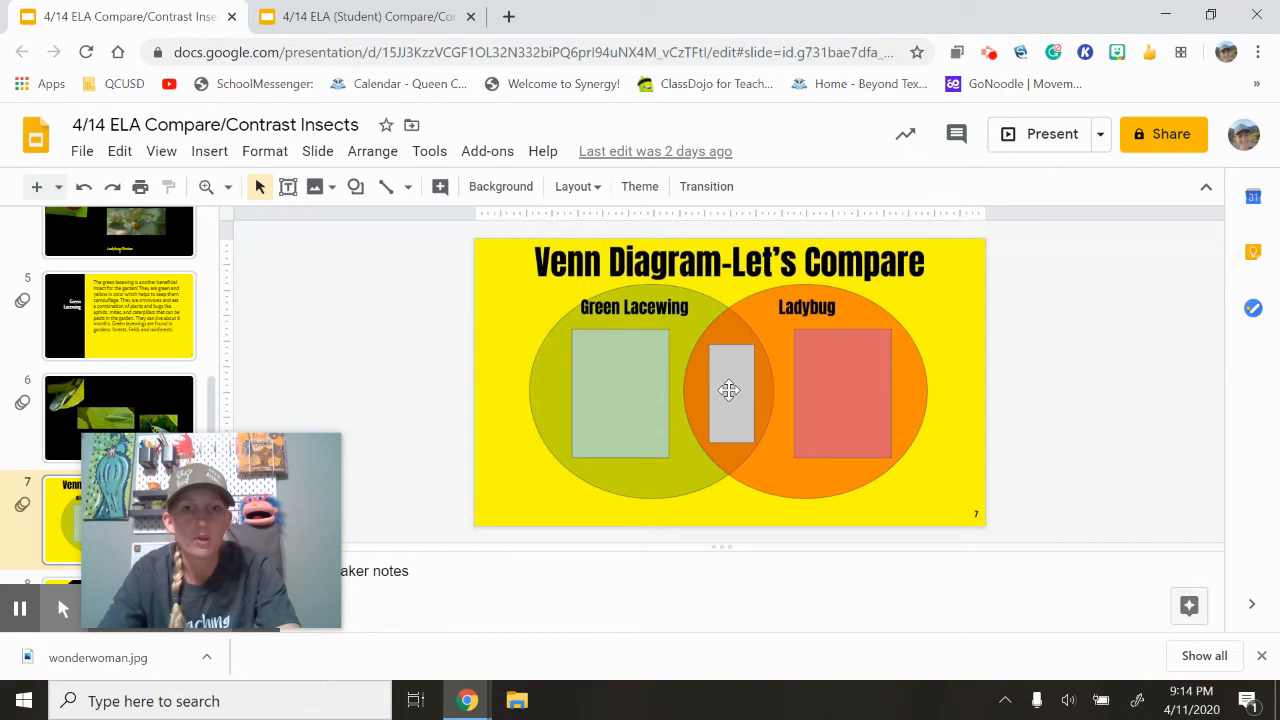
{"action": "left_click", "coordinate": [1040, 132]}
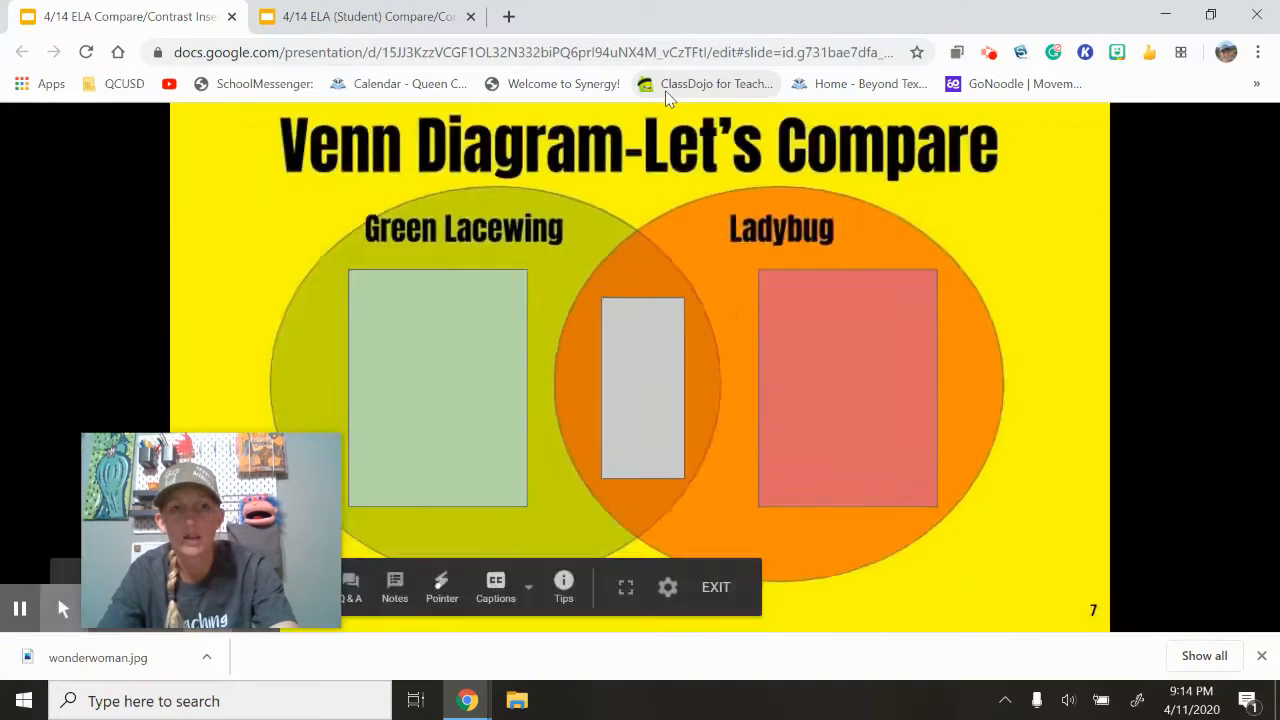
{"action": "left_click", "coordinate": [716, 588]}
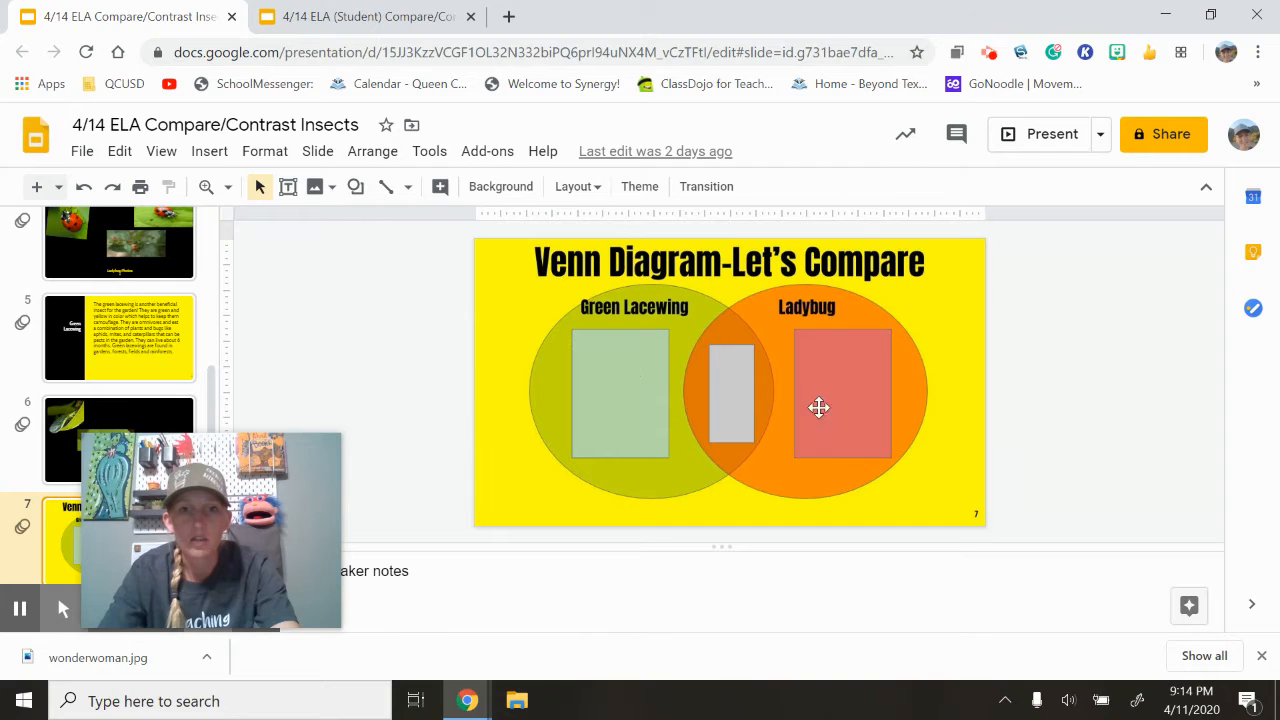
{"action": "mouse_move", "coordinate": [832, 376]}
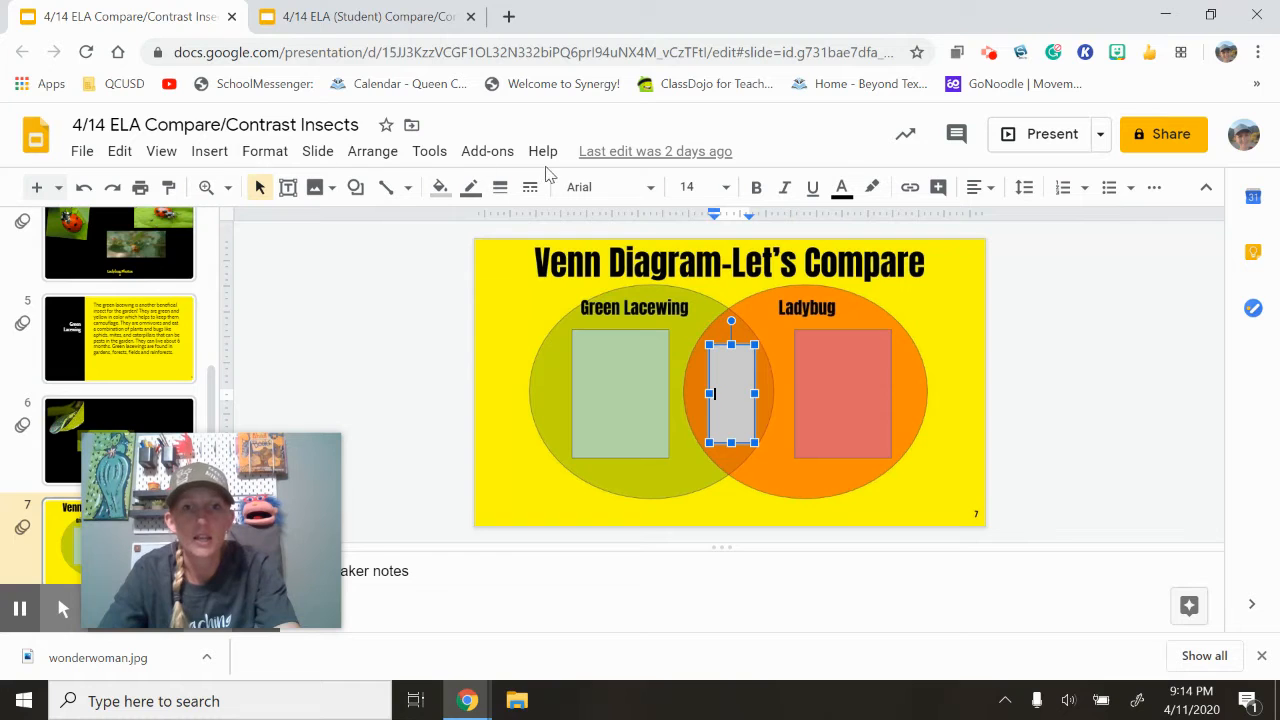
{"action": "mouse_move", "coordinate": [812, 188]}
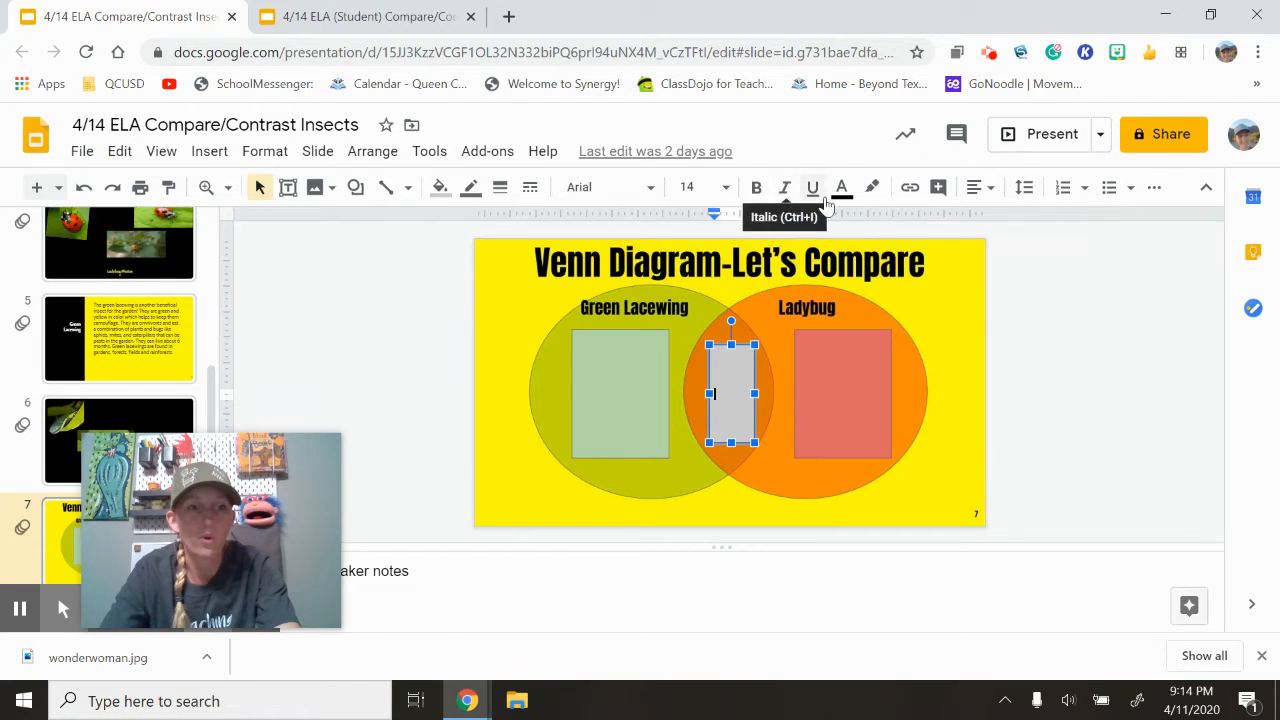
{"action": "mouse_move", "coordinate": [964, 216]}
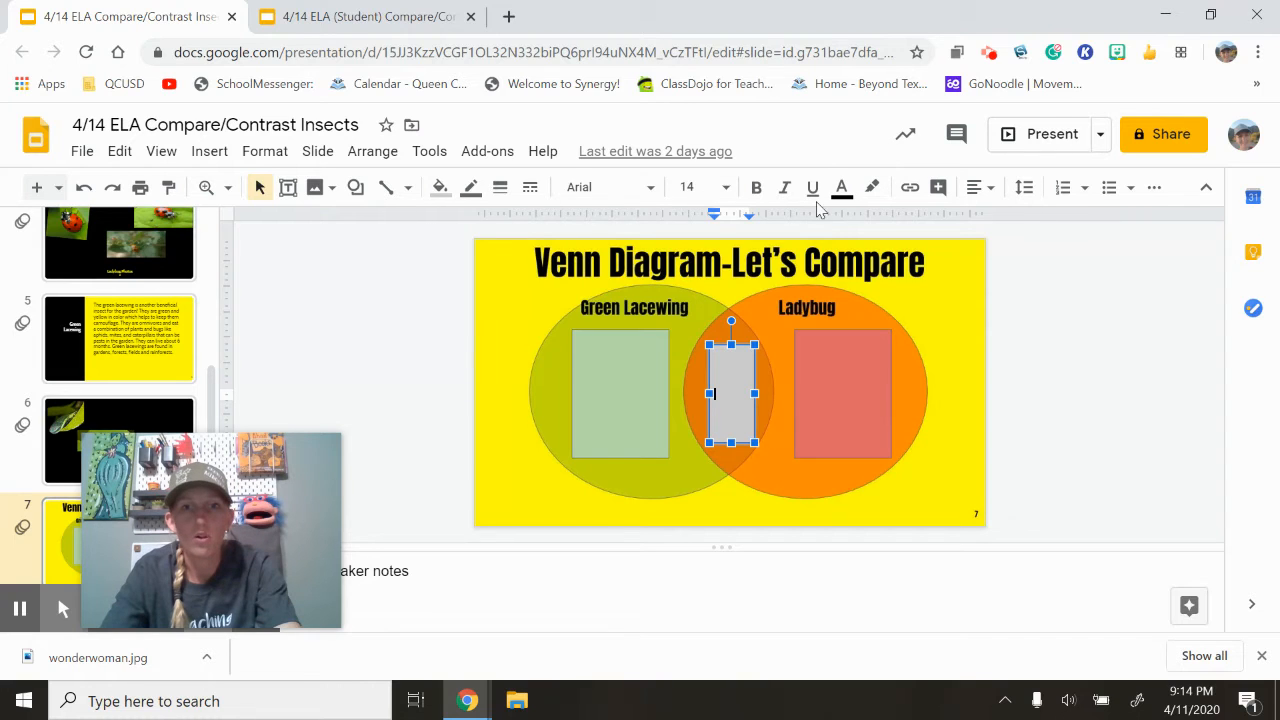
{"action": "mouse_move", "coordinate": [1108, 188]}
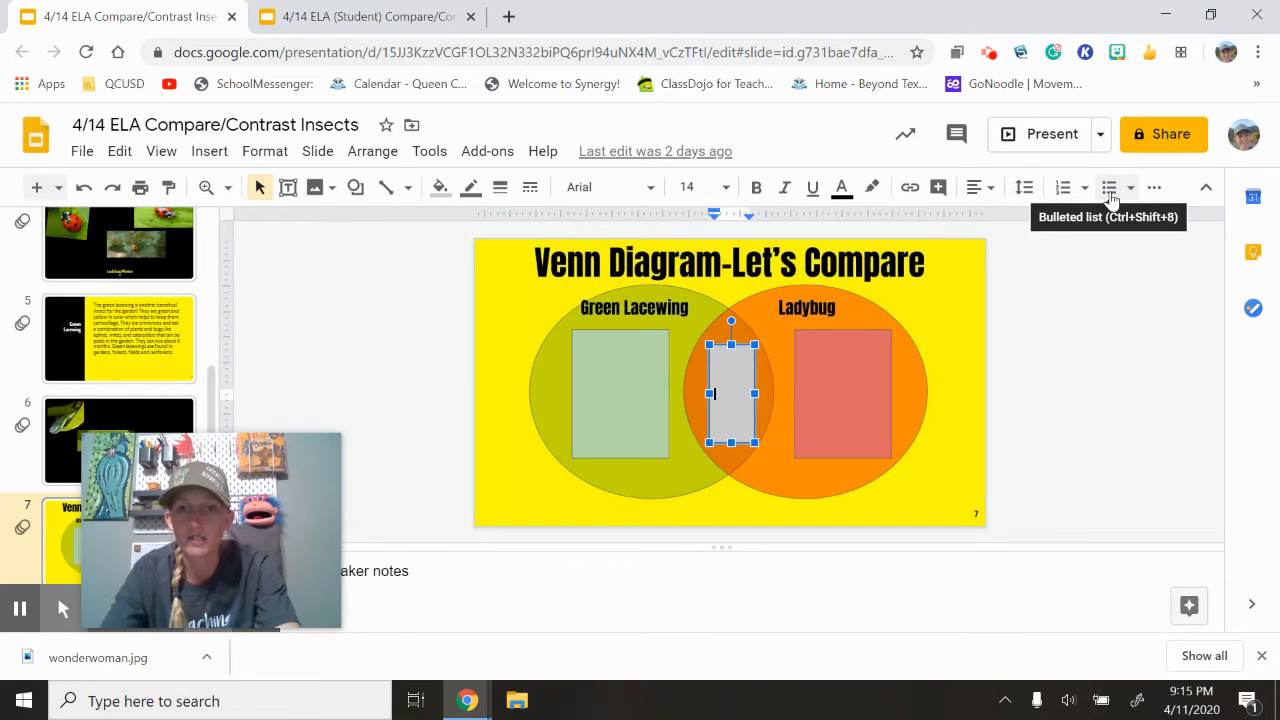
{"action": "mouse_move", "coordinate": [1136, 192]}
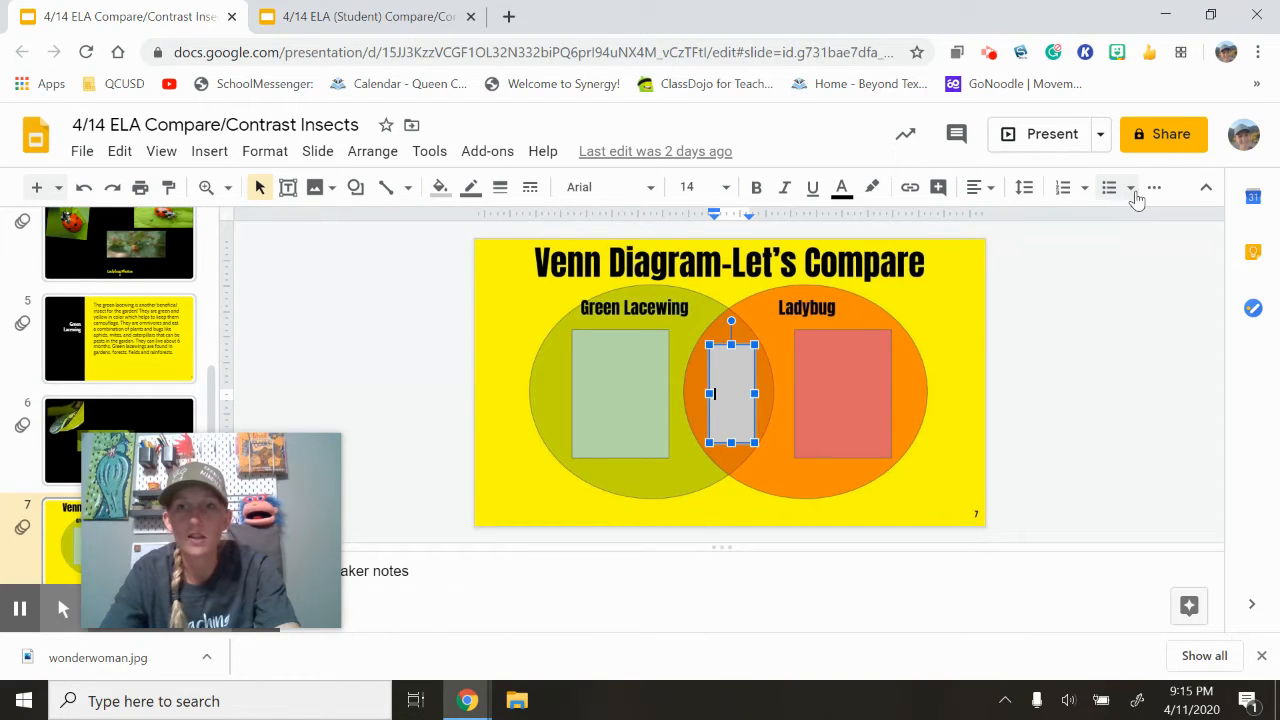
Show the bulleted-list style choices for the selected middle overlap box.
{"action": "left_click", "coordinate": [1108, 188]}
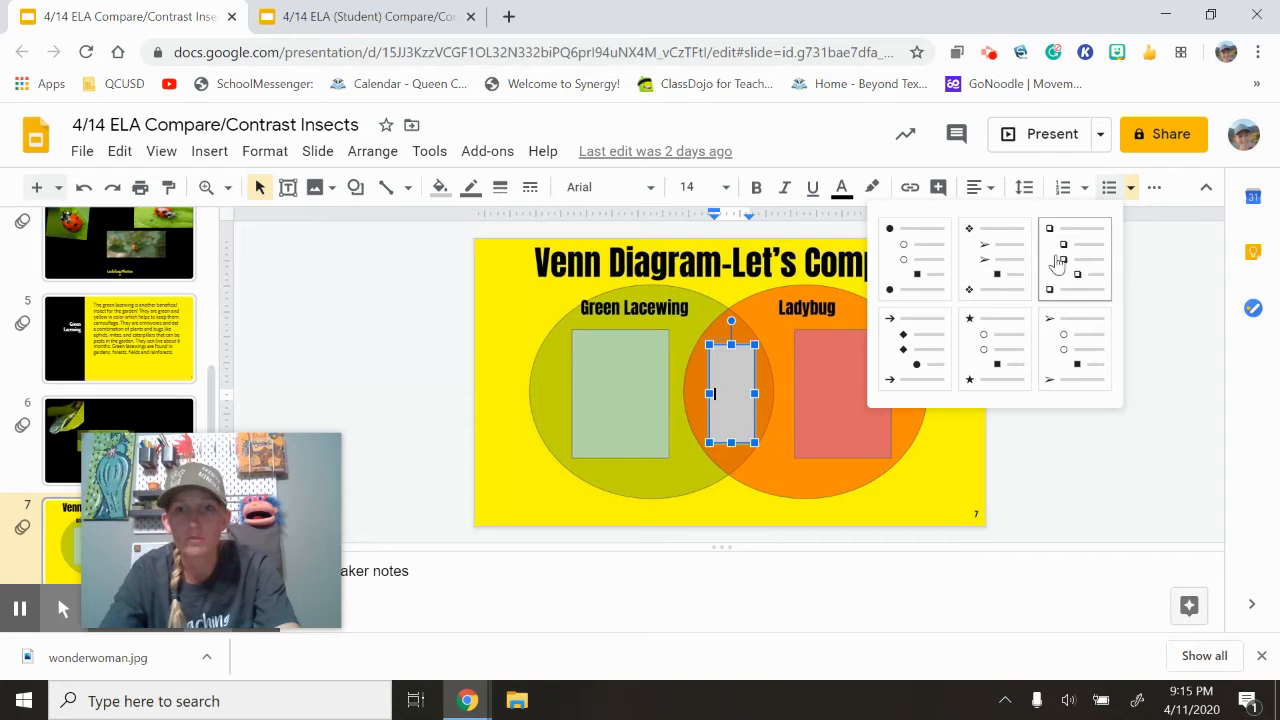
Apply a bullet style to the middle box and widen it for editing.
{"action": "left_click", "coordinate": [1064, 260]}
{"action": "type", "text": "Insects"}
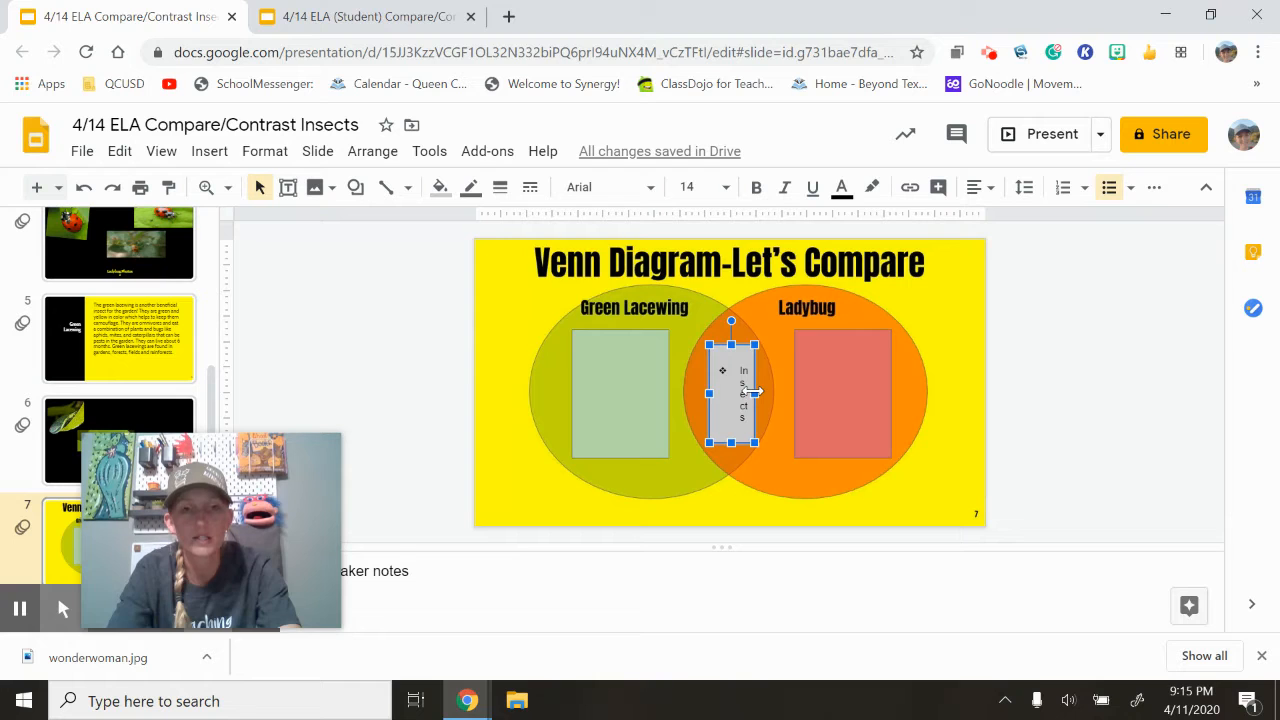
{"action": "left_click", "coordinate": [756, 392]}
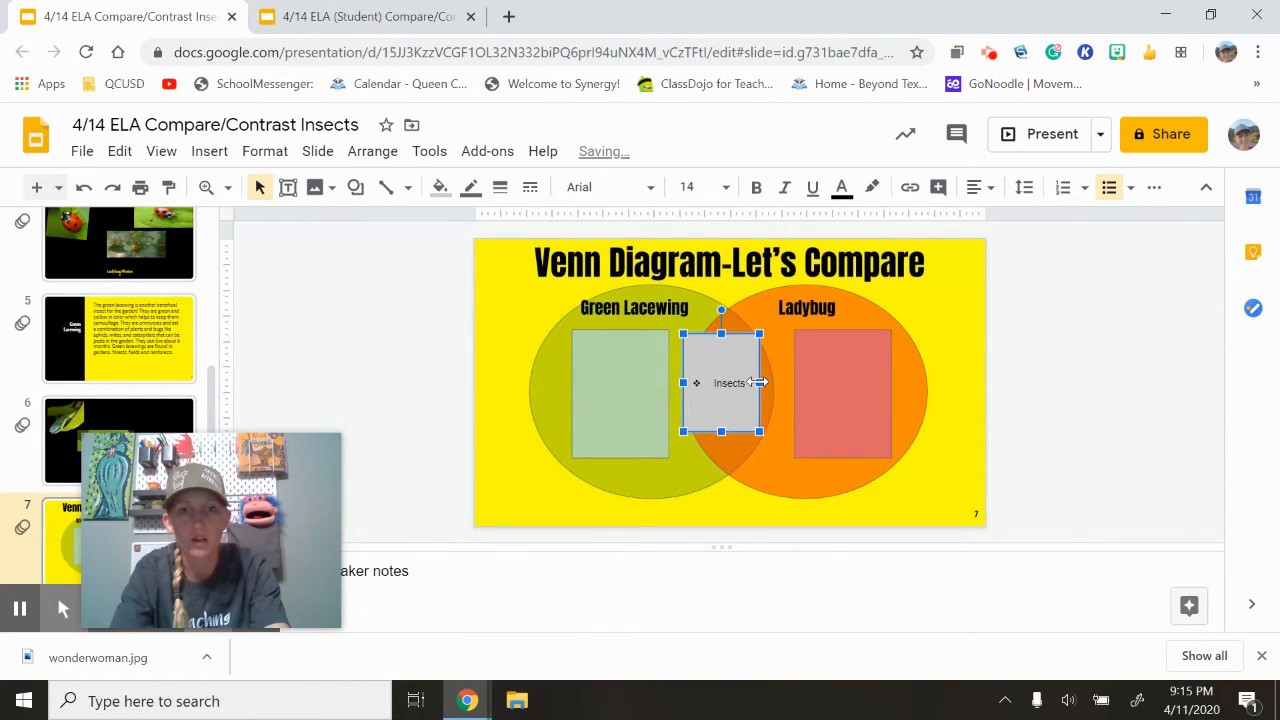
{"action": "left_click", "coordinate": [744, 390]}
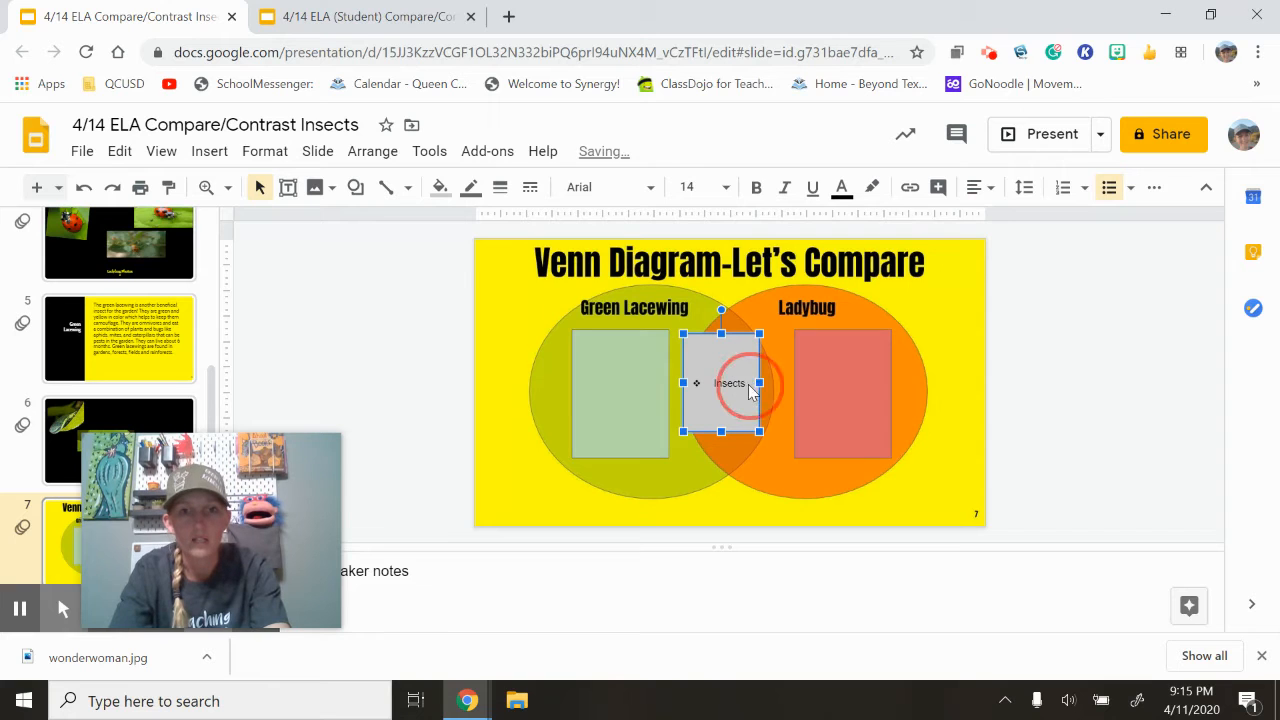
{"action": "double_click", "coordinate": [728, 384]}
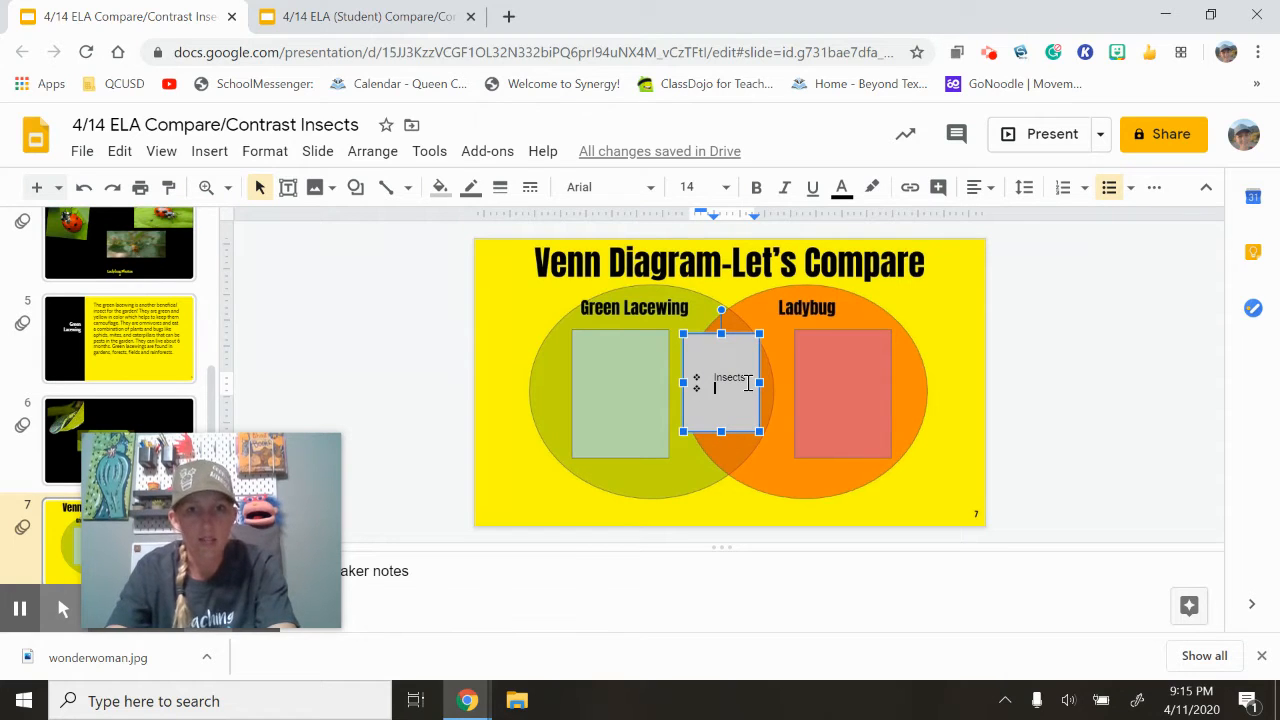
List the shared traits 'Good for the garden' and 'Eat aphids' as bullets.
{"action": "type", "text": "Good for the gard"}
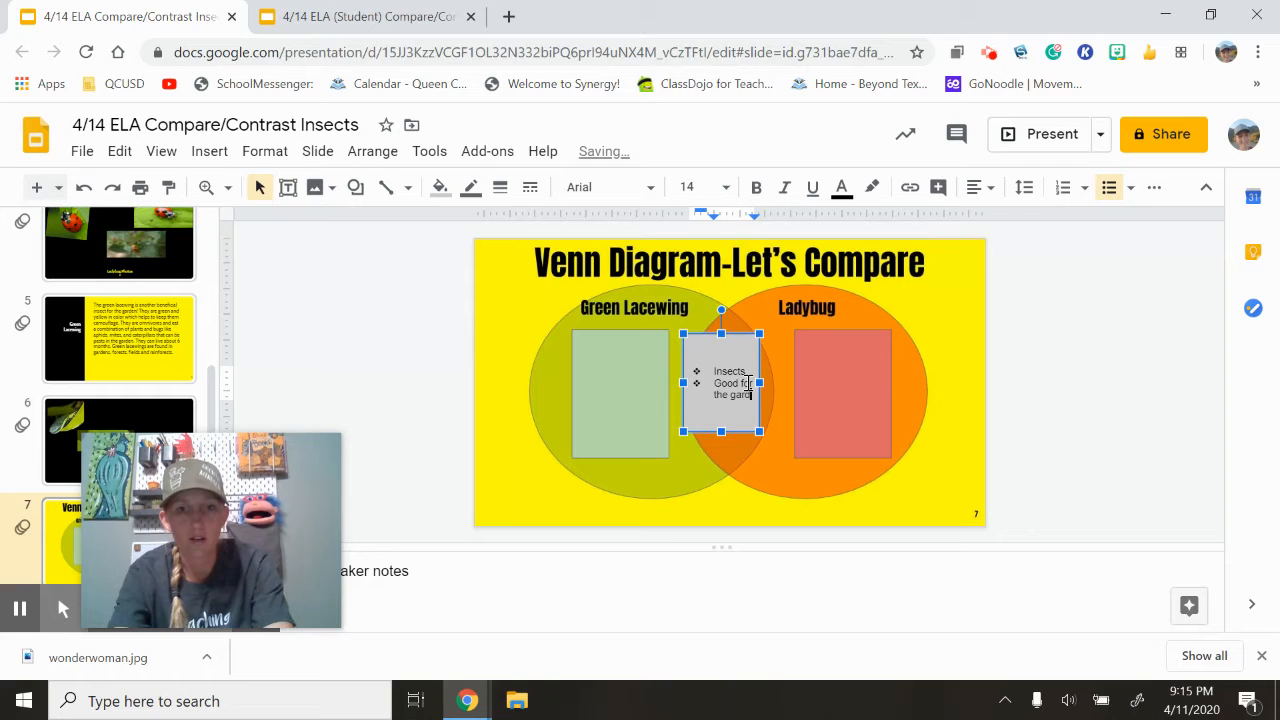
{"action": "key", "text": "enter"}
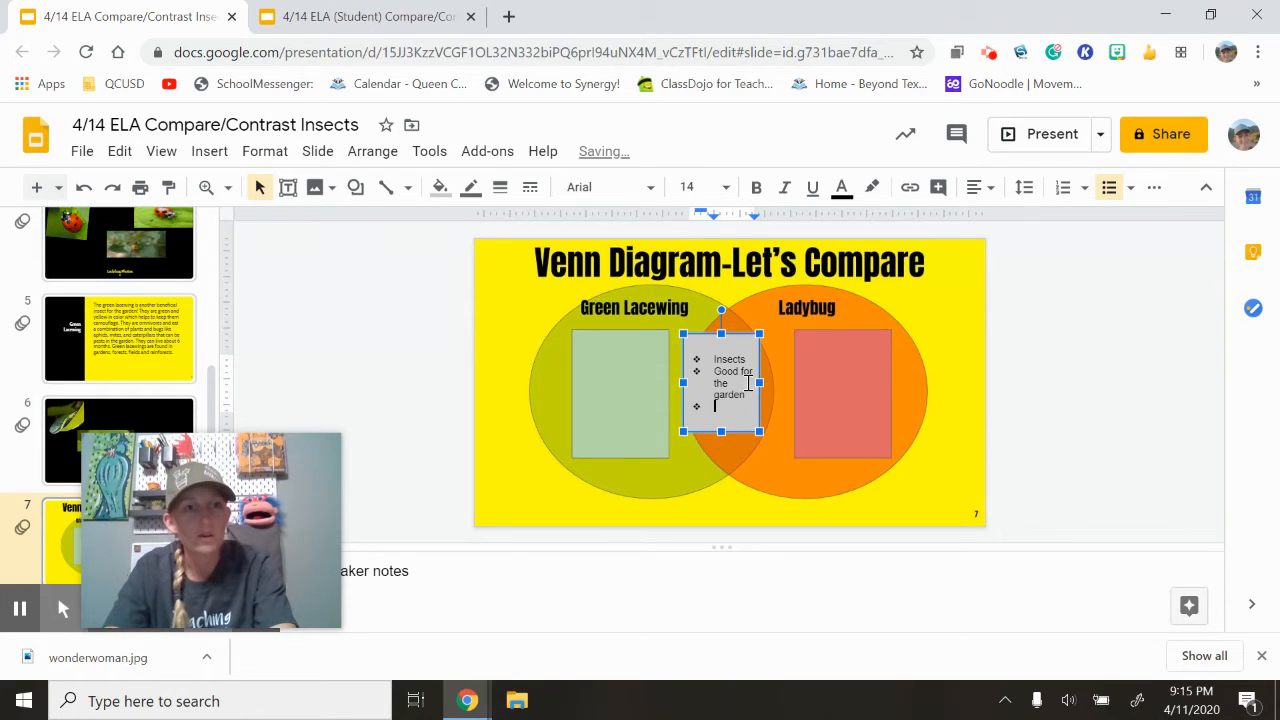
{"action": "mouse_move", "coordinate": [320, 364]}
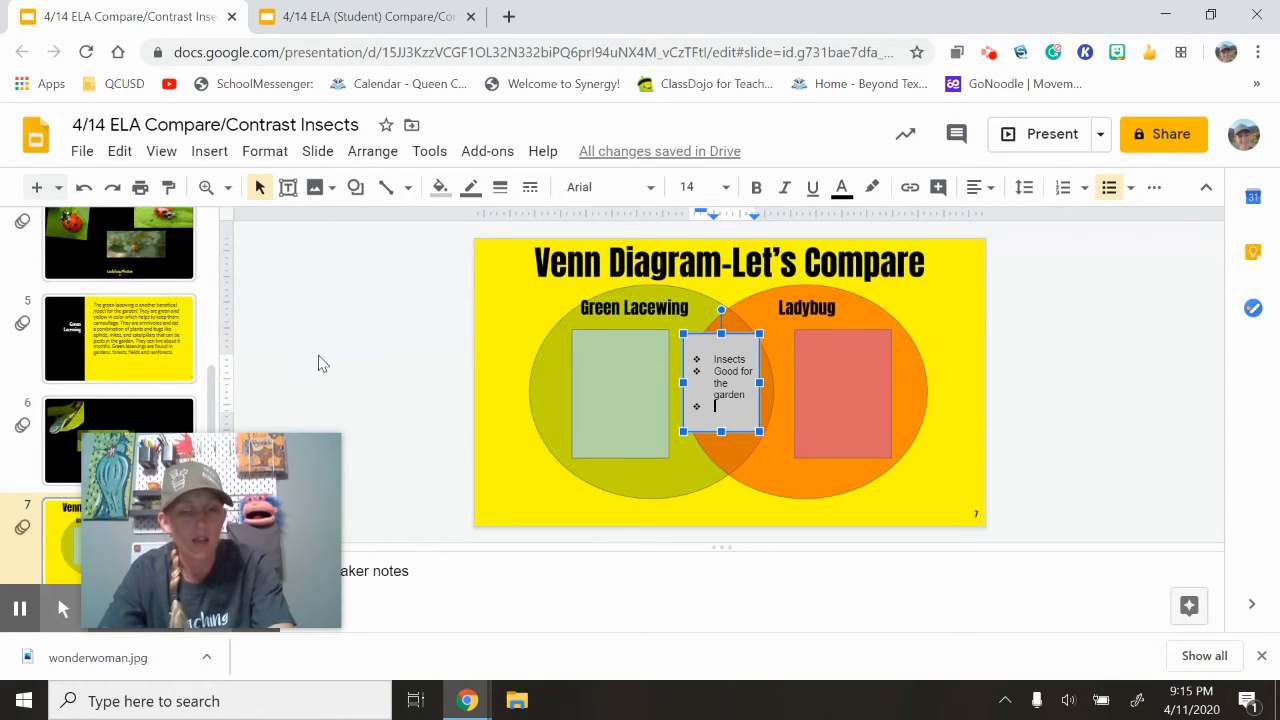
{"action": "type", "text": "Eat"}
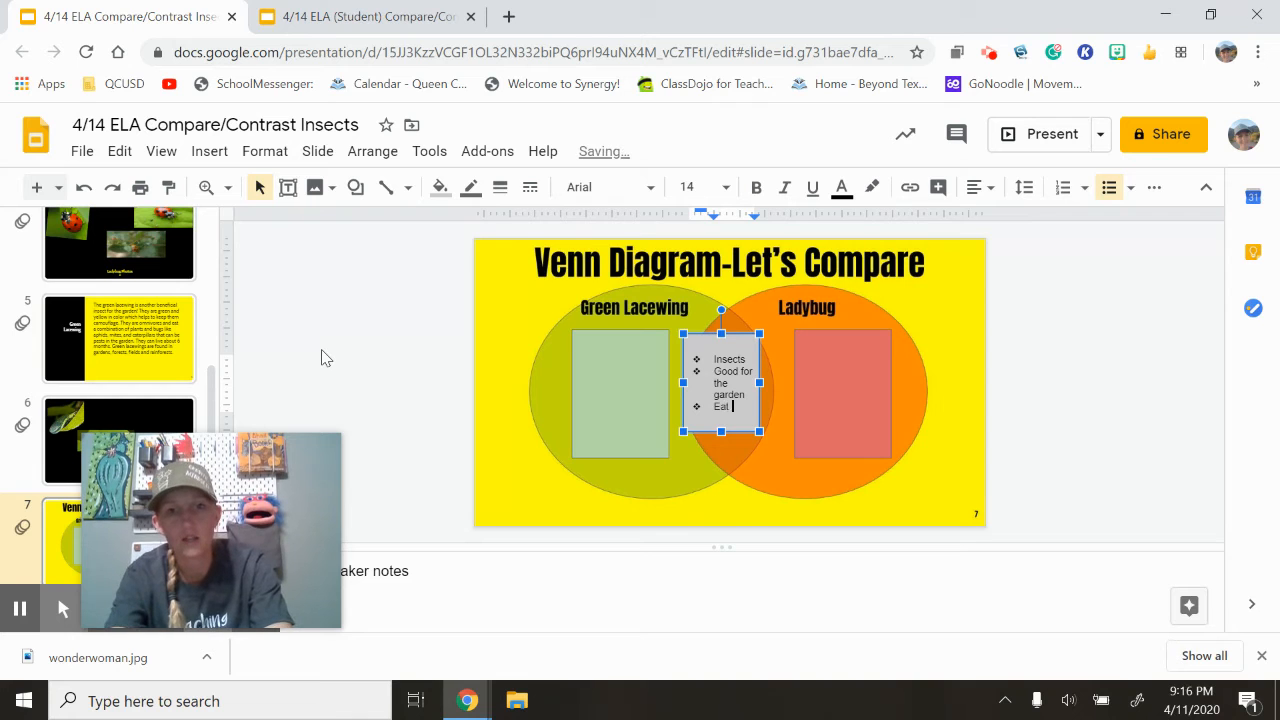
{"action": "type", "text": "aphids"}
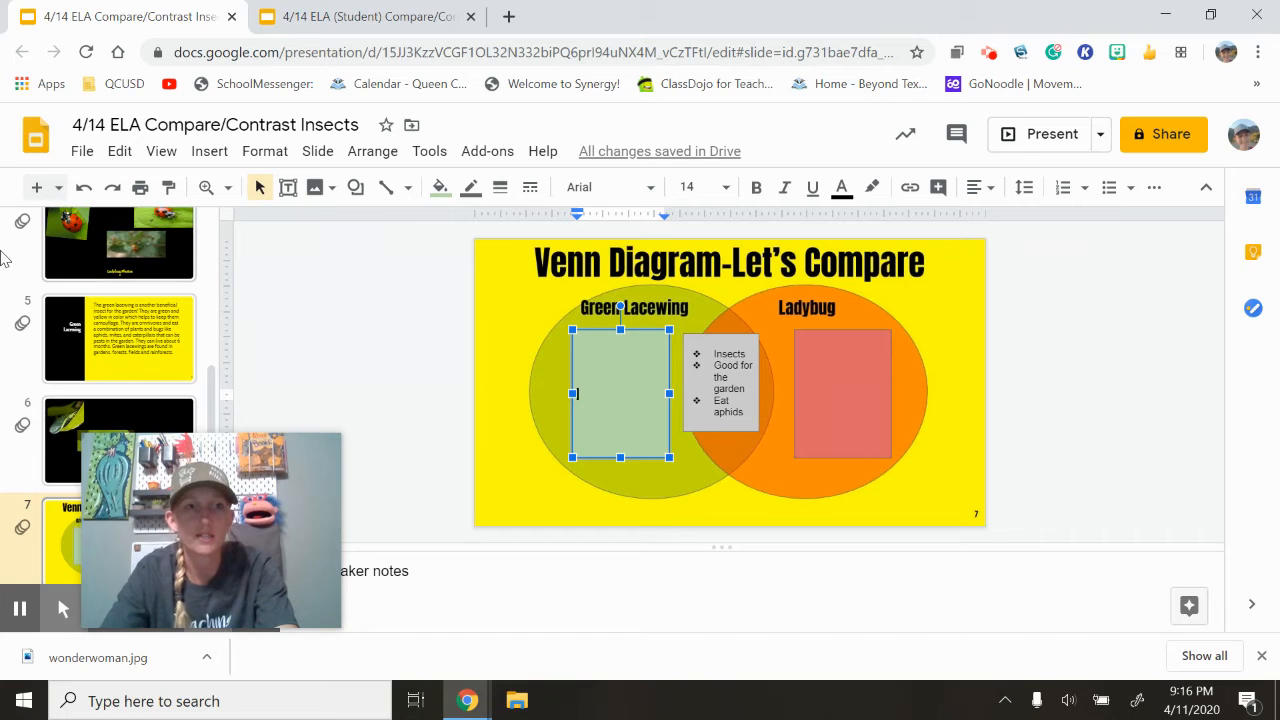
Write 'Green with clear wings' in the Green Lacewing box.
{"action": "left_click", "coordinate": [1132, 188]}
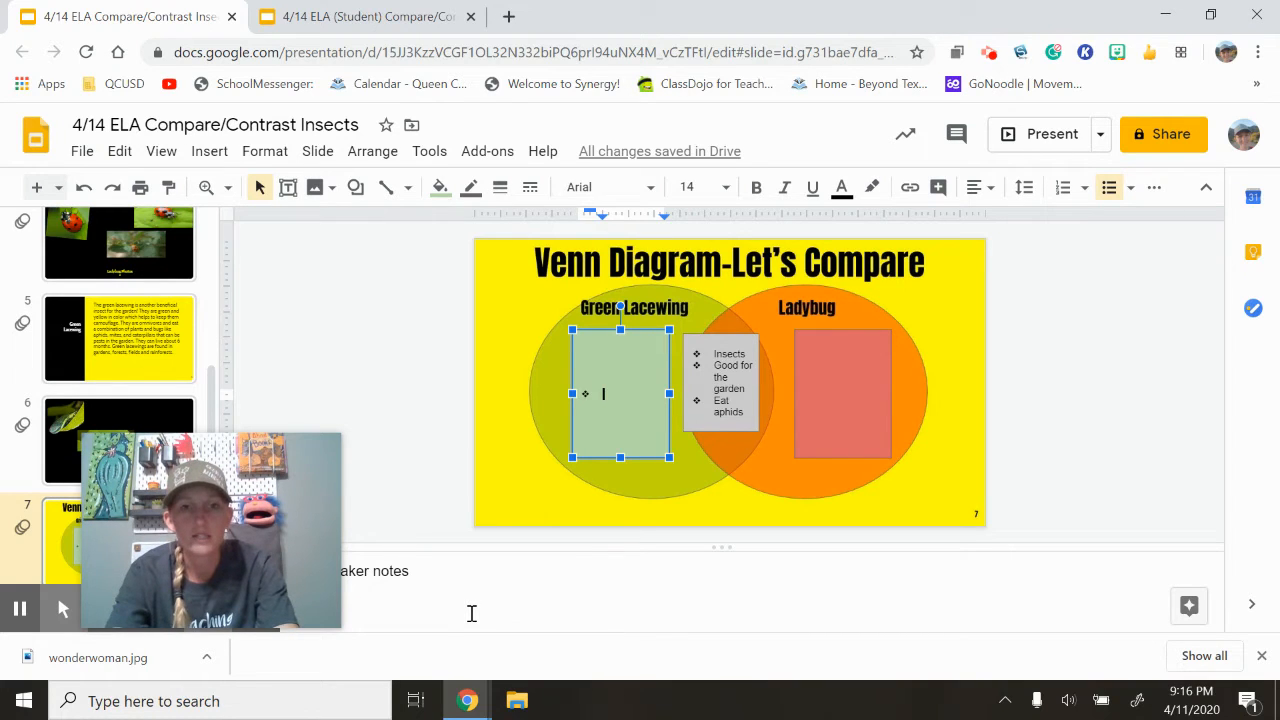
{"action": "type", "text": "Gr"}
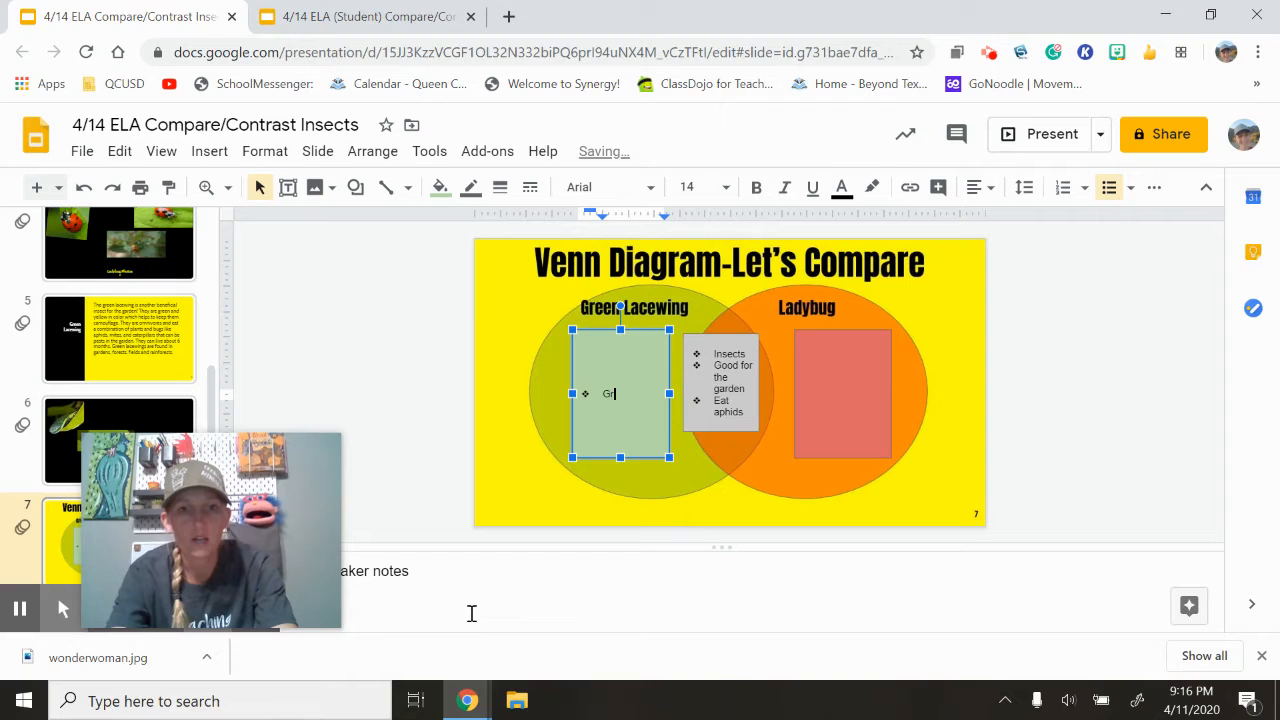
{"action": "type", "text": "Green with clear"}
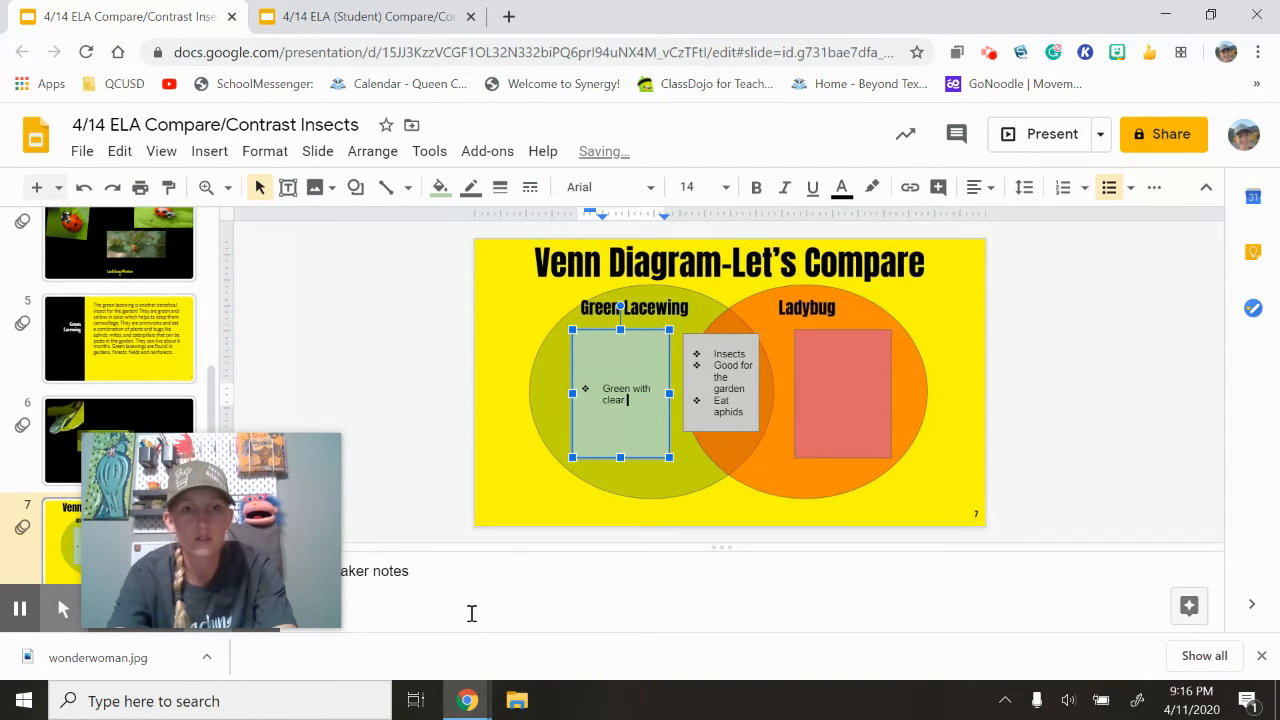
{"action": "type", "text": "wings"}
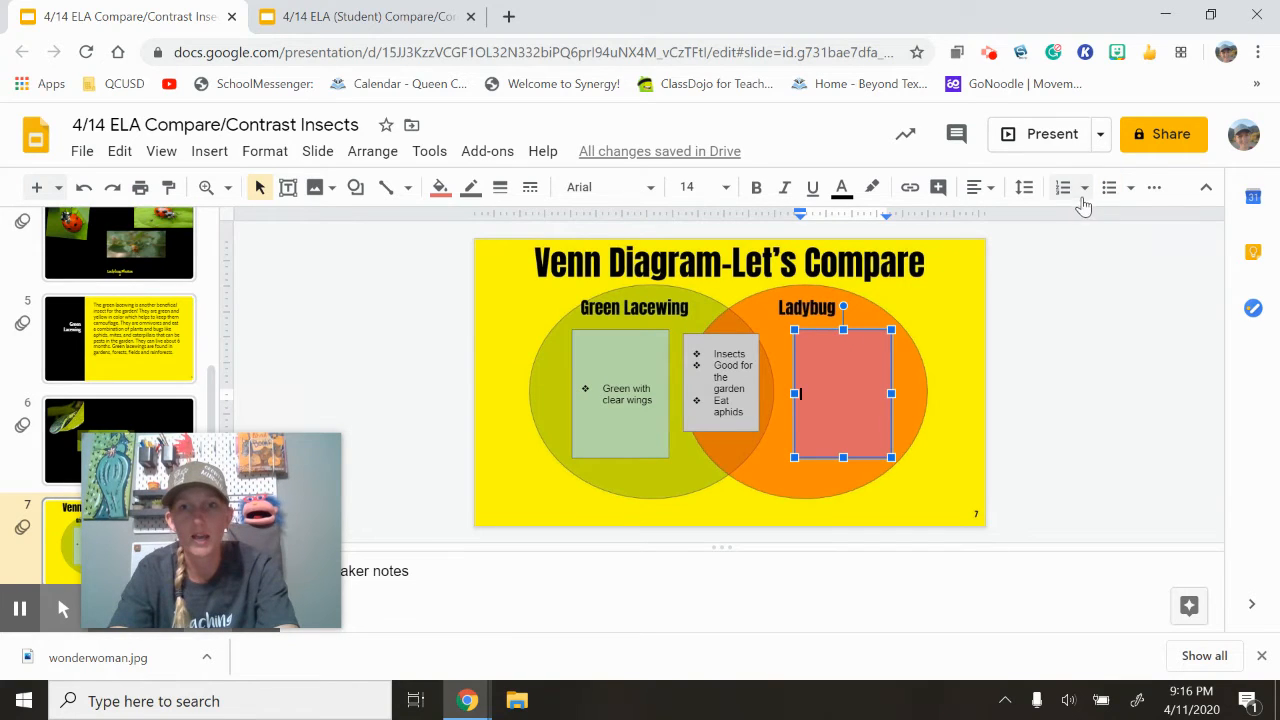
Make the Ladybug box a bulleted list reading 'Red/Orange with black spots' and add 'Both fly' to the middle.
{"action": "left_click", "coordinate": [1108, 188]}
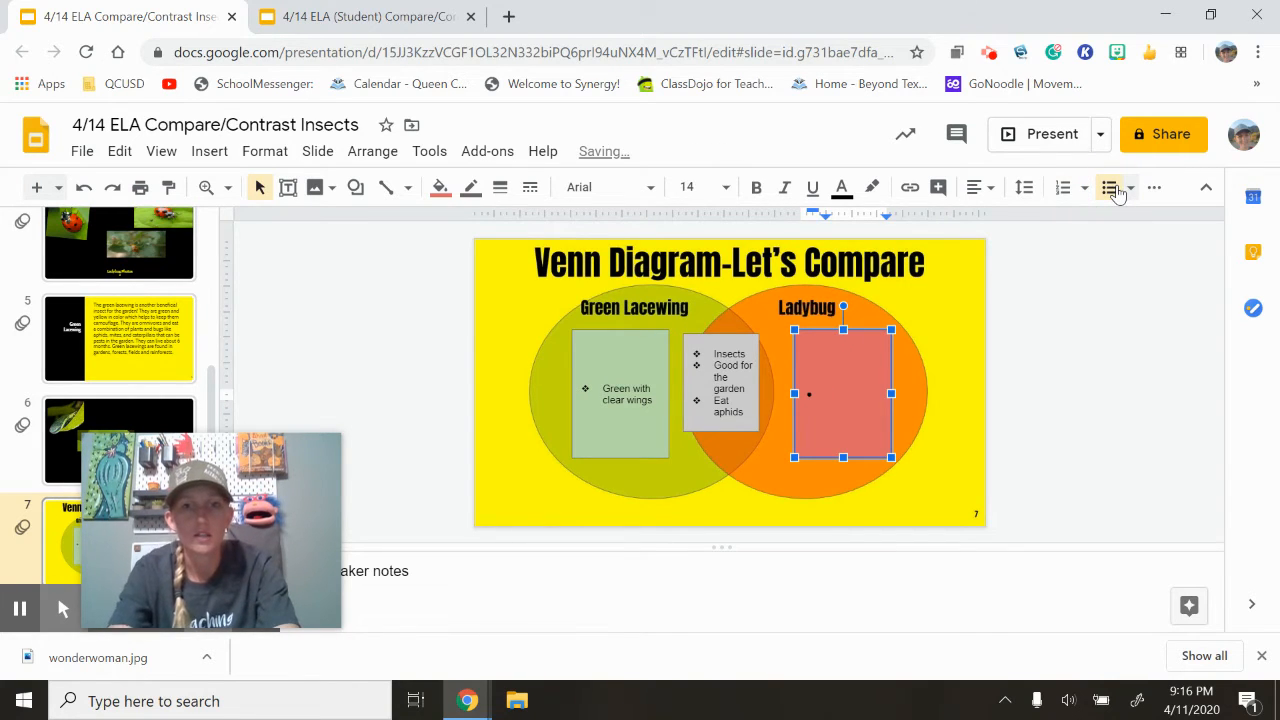
{"action": "left_click", "coordinate": [1108, 188]}
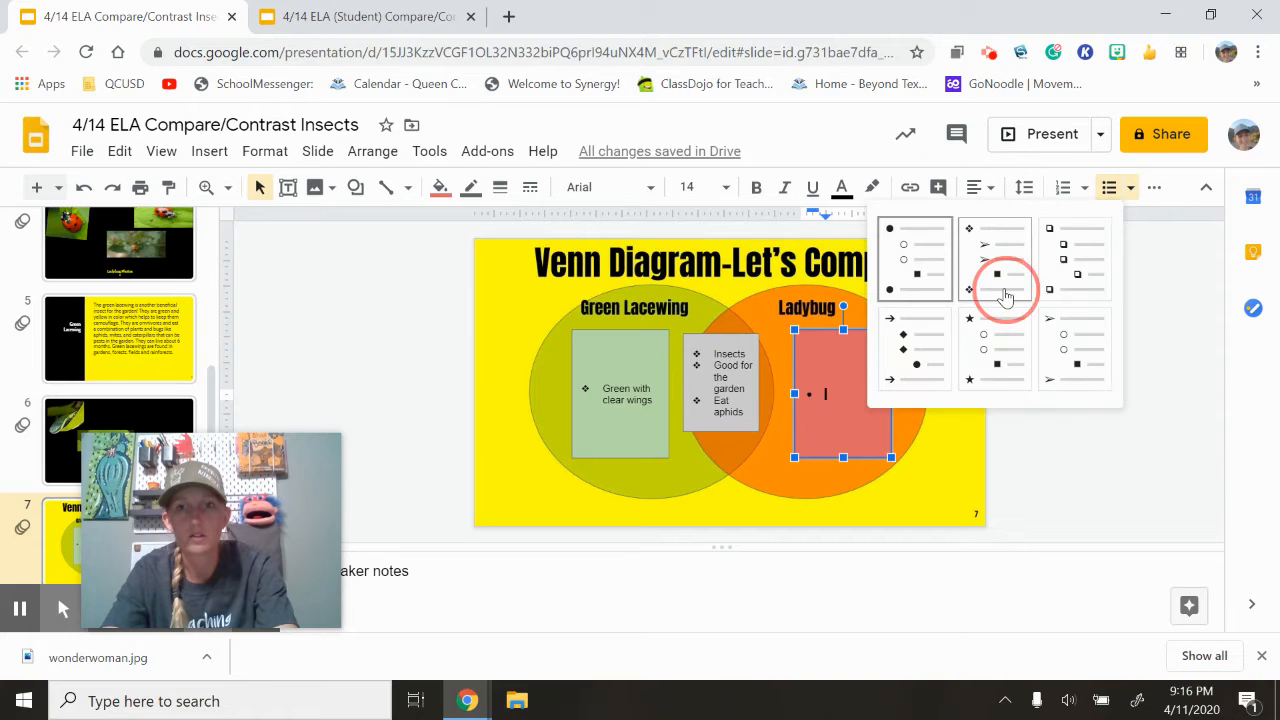
{"action": "left_click", "coordinate": [1004, 290]}
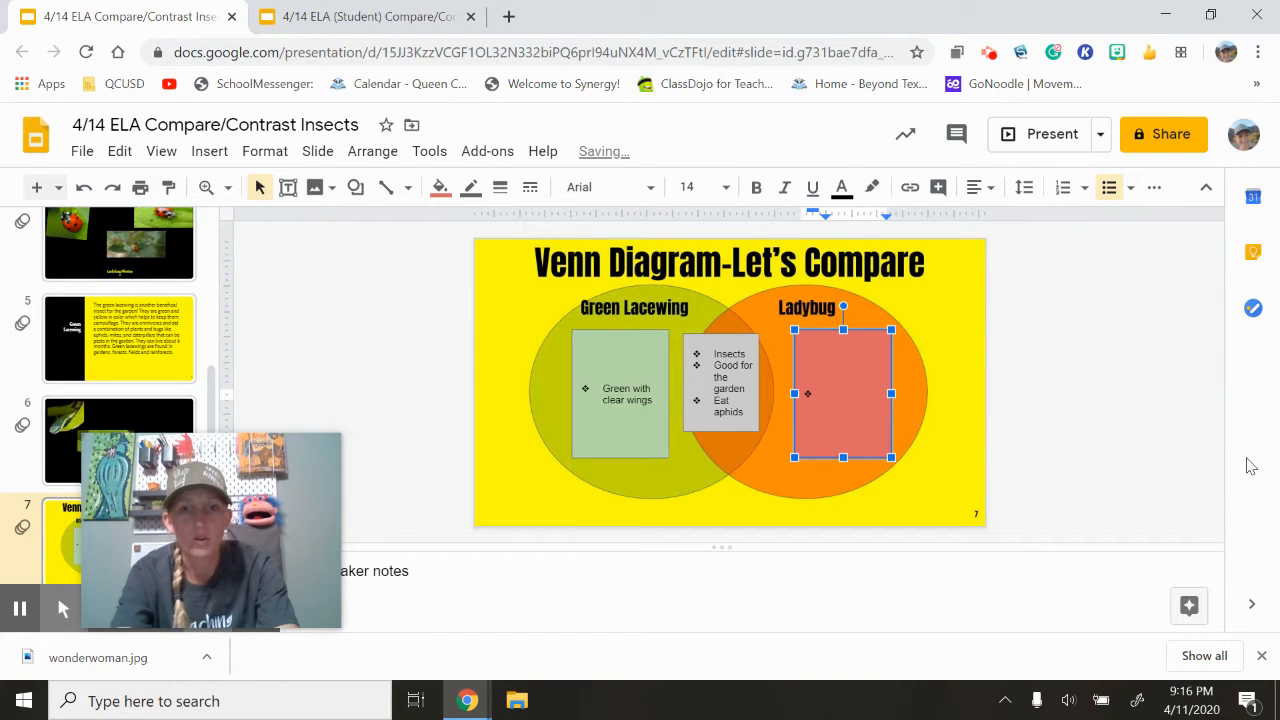
{"action": "type", "text": "Red/Orange with black spots"}
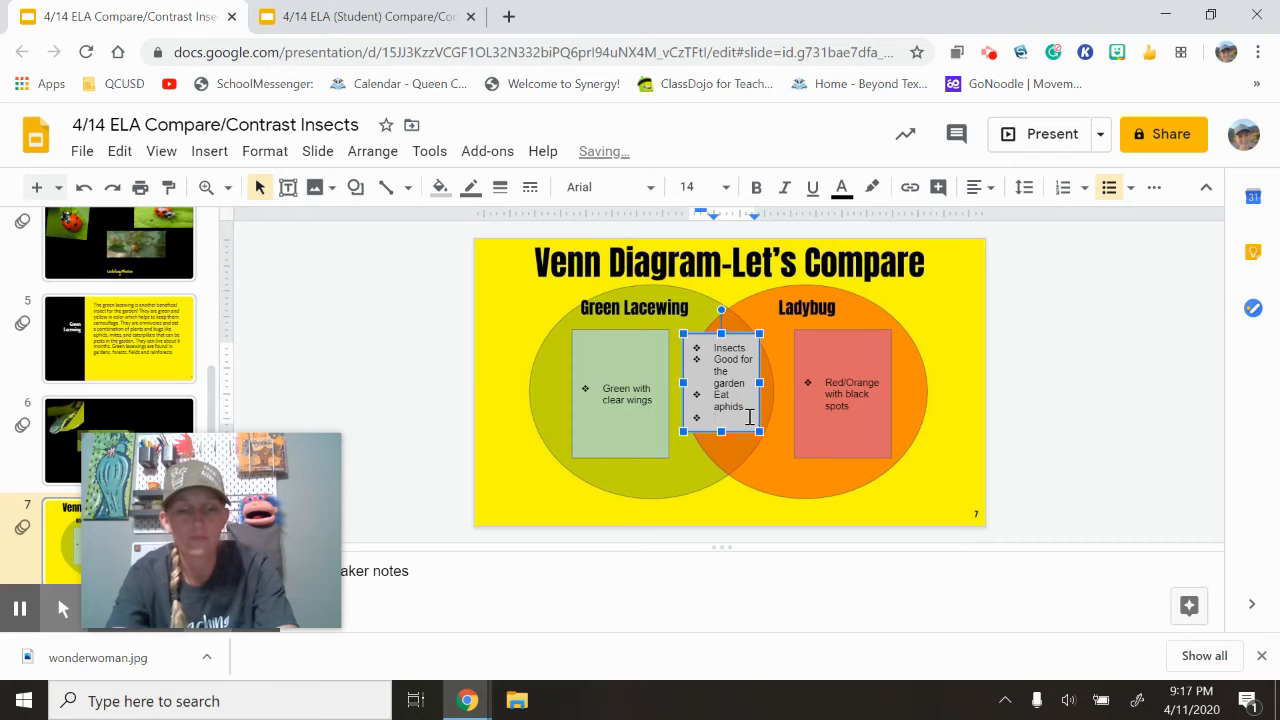
{"action": "type", "text": "Both fly"}
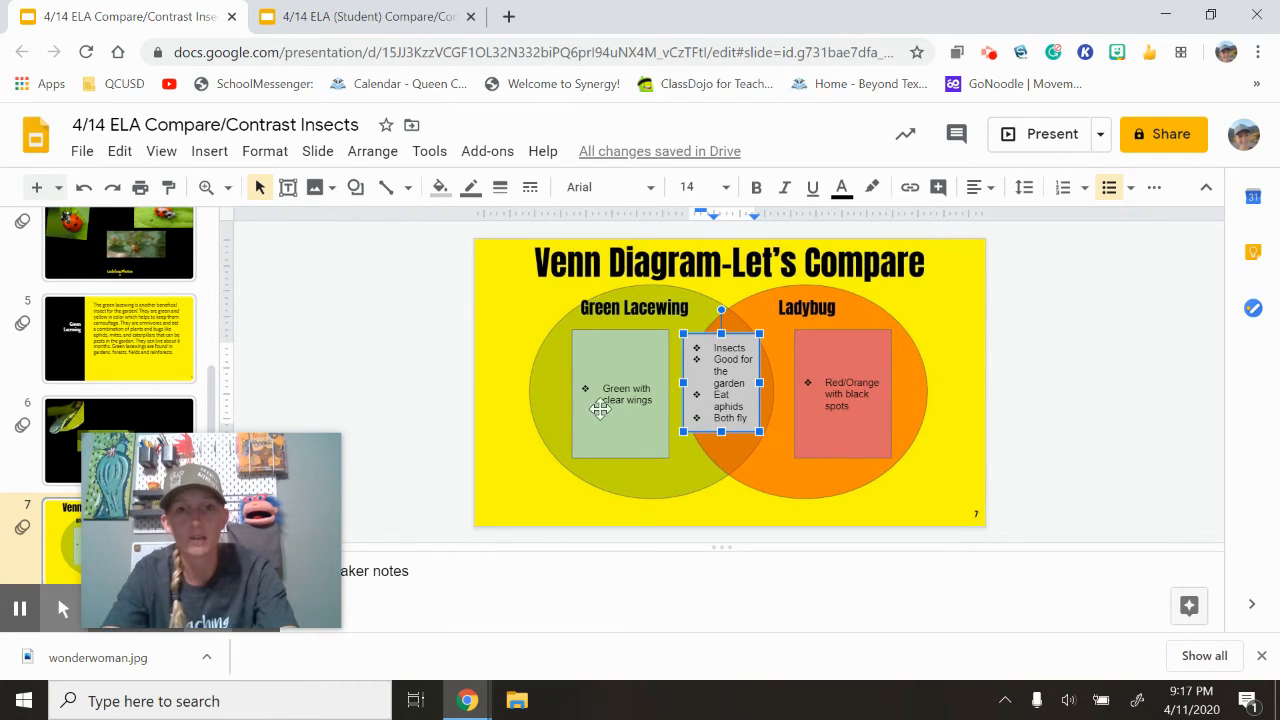
{"action": "mouse_move", "coordinate": [690, 376]}
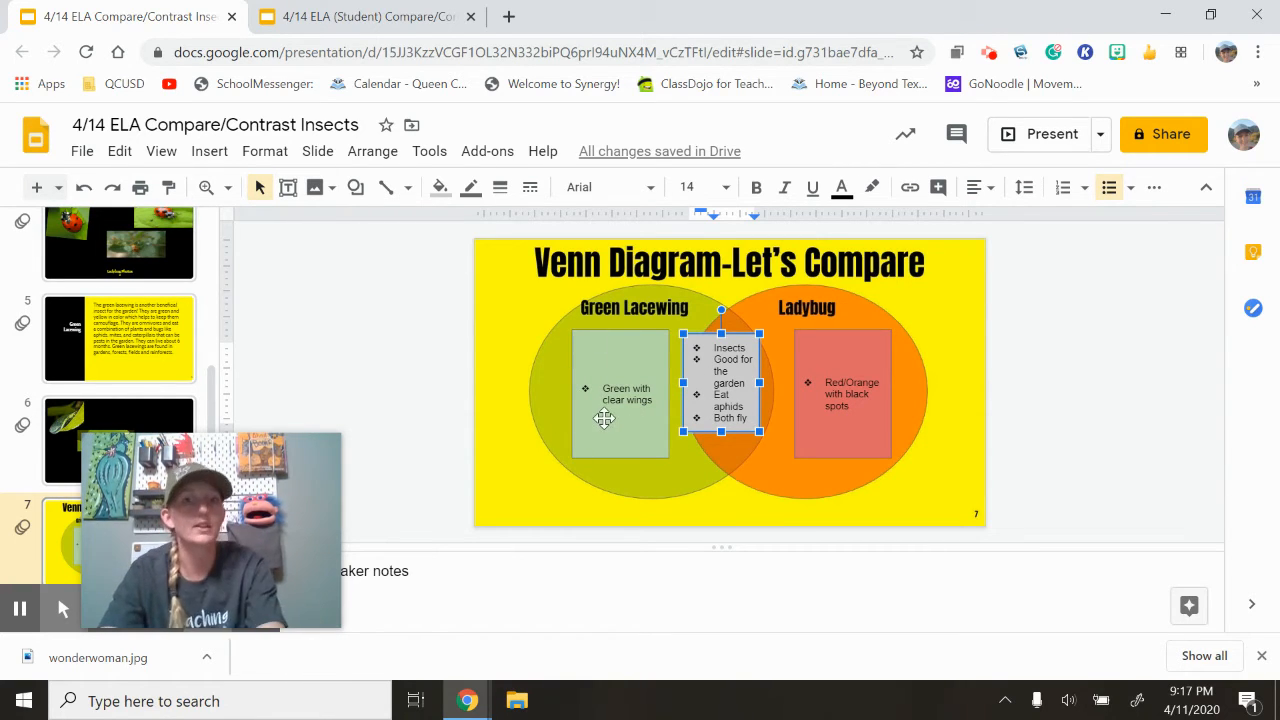
{"action": "mouse_move", "coordinate": [950, 408]}
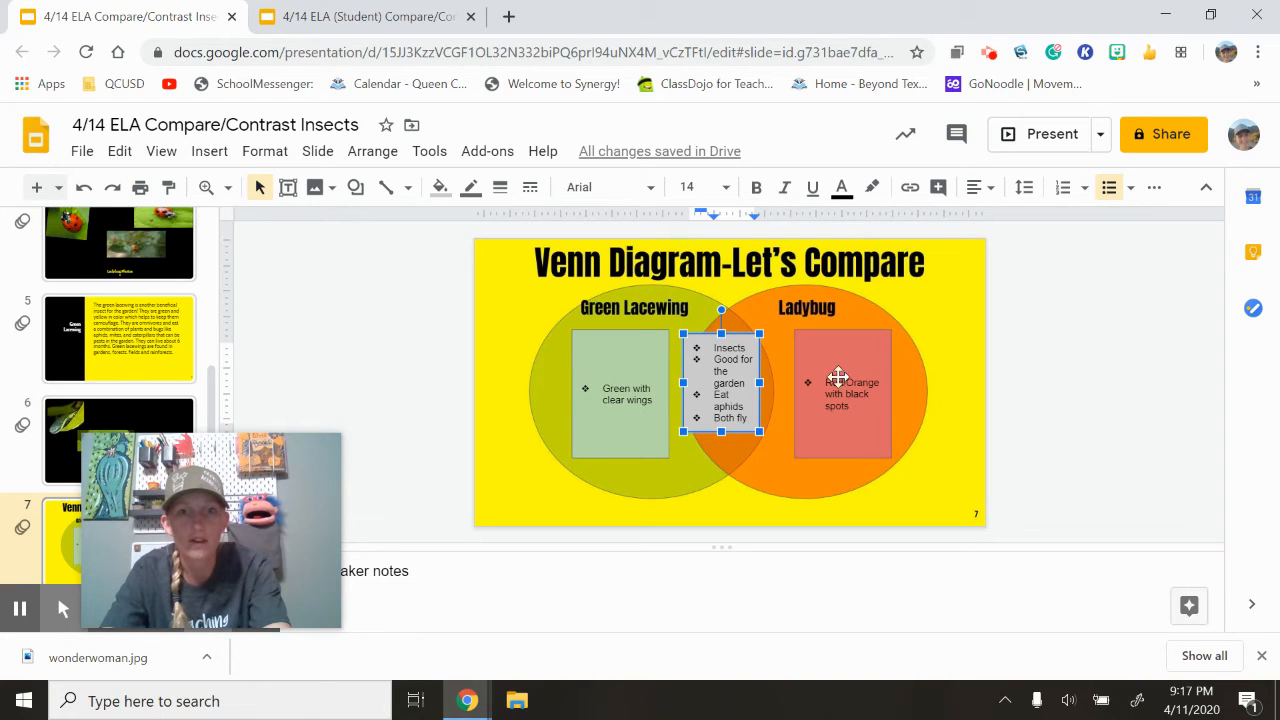
{"action": "mouse_move", "coordinate": [644, 408]}
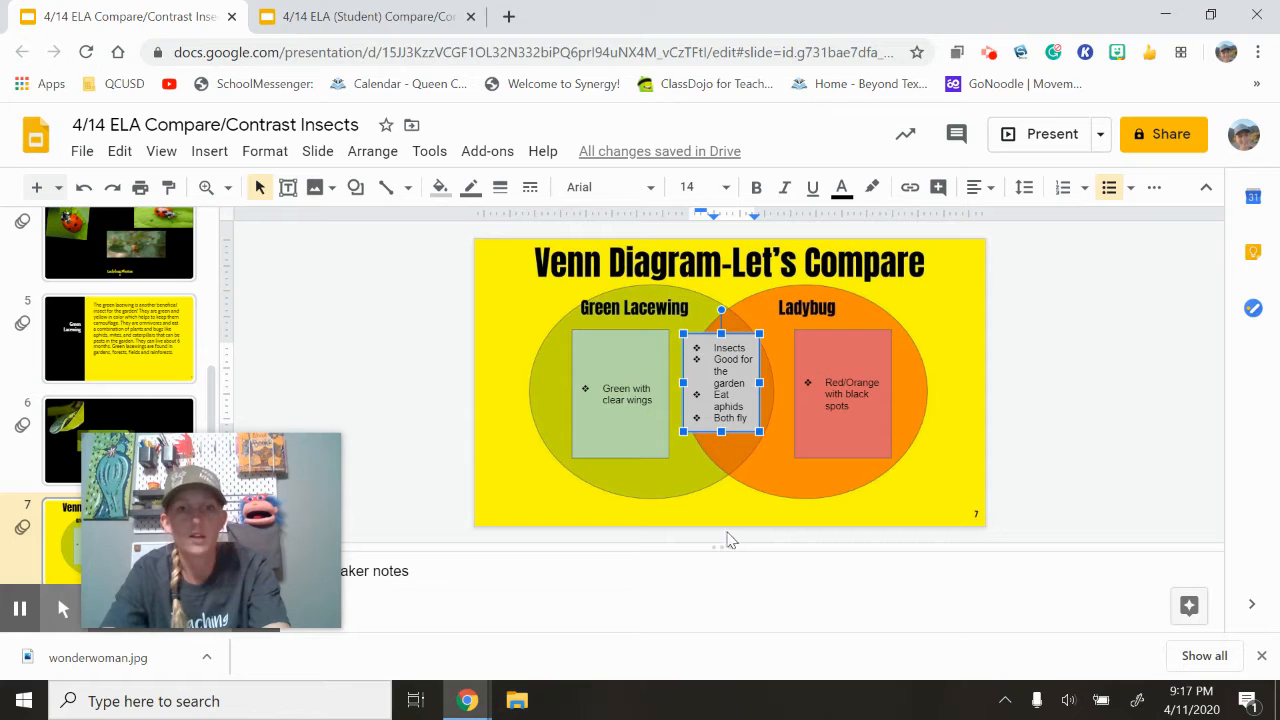
{"action": "mouse_move", "coordinate": [878, 550]}
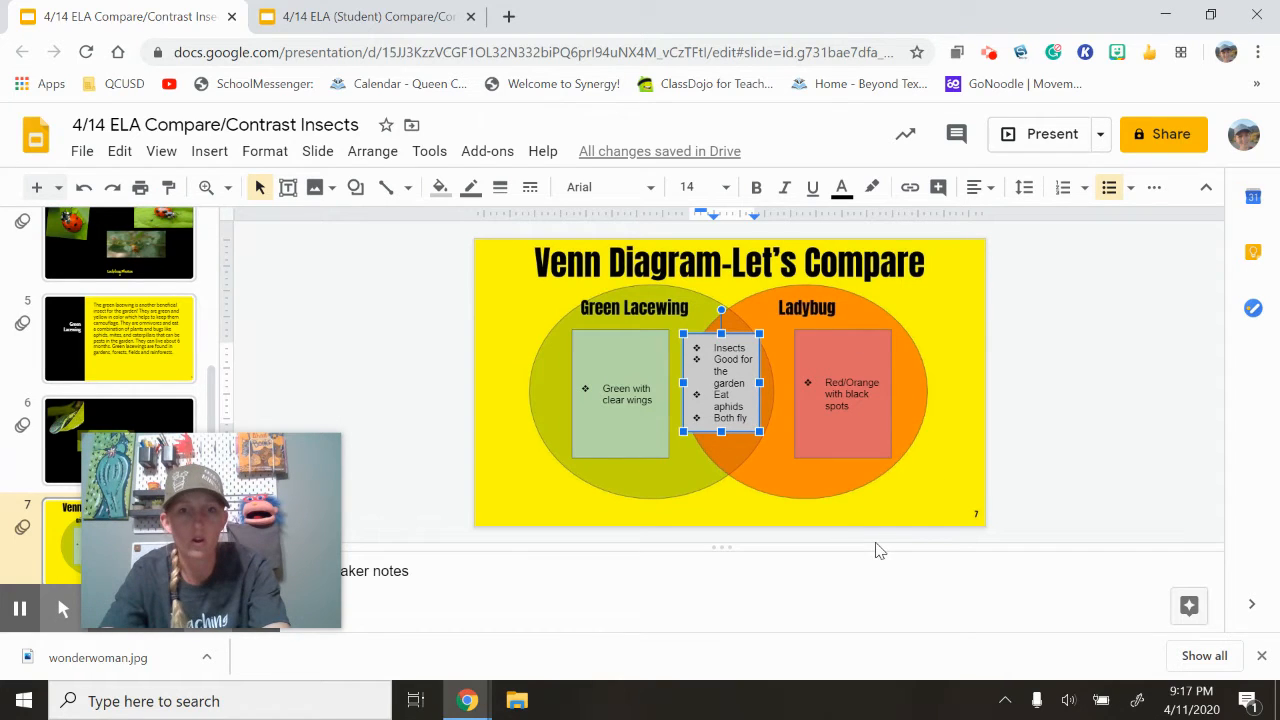
{"action": "mouse_move", "coordinate": [656, 404]}
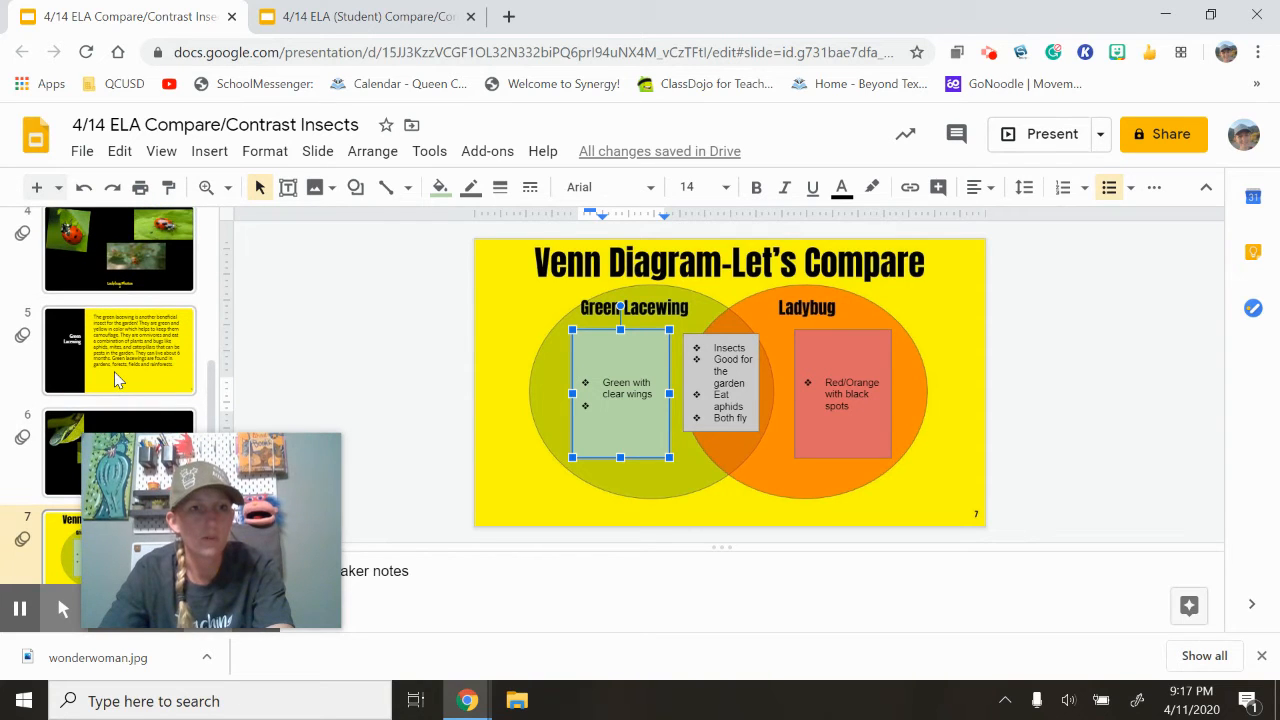
Add 'Live 6 months' as a new bullet in the Green Lacewing box.
{"action": "left_click", "coordinate": [118, 348]}
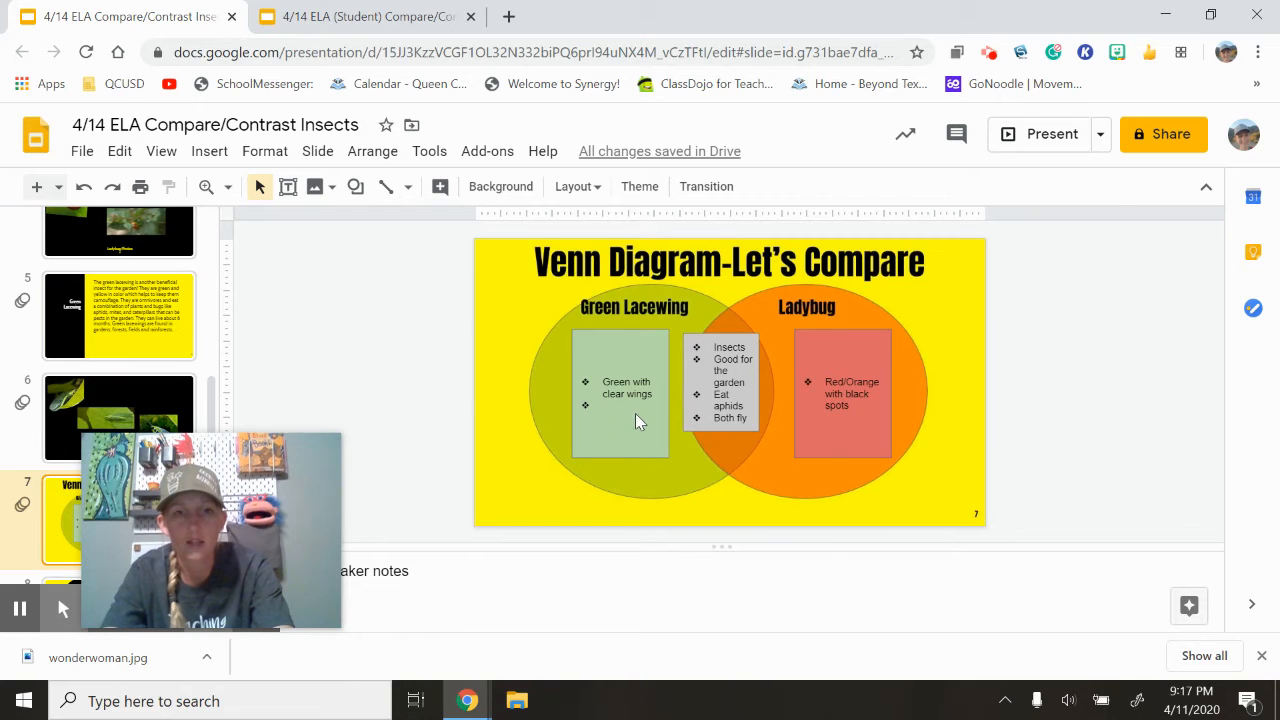
{"action": "left_click", "coordinate": [620, 392]}
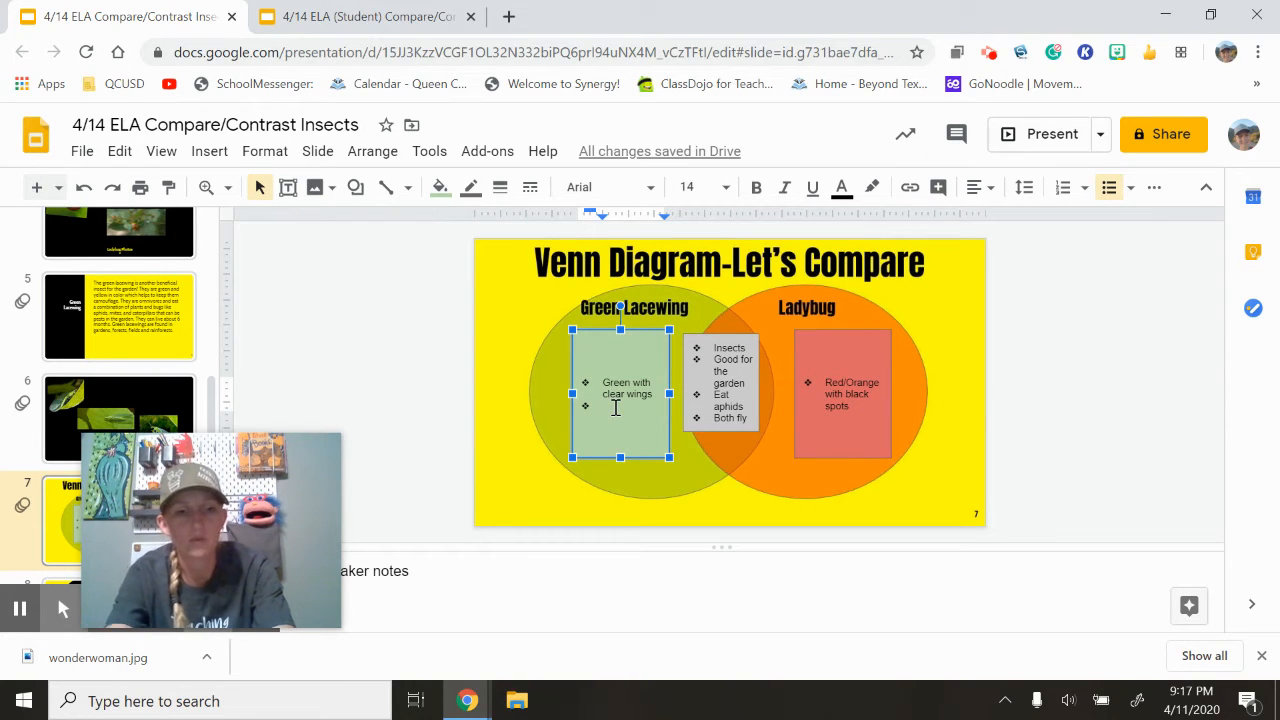
{"action": "type", "text": "6 no"}
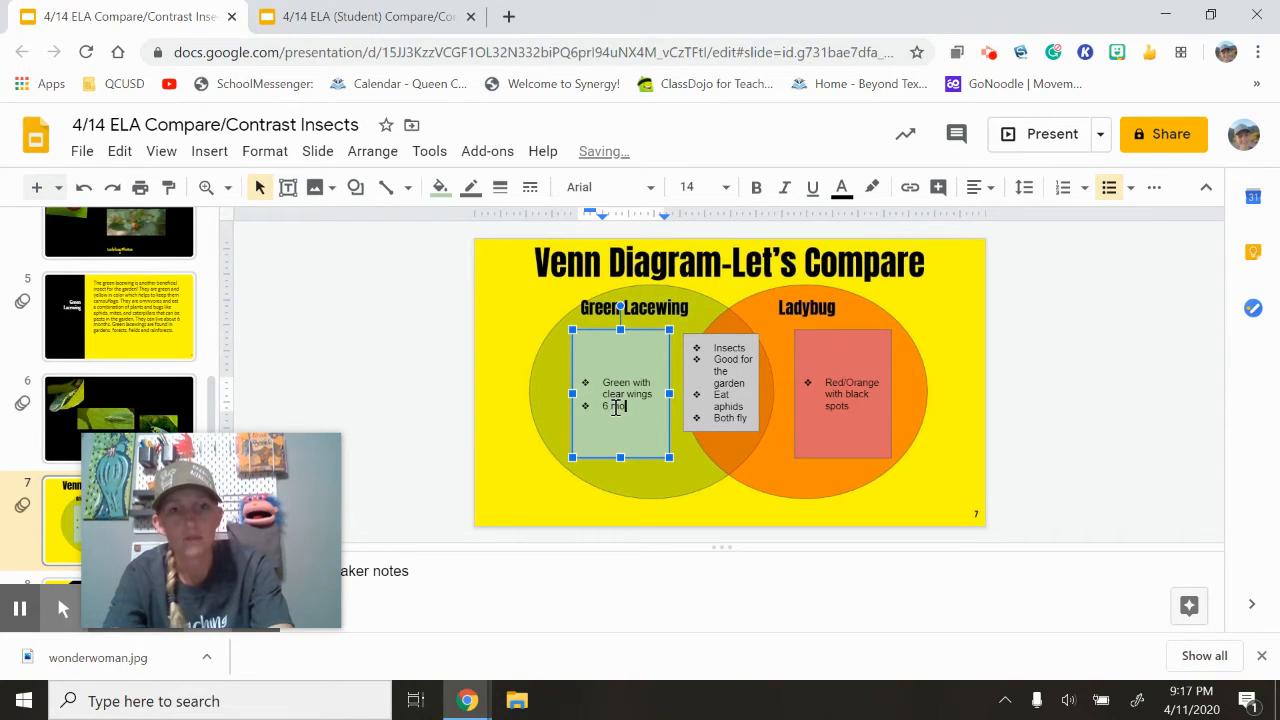
{"action": "type", "text": "months"}
{"action": "left_click", "coordinate": [842, 392]}
{"action": "type", "text": "1"}
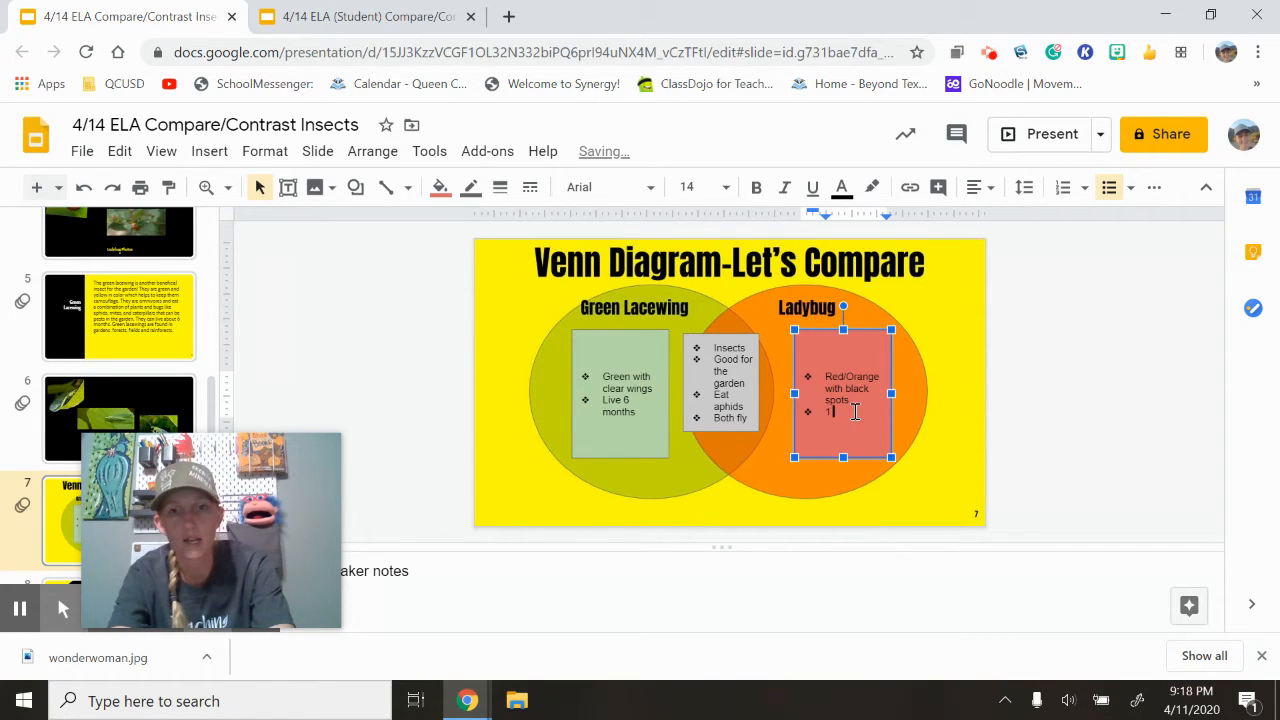
Add 'Live up to 1 year' to the Ladybug box and reopen the ladybug passage slide.
{"action": "type", "text": "Live"}
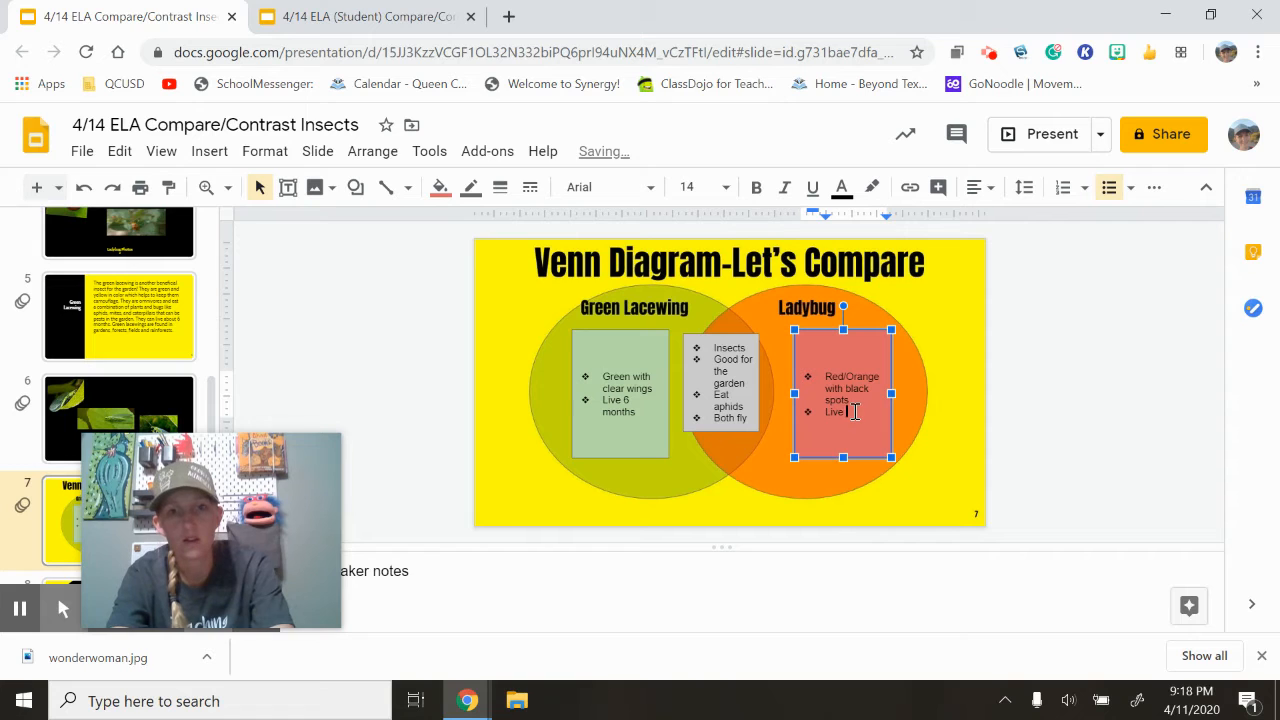
{"action": "type", "text": "up to 1 year"}
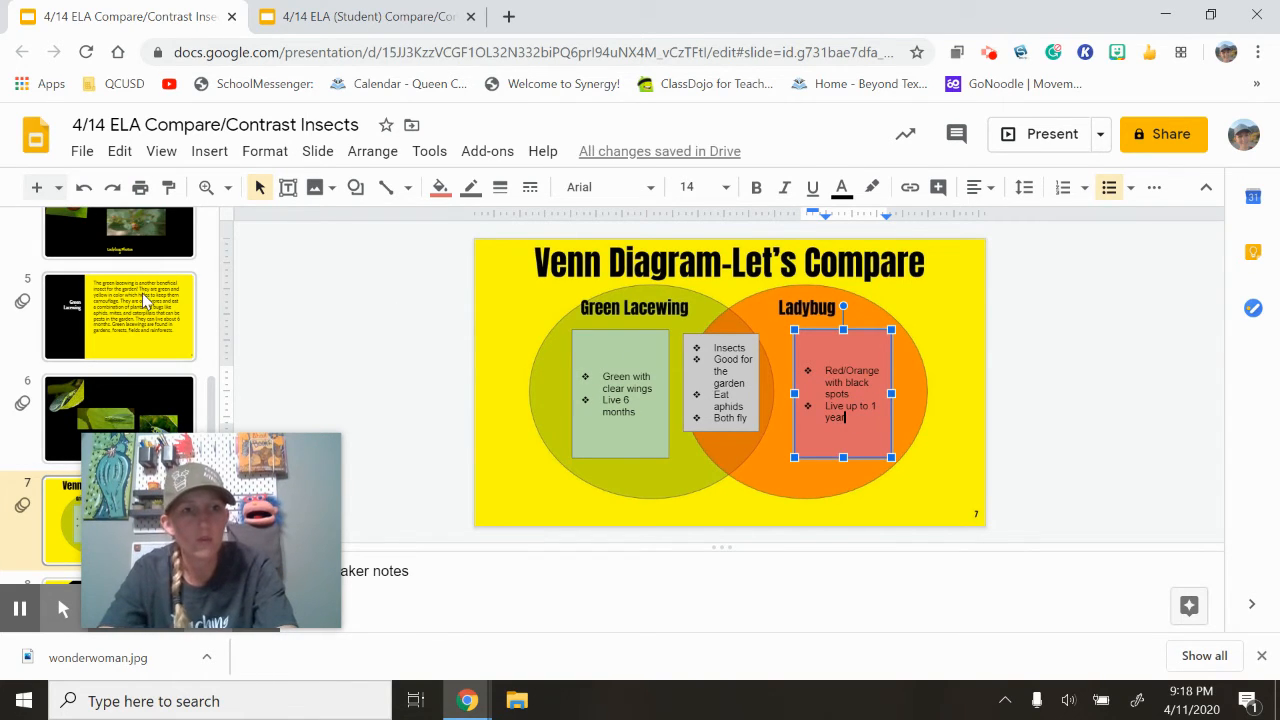
{"action": "left_click", "coordinate": [120, 316]}
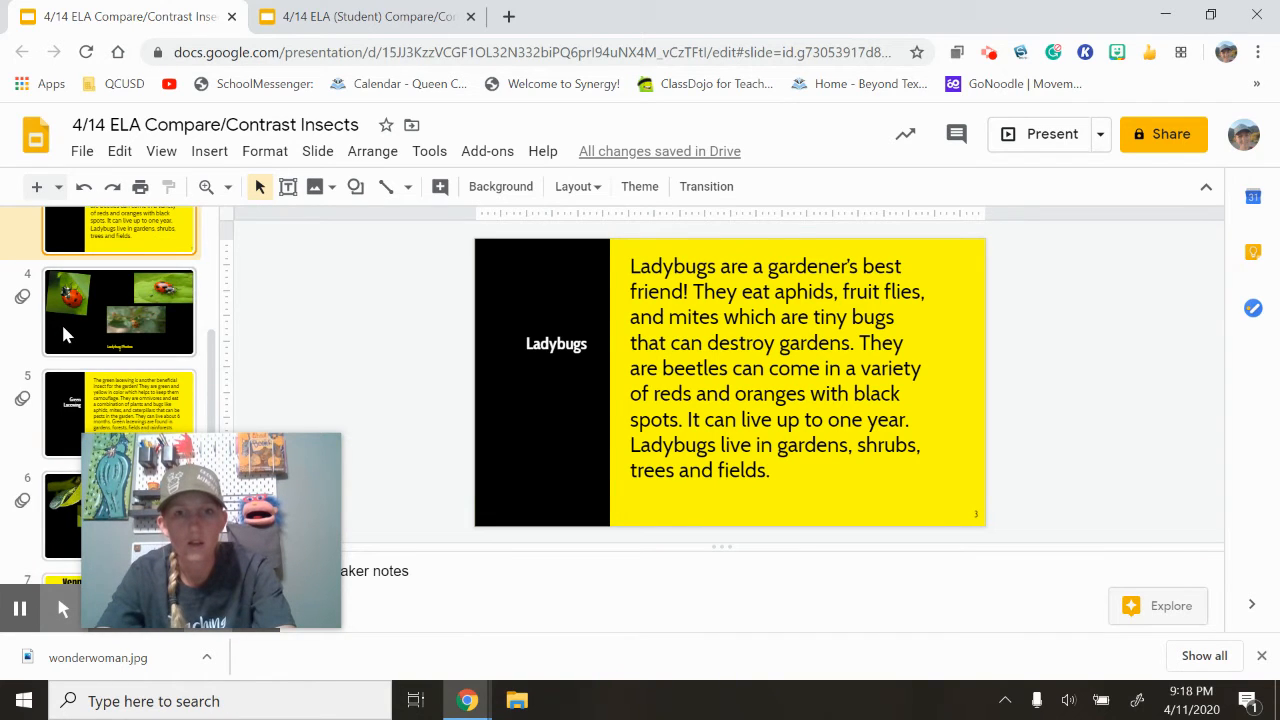
Add 'Can be found in the rainforest' as a bullet in the Green Lacewing box.
{"action": "scroll", "scroll_direction": "down", "scroll_amount": 3}
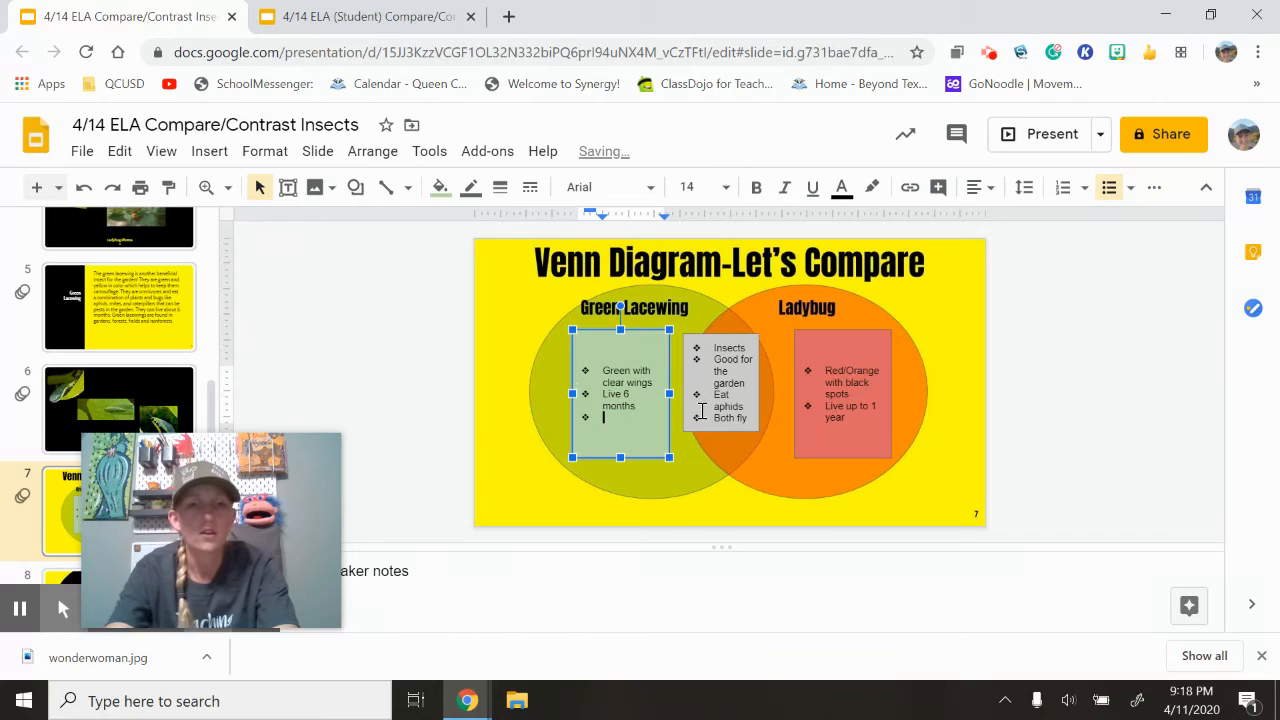
{"action": "type", "text": "L"}
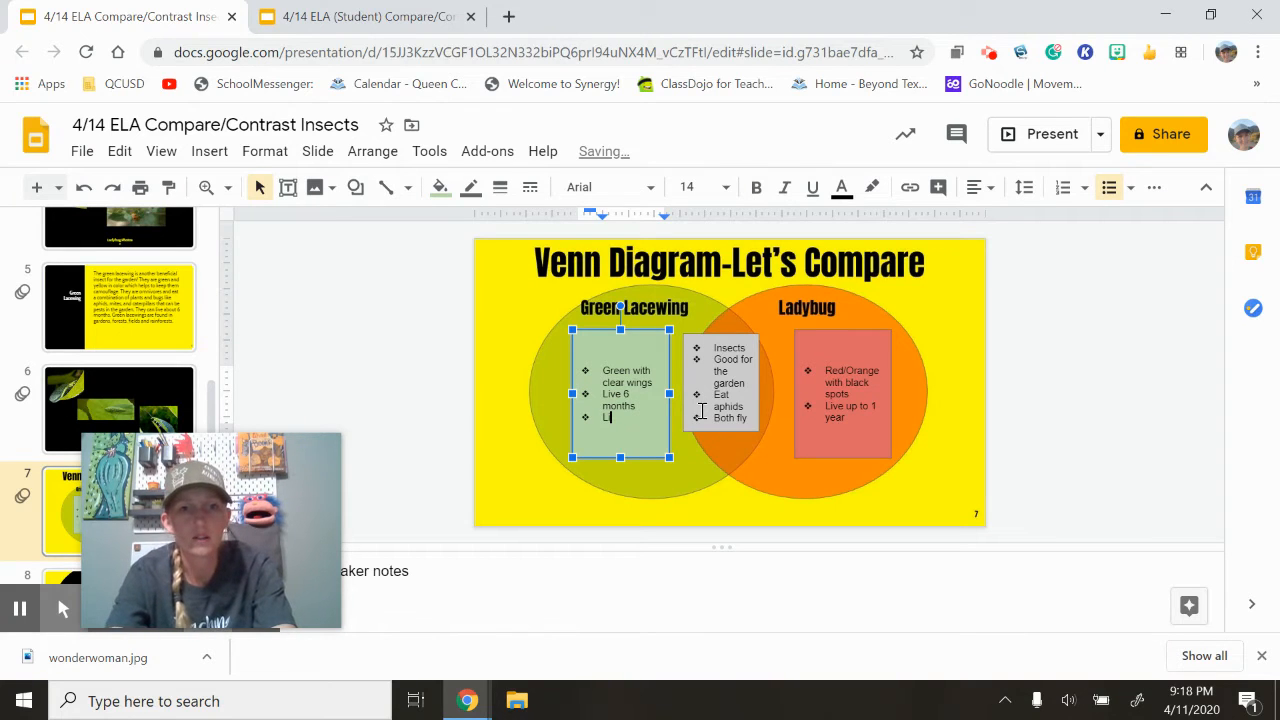
{"action": "type", "text": "Can be found in the rainforest"}
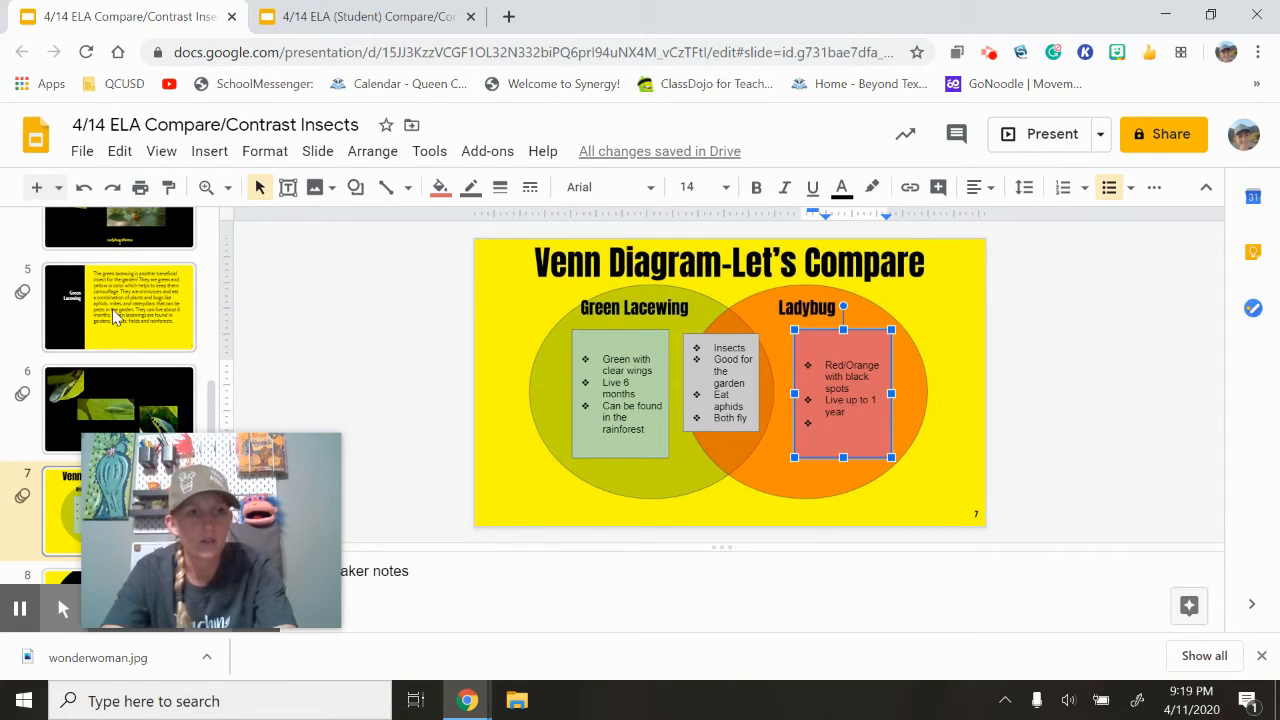
Check the ladybug passage, then add 'Beetles' to the Ladybug box.
{"action": "left_click", "coordinate": [120, 316]}
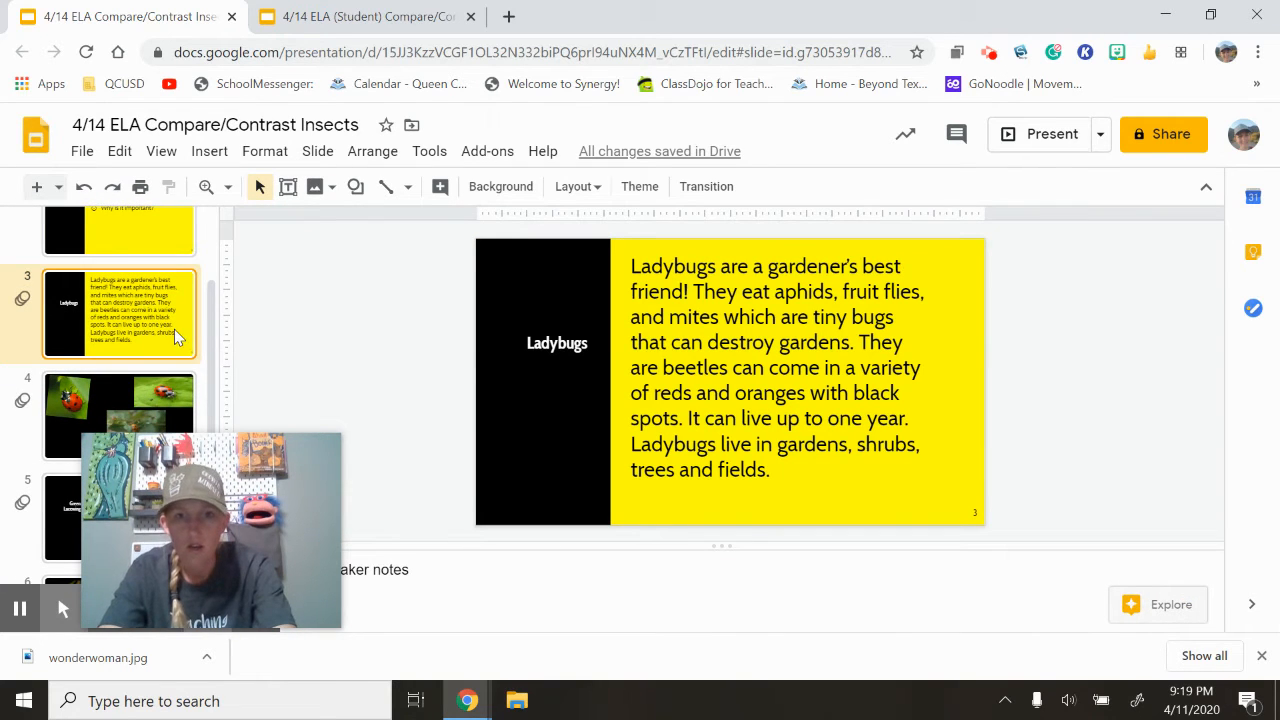
{"action": "scroll", "scroll_direction": "down", "scroll_amount": 3}
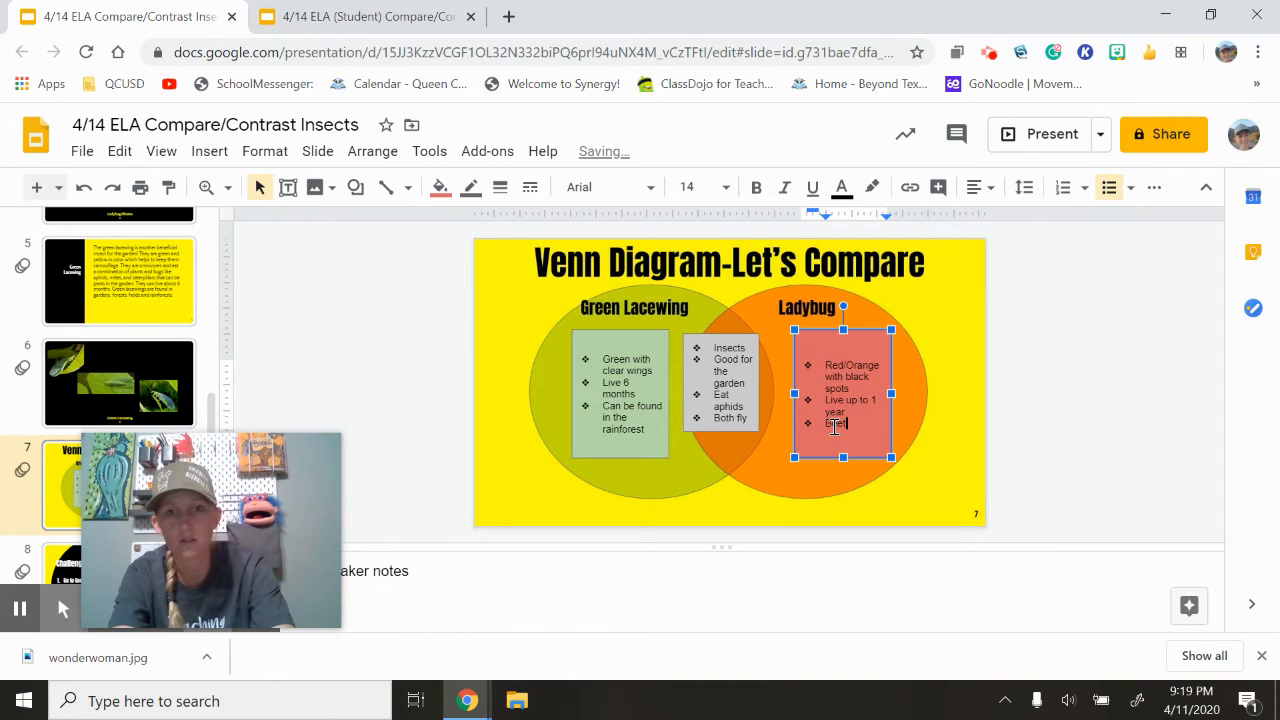
{"action": "type", "text": "Beetles"}
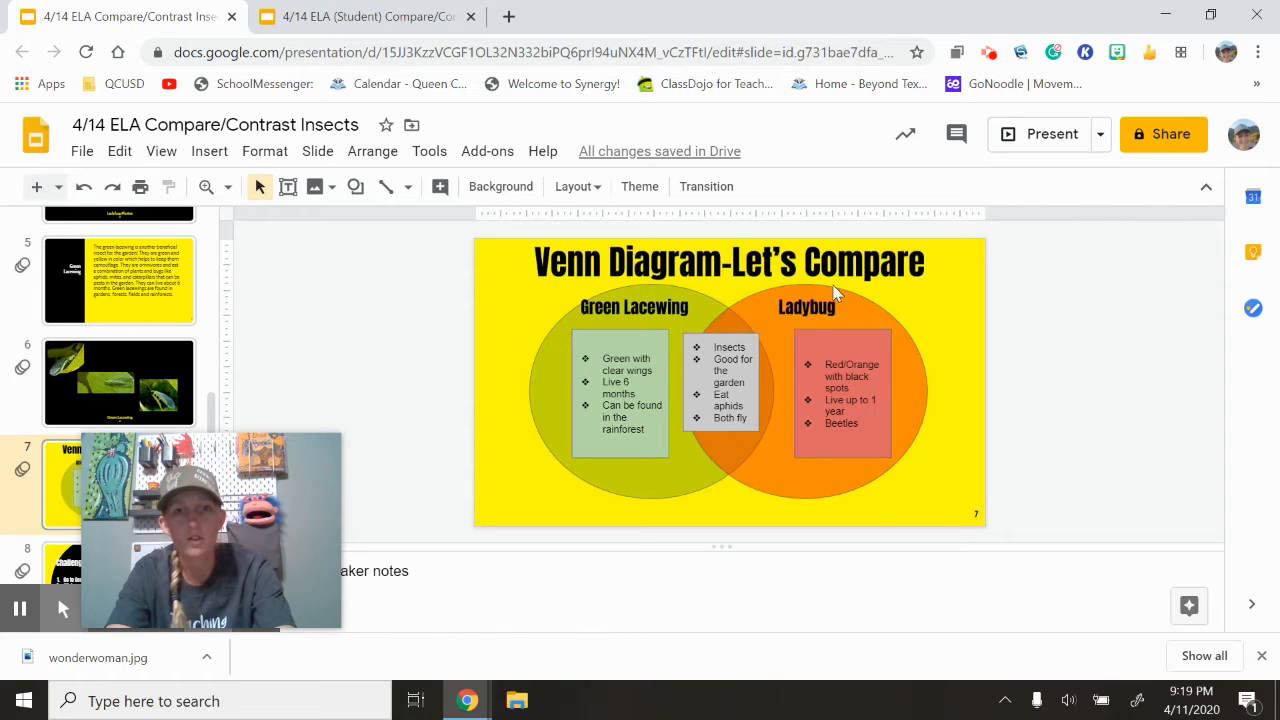
{"action": "mouse_move", "coordinate": [652, 390]}
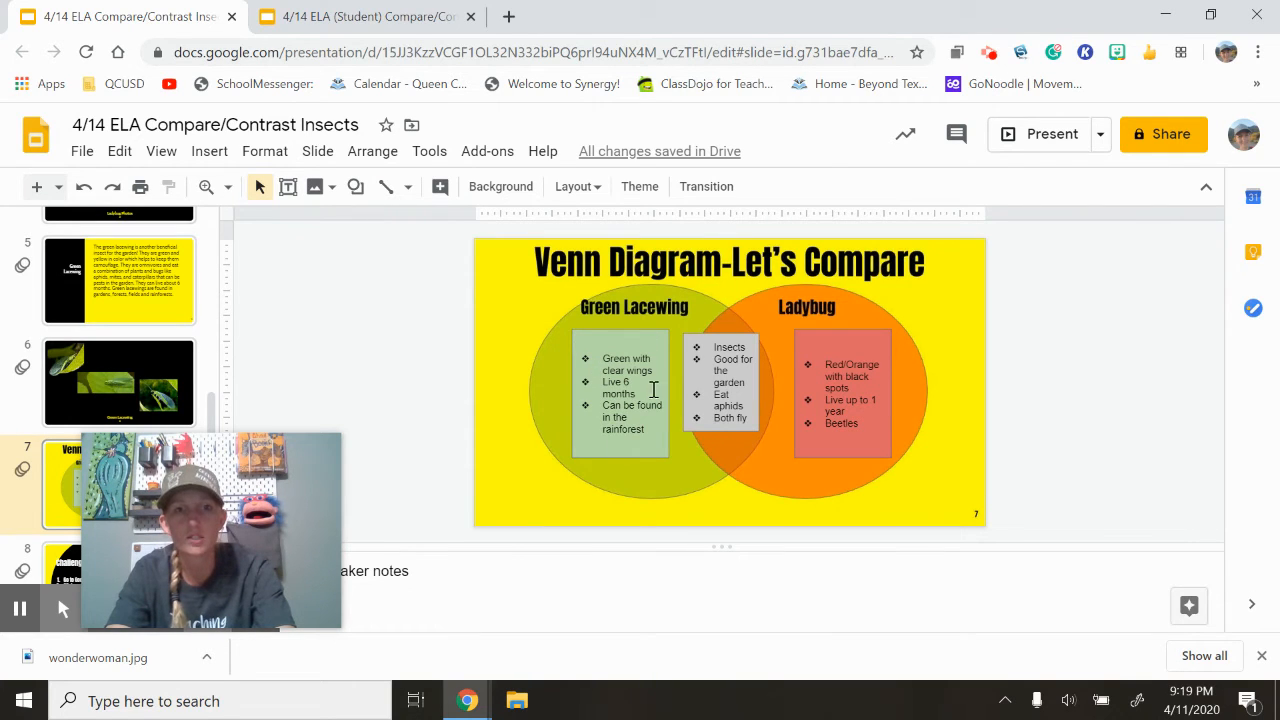
{"action": "mouse_move", "coordinate": [910, 364]}
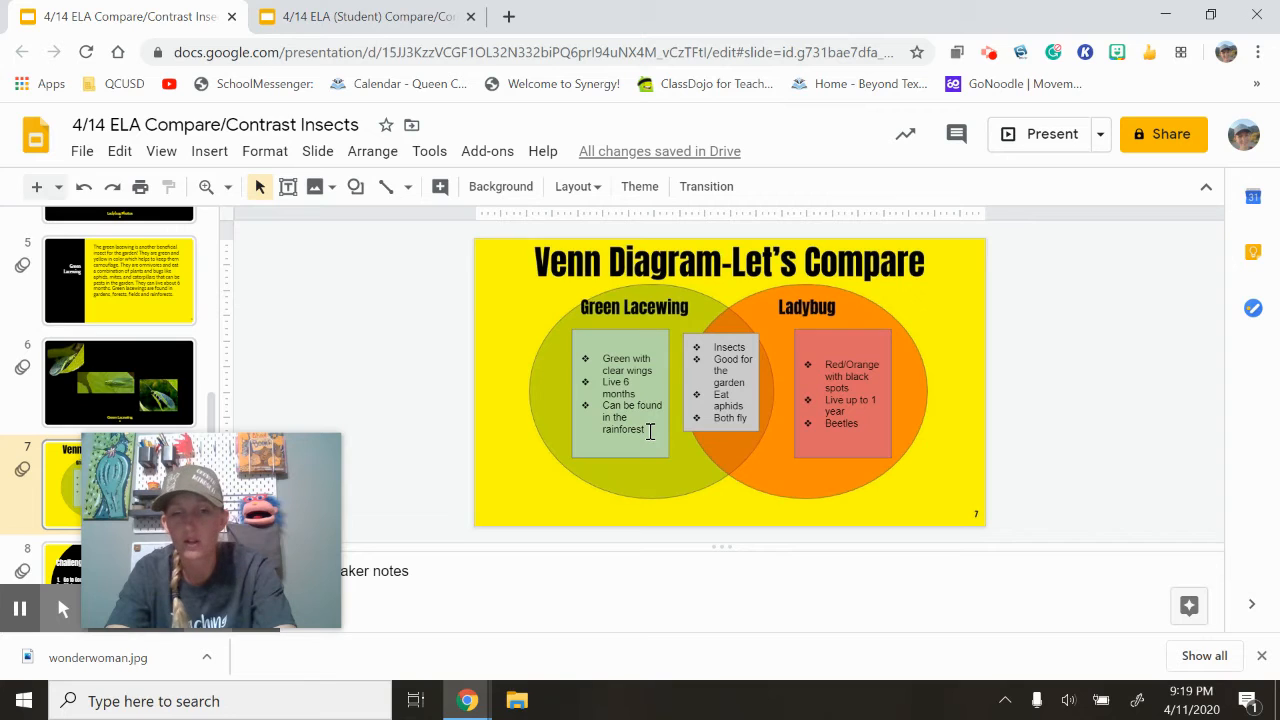
{"action": "mouse_move", "coordinate": [880, 360]}
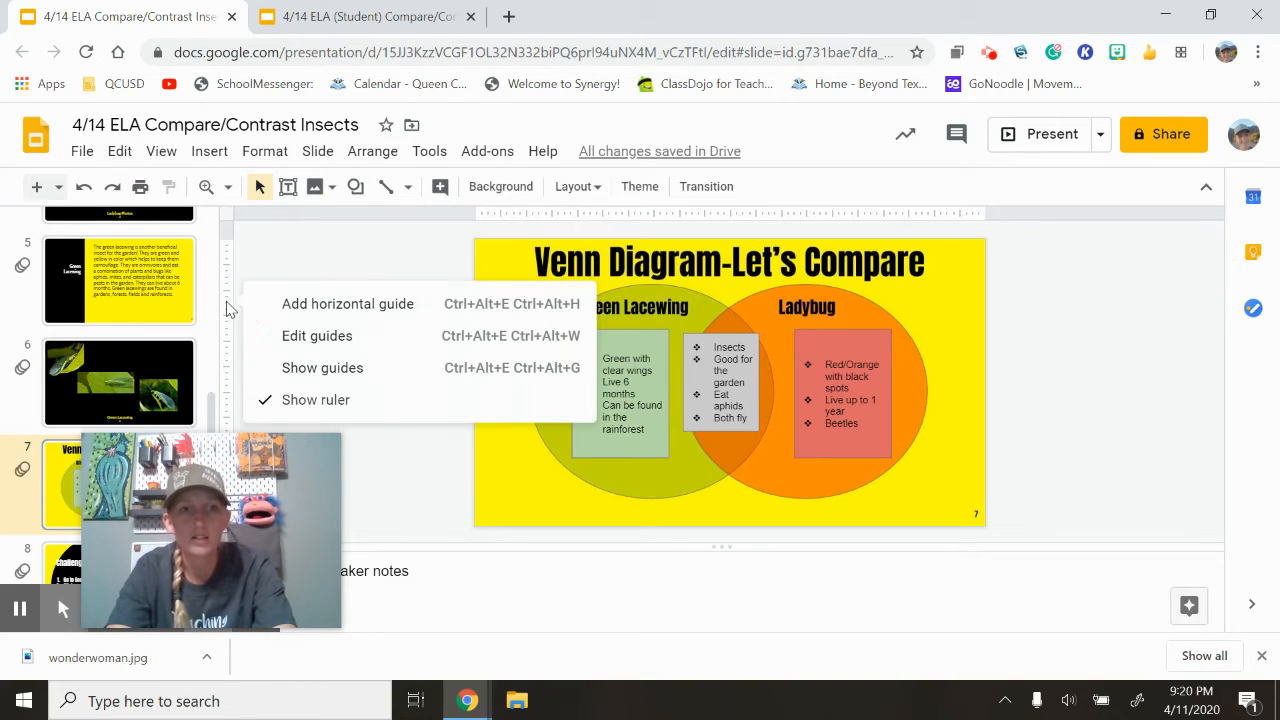
{"action": "left_click", "coordinate": [290, 264]}
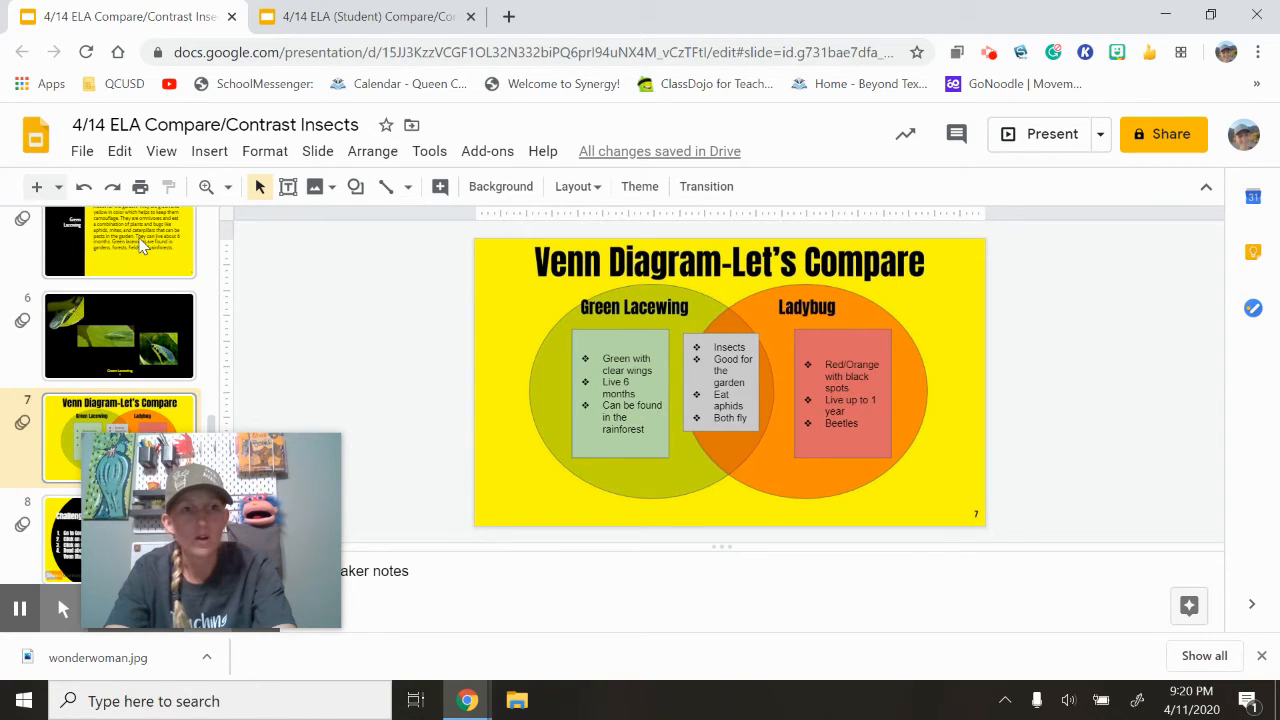
Show slide 8, the Challenge Time instructions for the scorpion Venn diagram.
{"action": "left_click", "coordinate": [120, 538]}
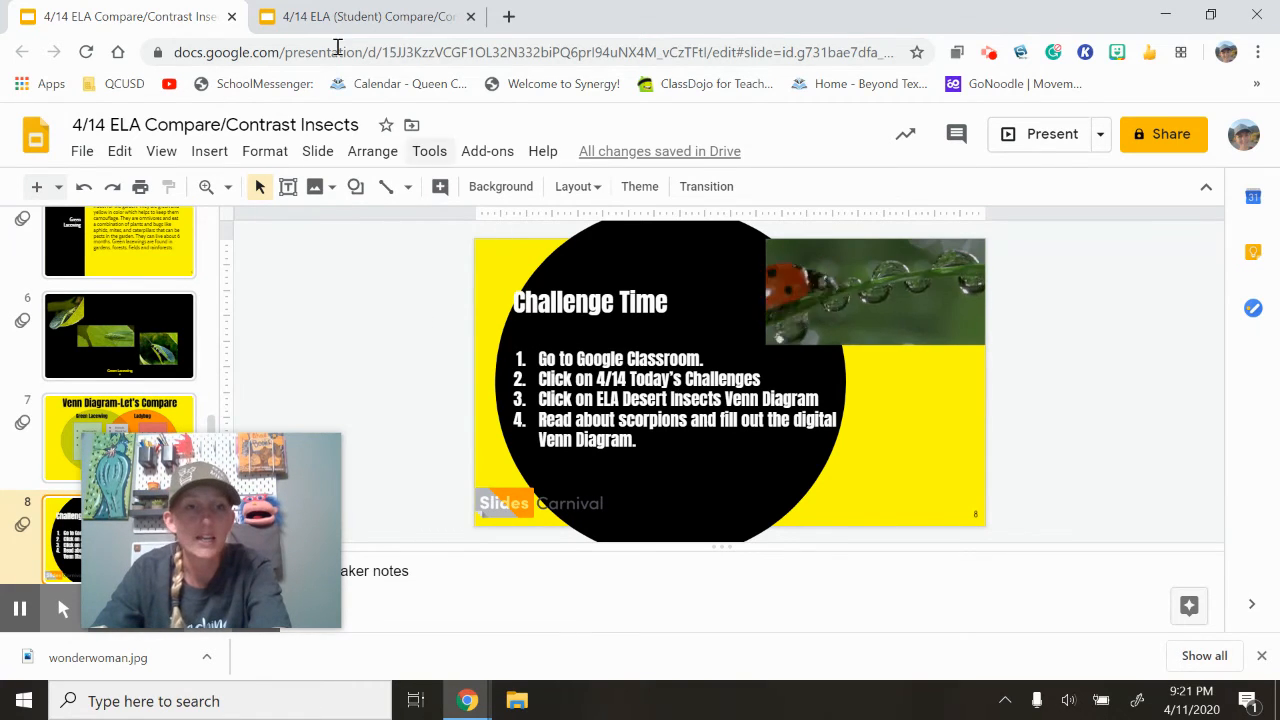
{"action": "mouse_move", "coordinate": [364, 16]}
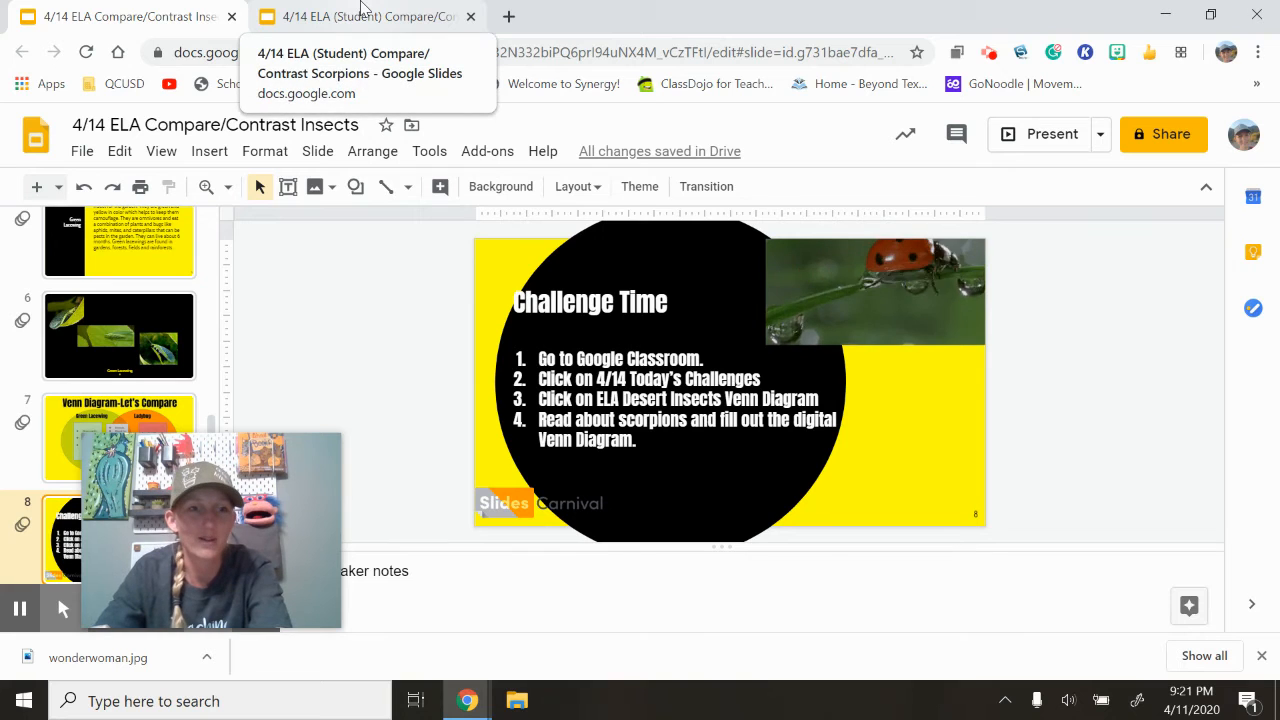
Switch to the student scorpion deck and show the Striped Tail Scorpion passage slide.
{"action": "left_click", "coordinate": [368, 16]}
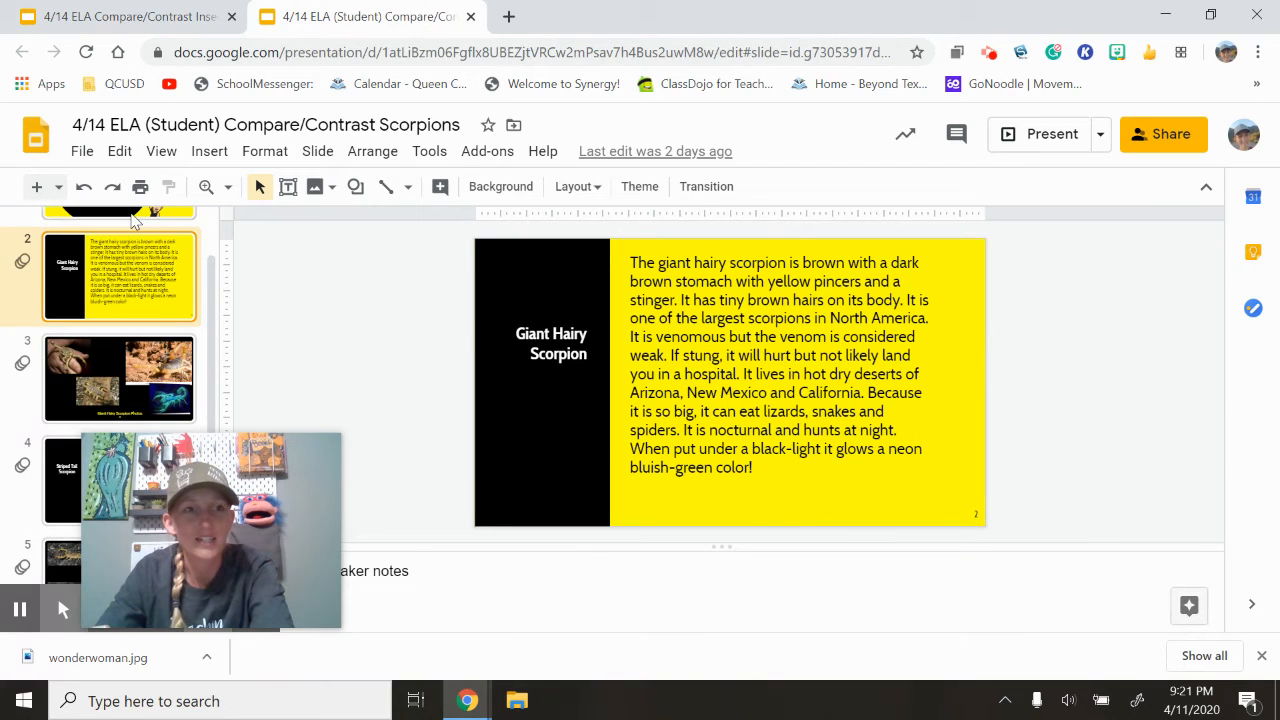
{"action": "left_click", "coordinate": [118, 260]}
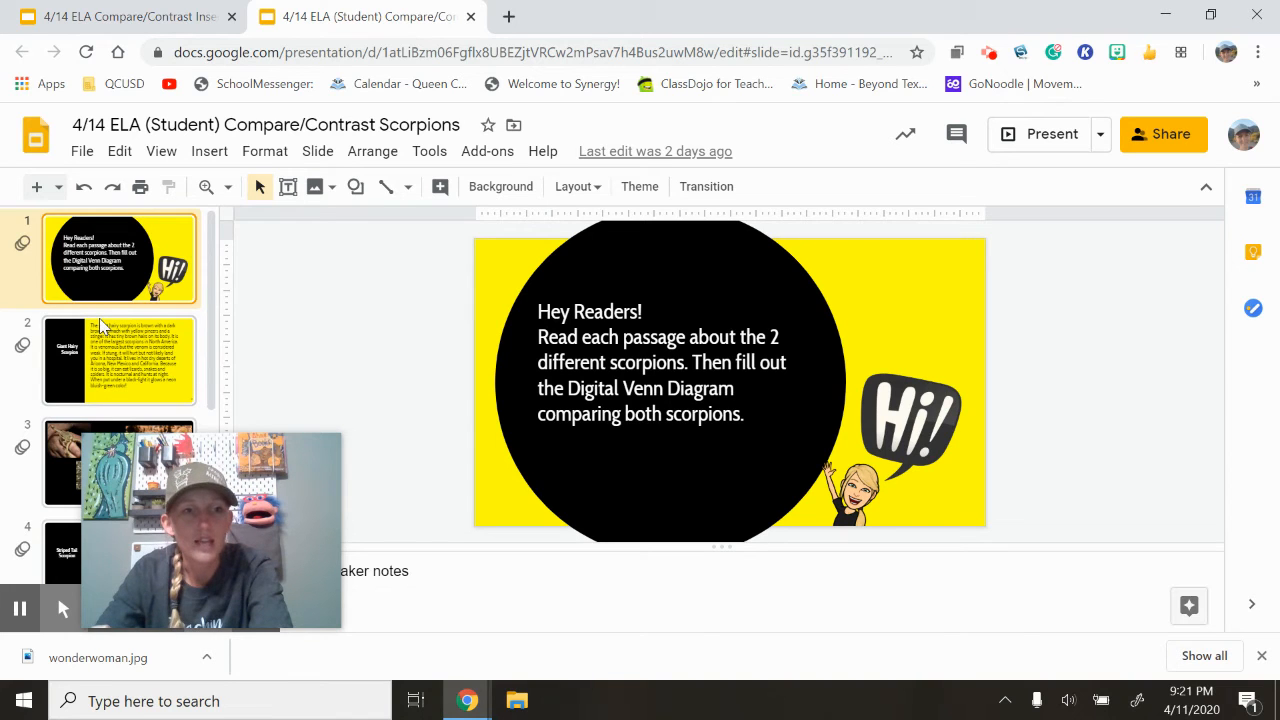
{"action": "scroll", "scroll_direction": "down", "scroll_amount": 3}
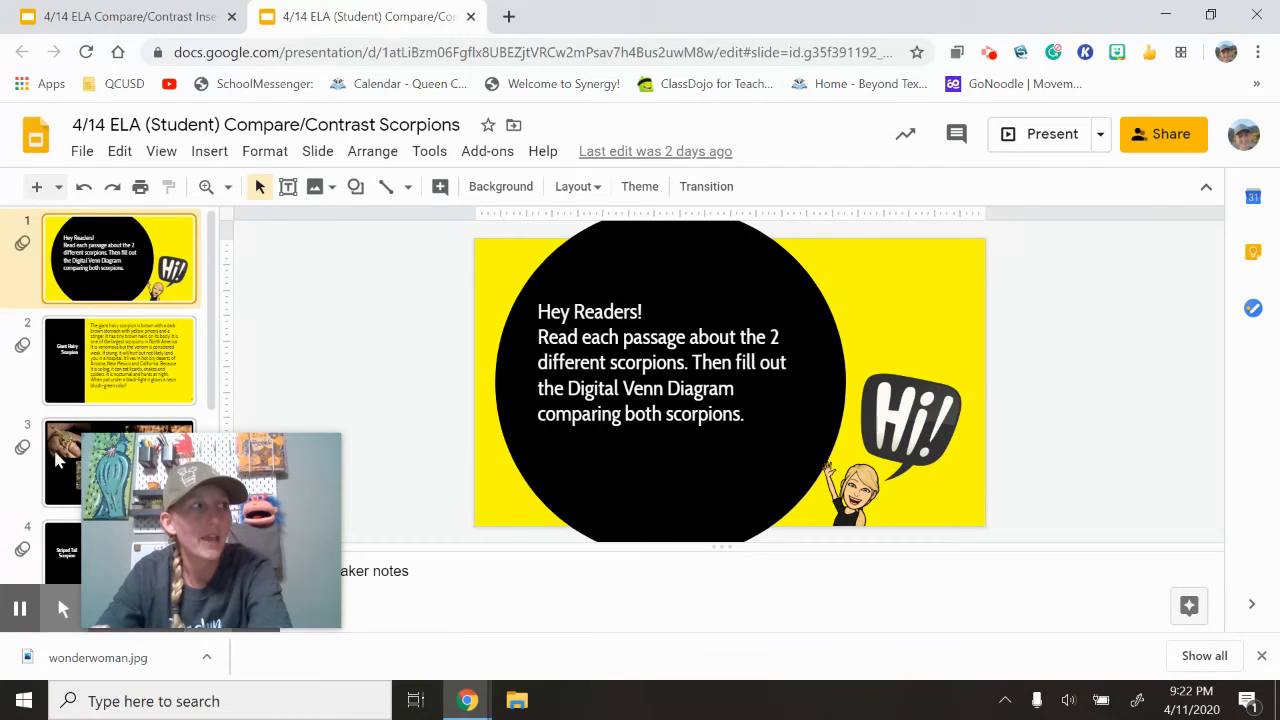
{"action": "scroll", "scroll_direction": "down", "scroll_amount": 3}
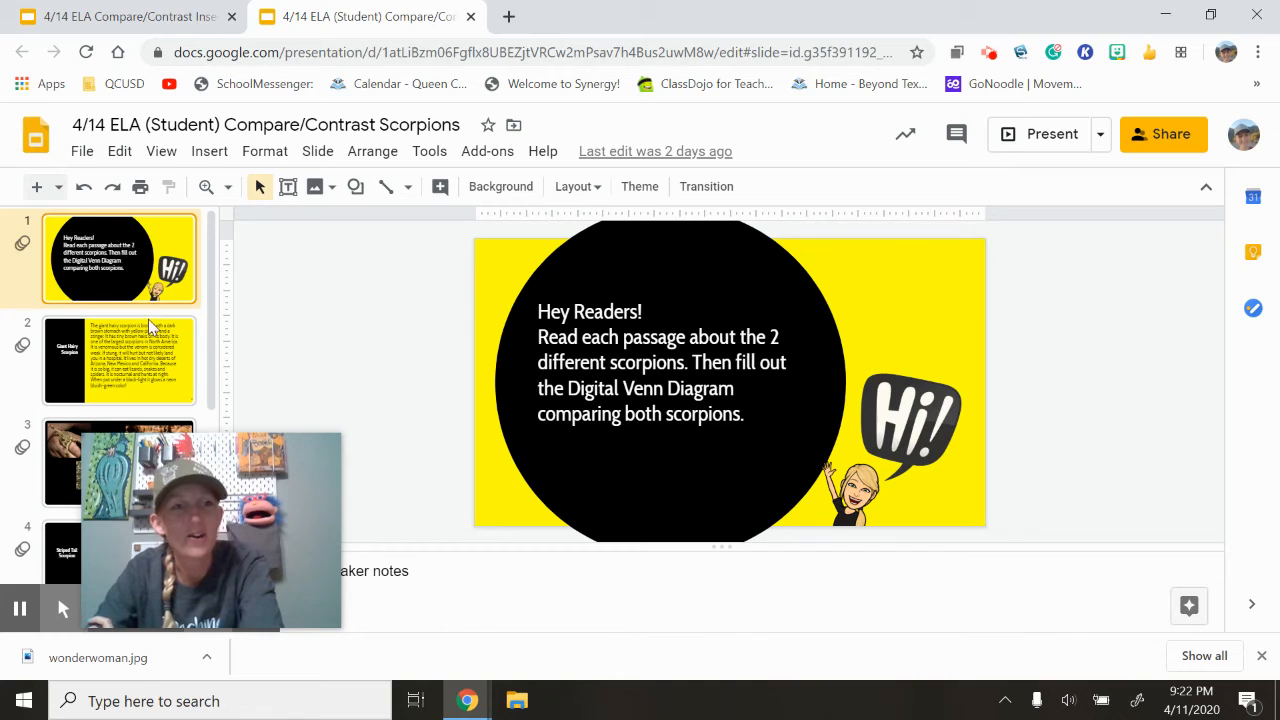
{"action": "left_click", "coordinate": [118, 360]}
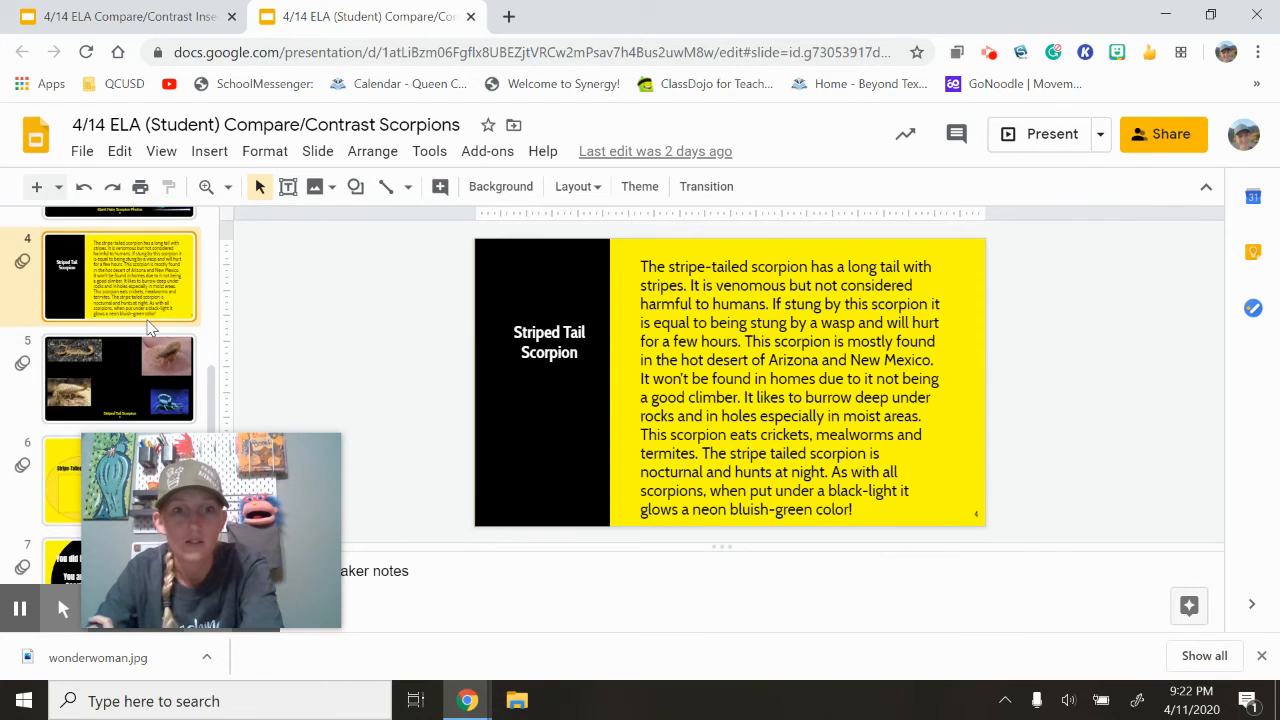
Show the Scorpion Venn Diagram slide with its boxes deselected.
{"action": "scroll", "scroll_direction": "down", "scroll_amount": 3}
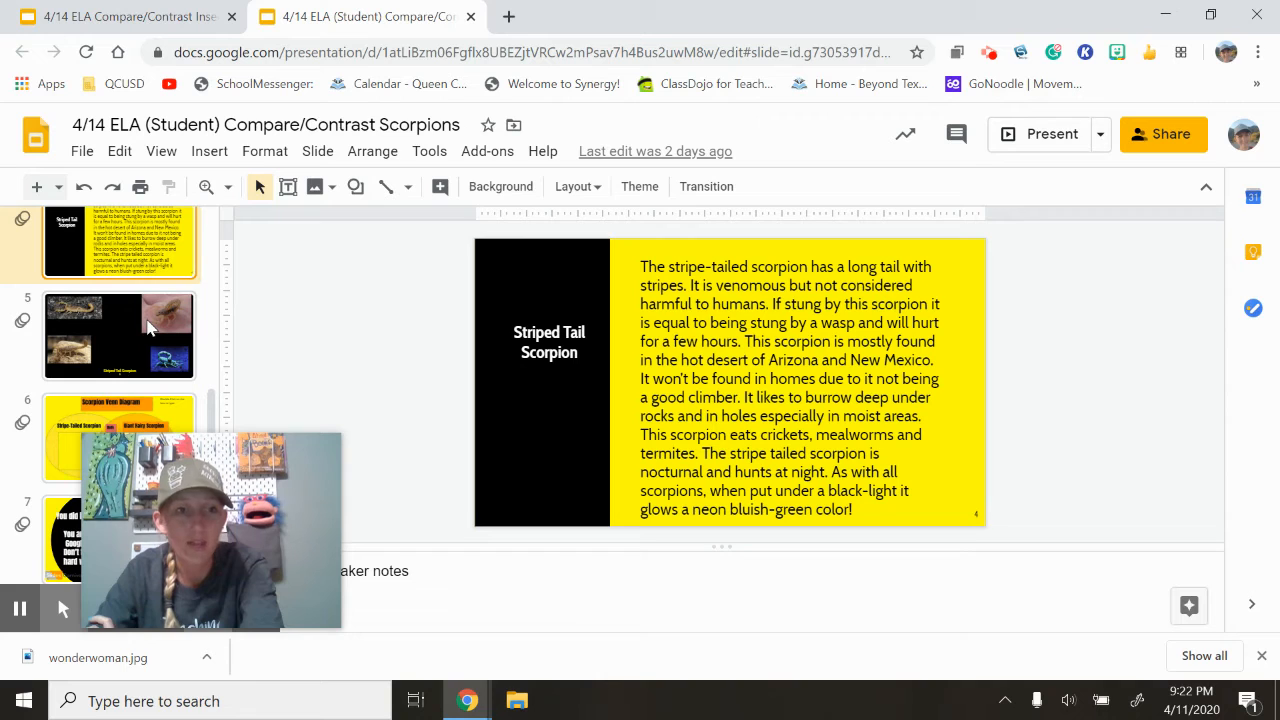
{"action": "mouse_move", "coordinate": [52, 416]}
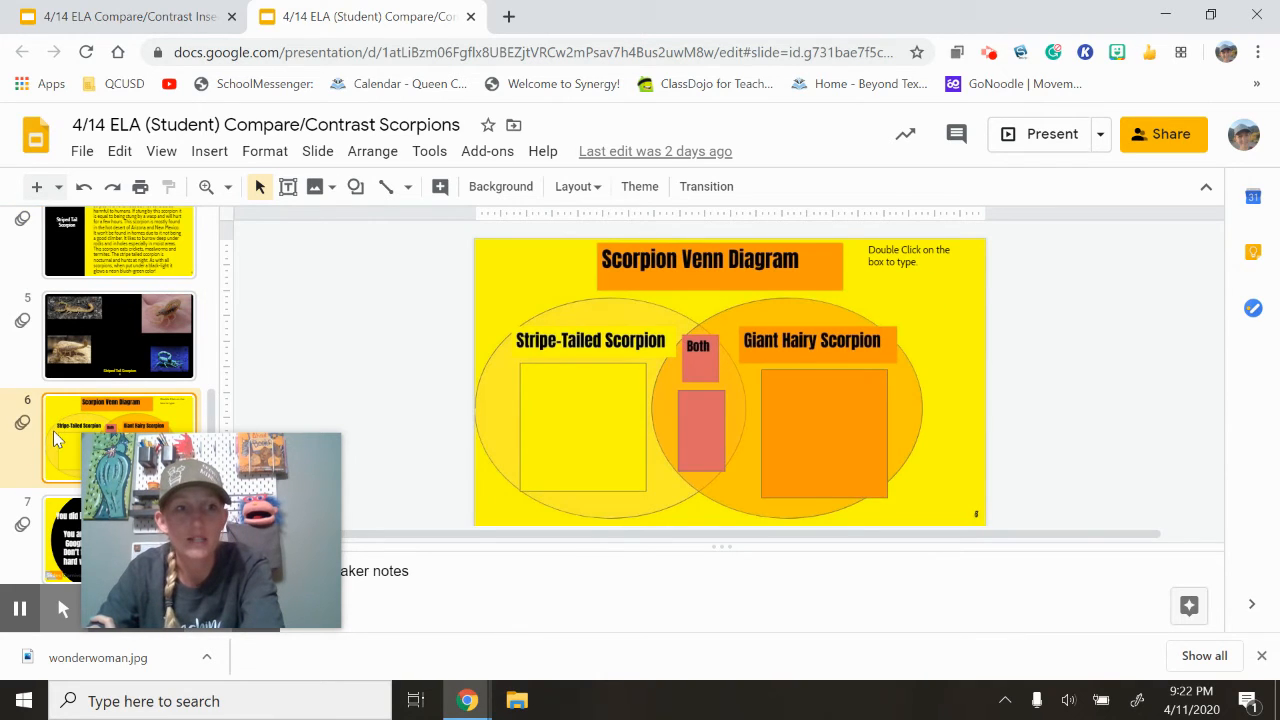
{"action": "mouse_move", "coordinate": [518, 474]}
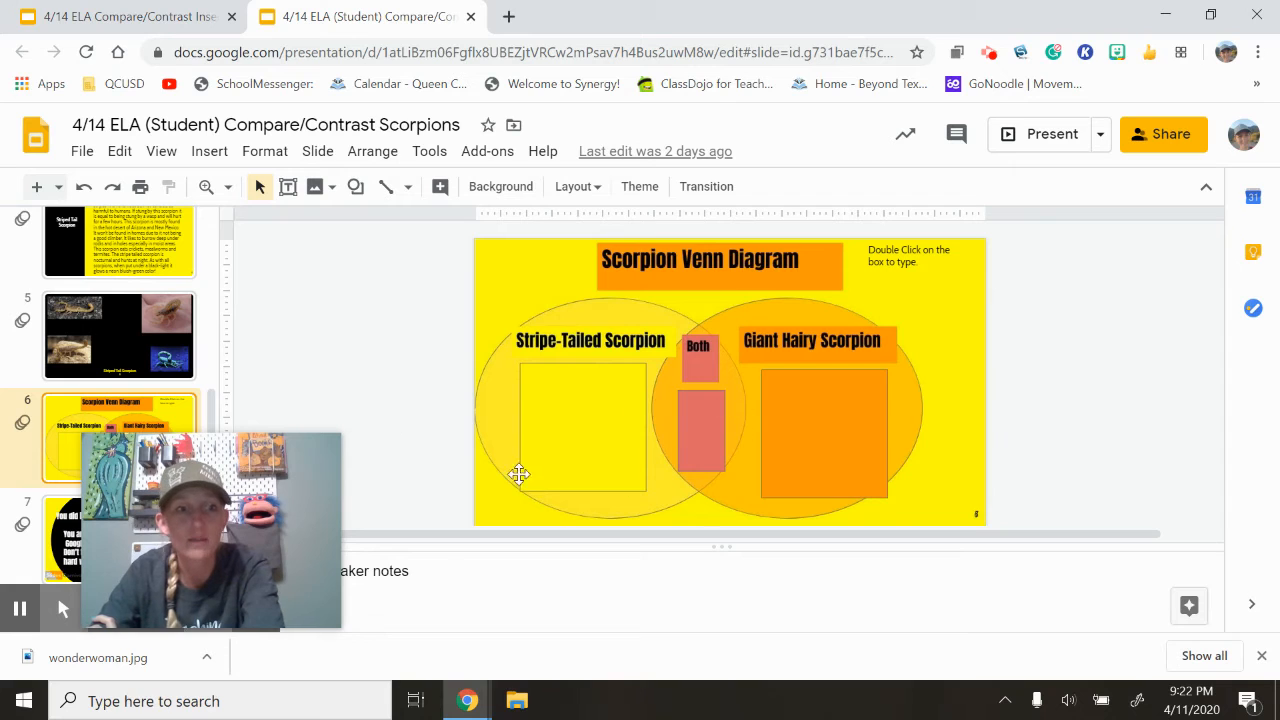
{"action": "mouse_move", "coordinate": [548, 390]}
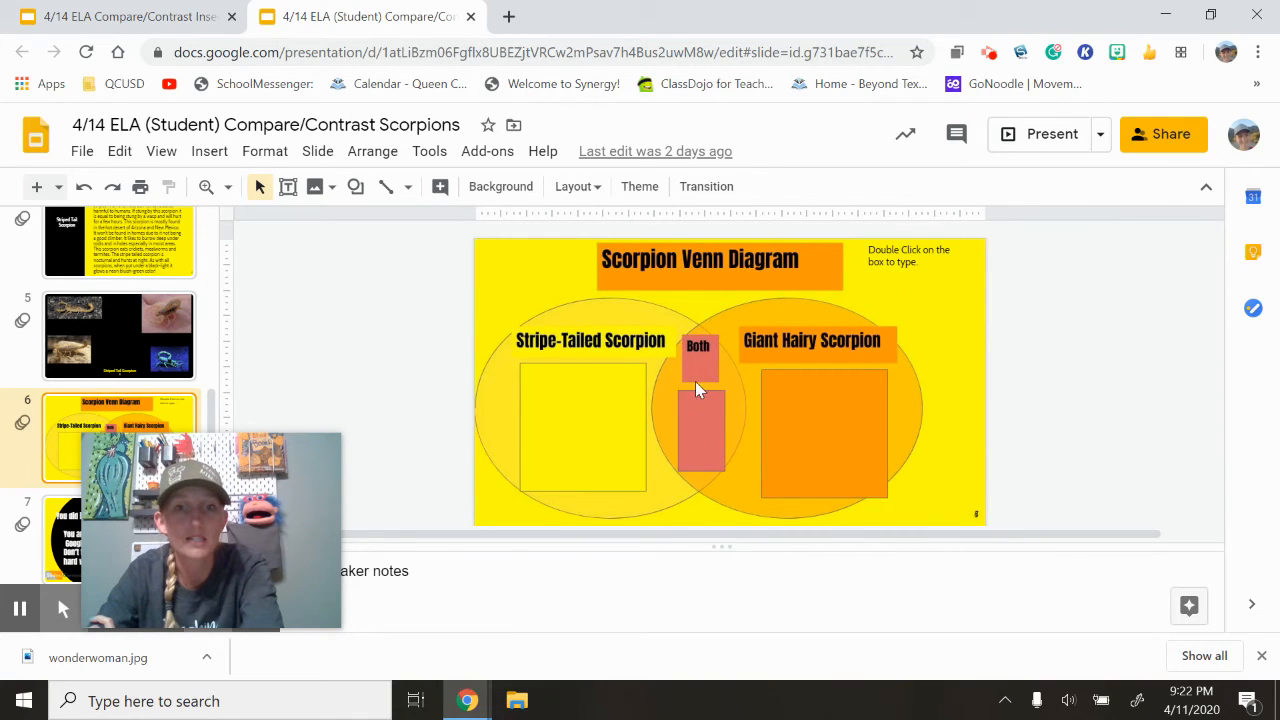
{"action": "mouse_move", "coordinate": [716, 446]}
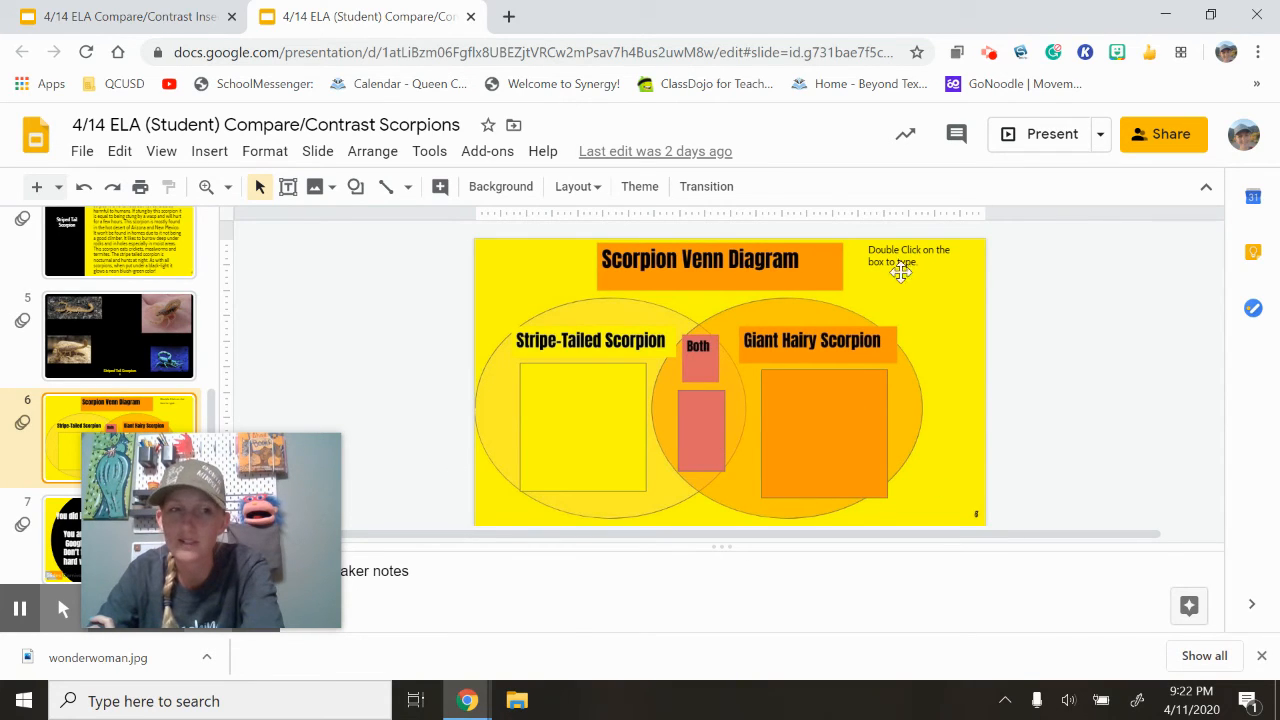
{"action": "mouse_move", "coordinate": [530, 392]}
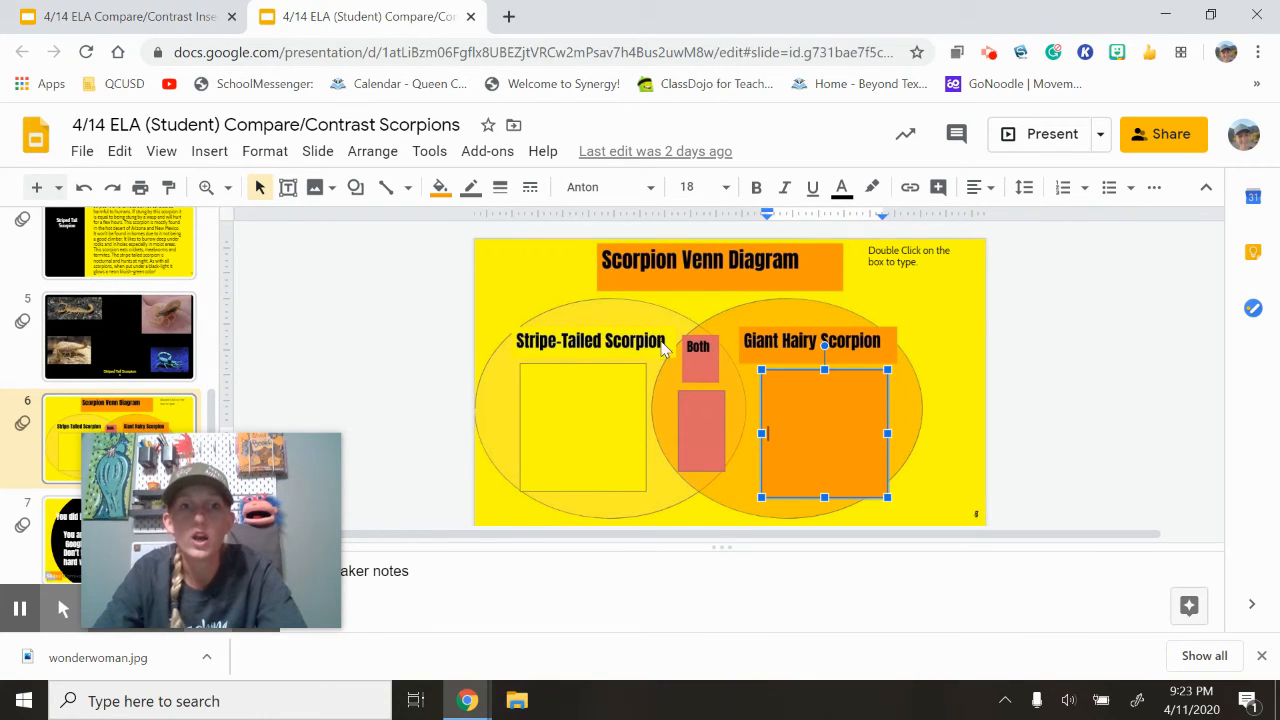
{"action": "left_click", "coordinate": [612, 280]}
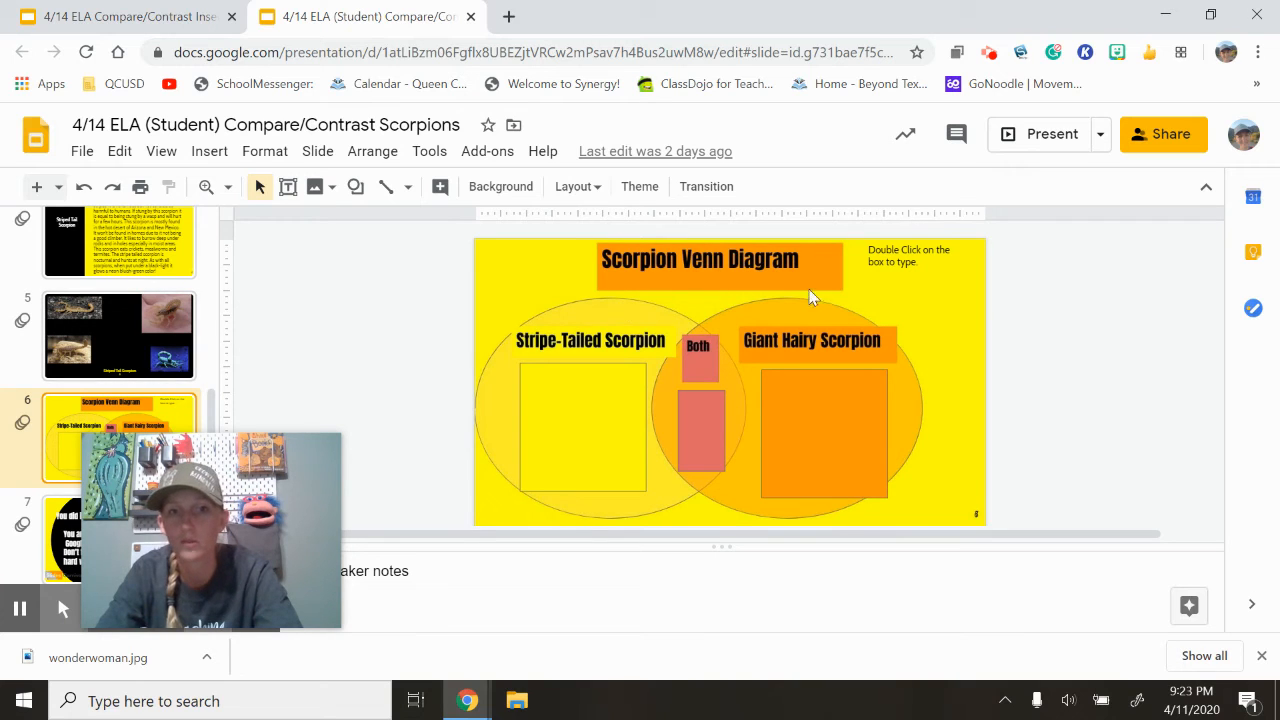
{"action": "mouse_move", "coordinate": [680, 310]}
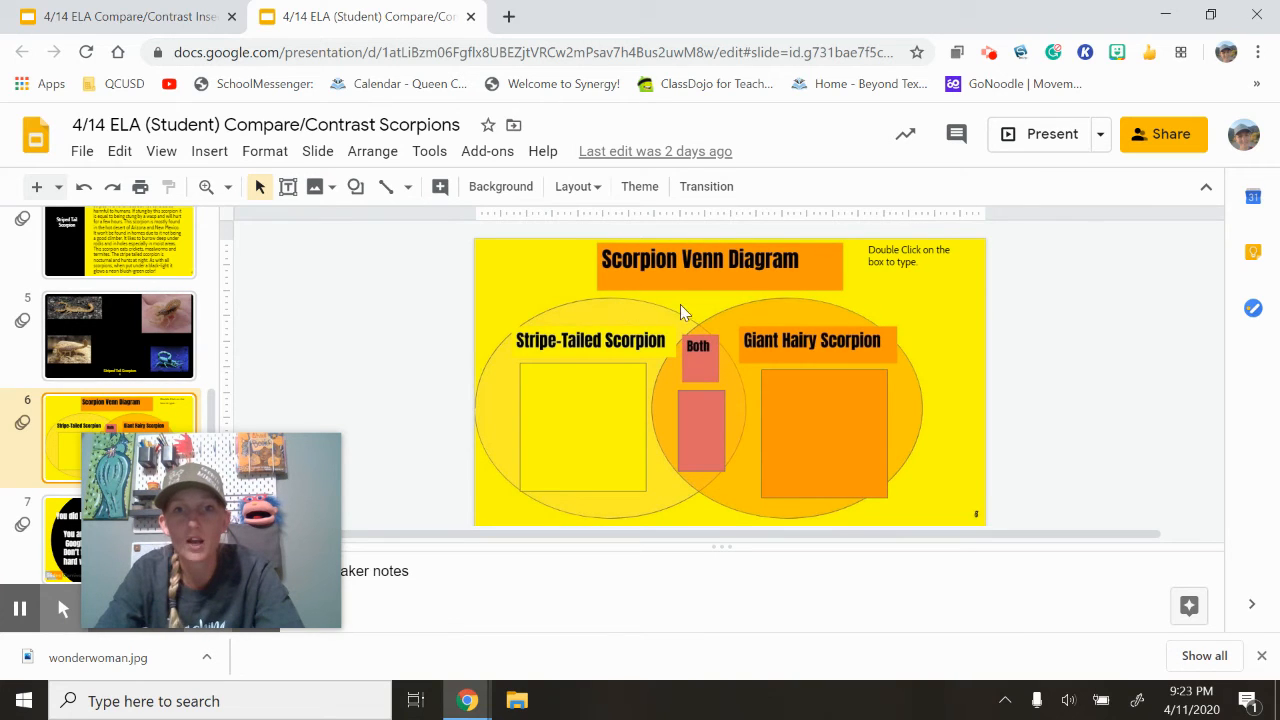
{"action": "mouse_move", "coordinate": [790, 332]}
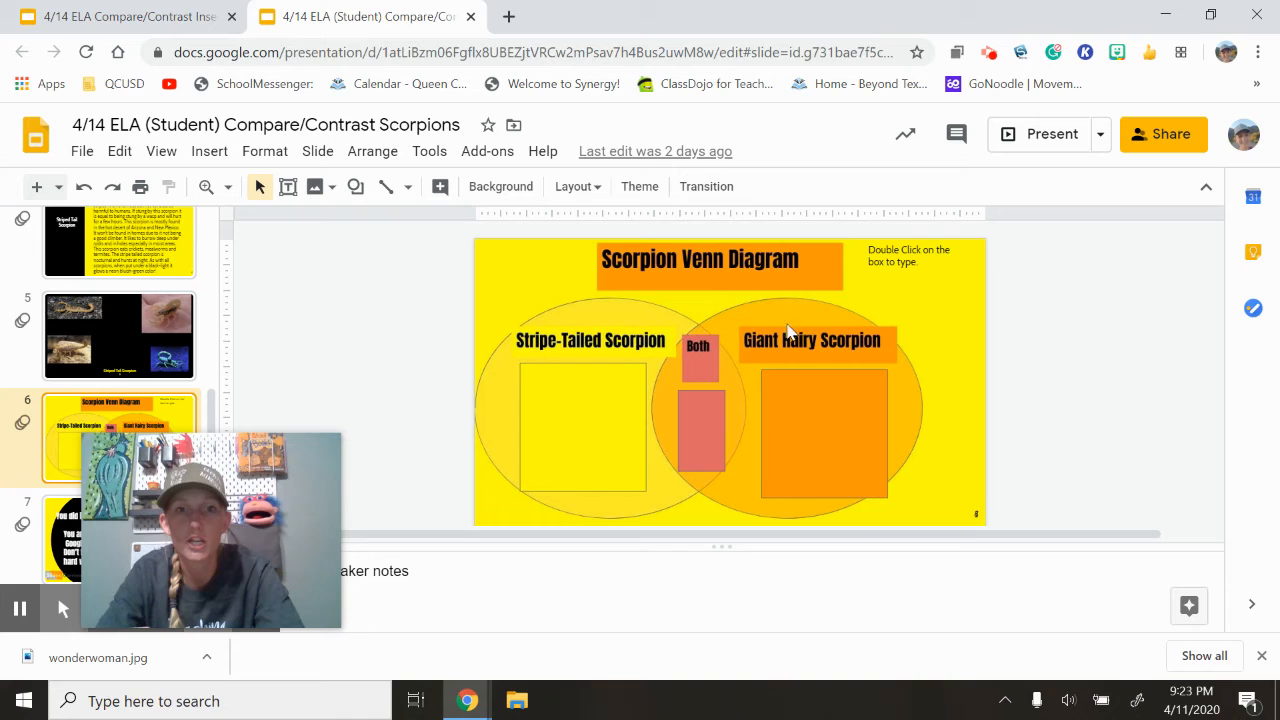
{"action": "mouse_move", "coordinate": [792, 304]}
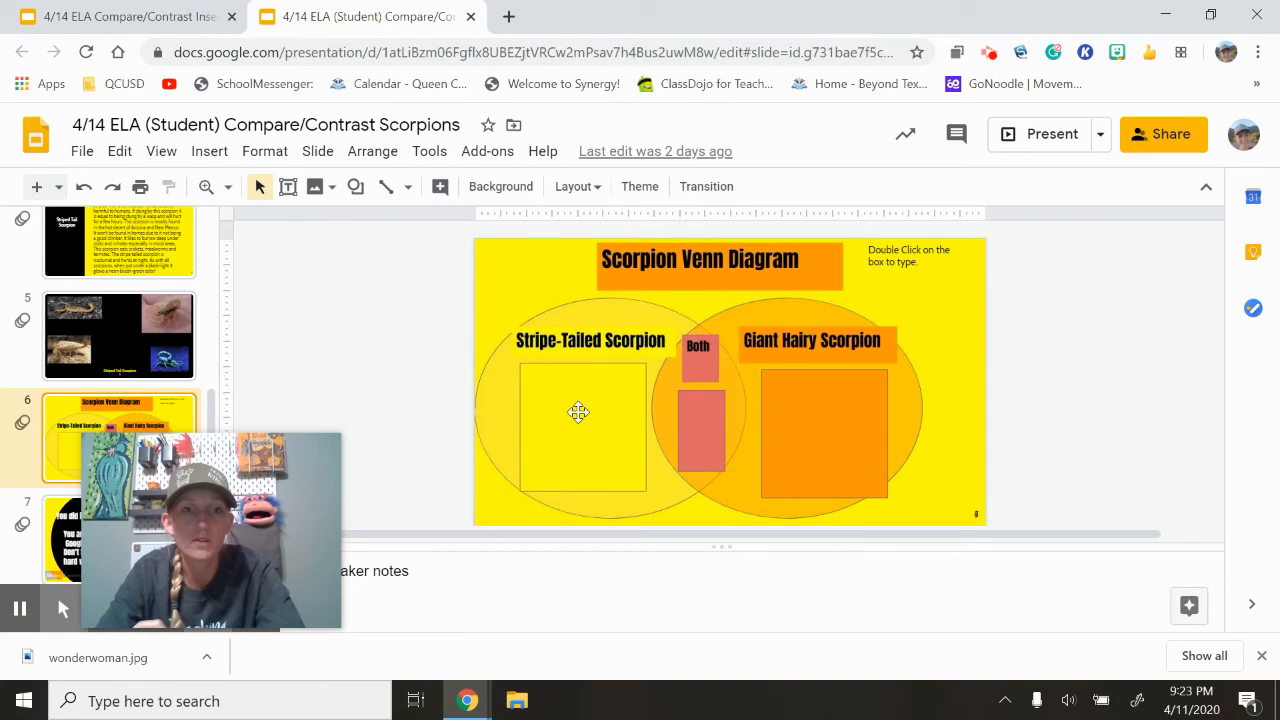
{"action": "left_click", "coordinate": [578, 412]}
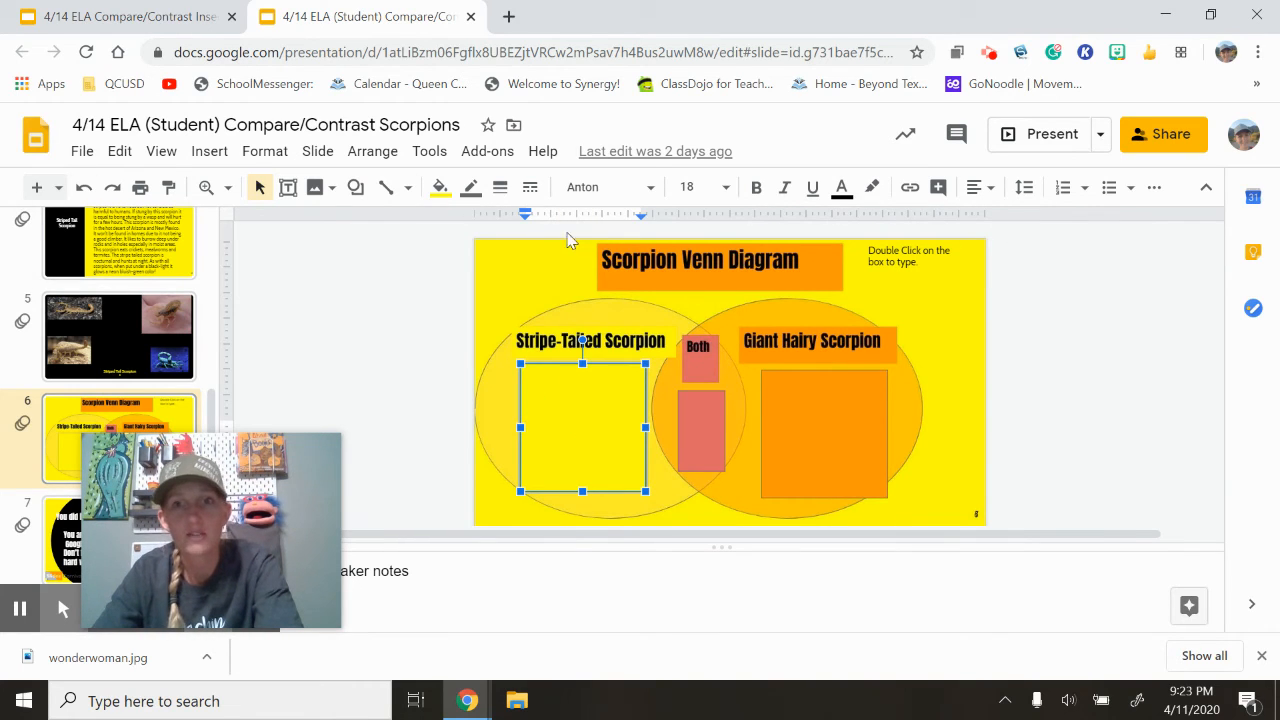
{"action": "mouse_move", "coordinate": [1154, 188]}
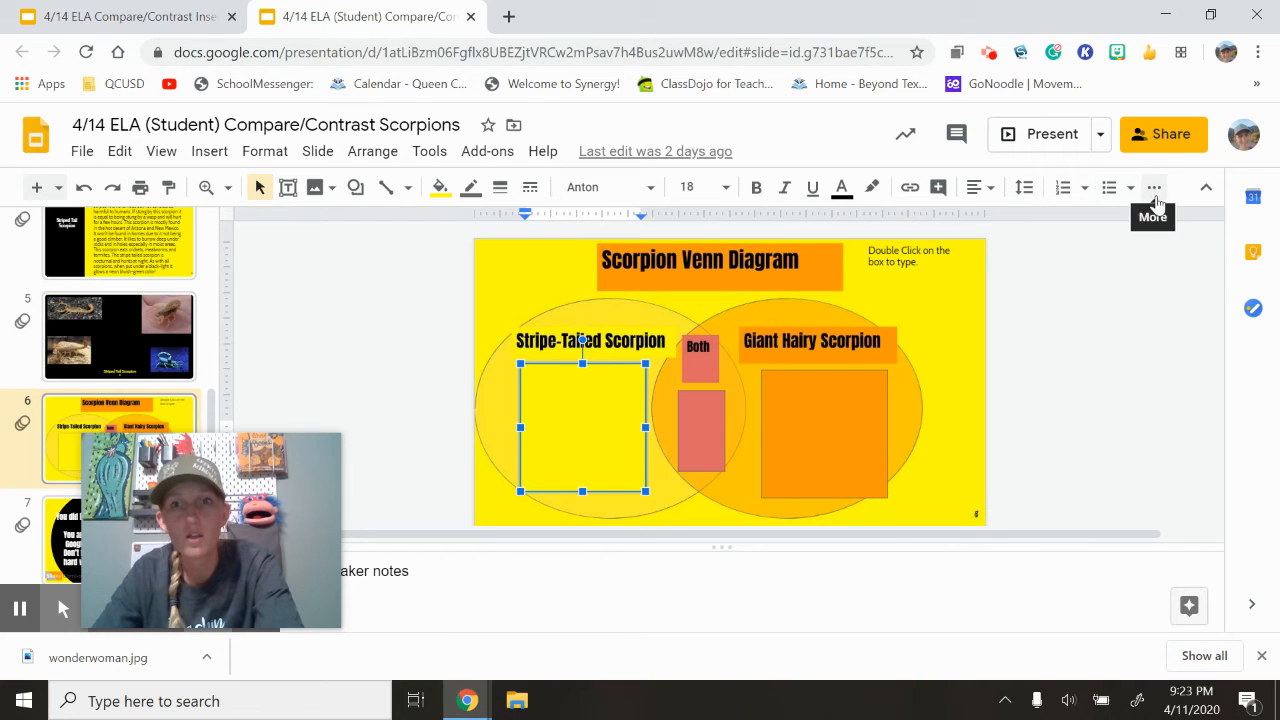
{"action": "mouse_move", "coordinate": [1108, 188]}
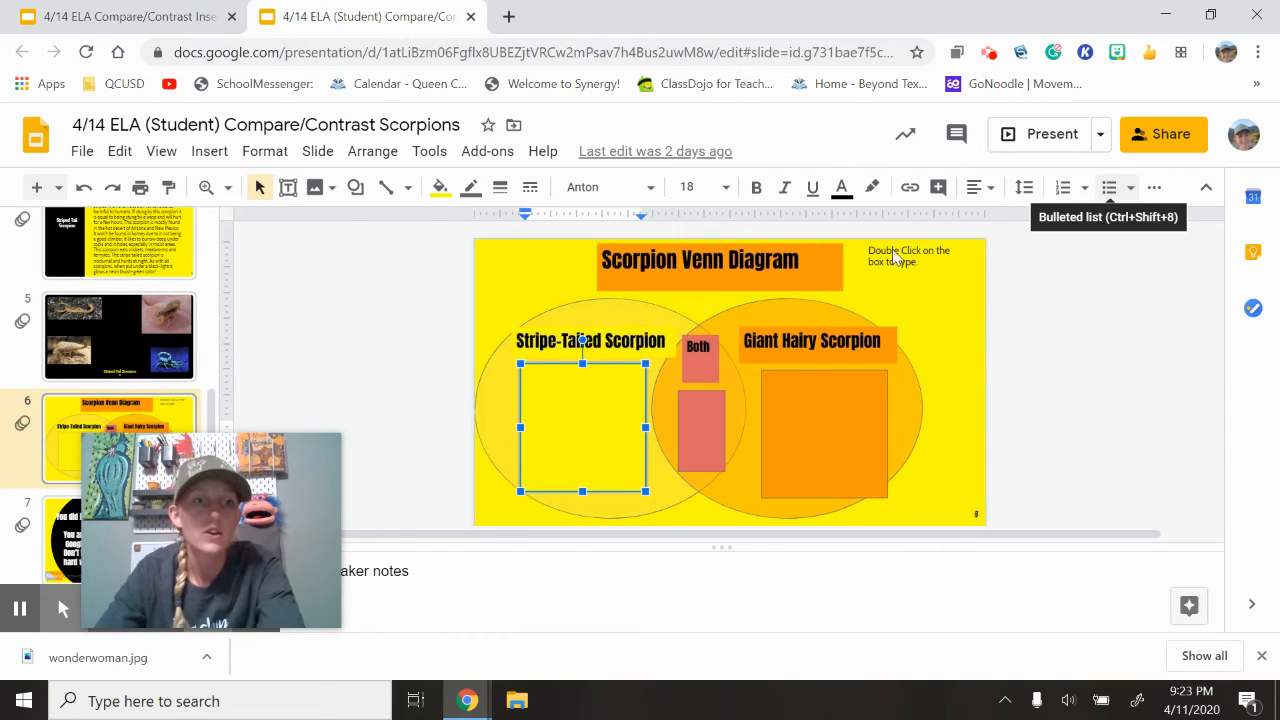
{"action": "mouse_move", "coordinate": [352, 248]}
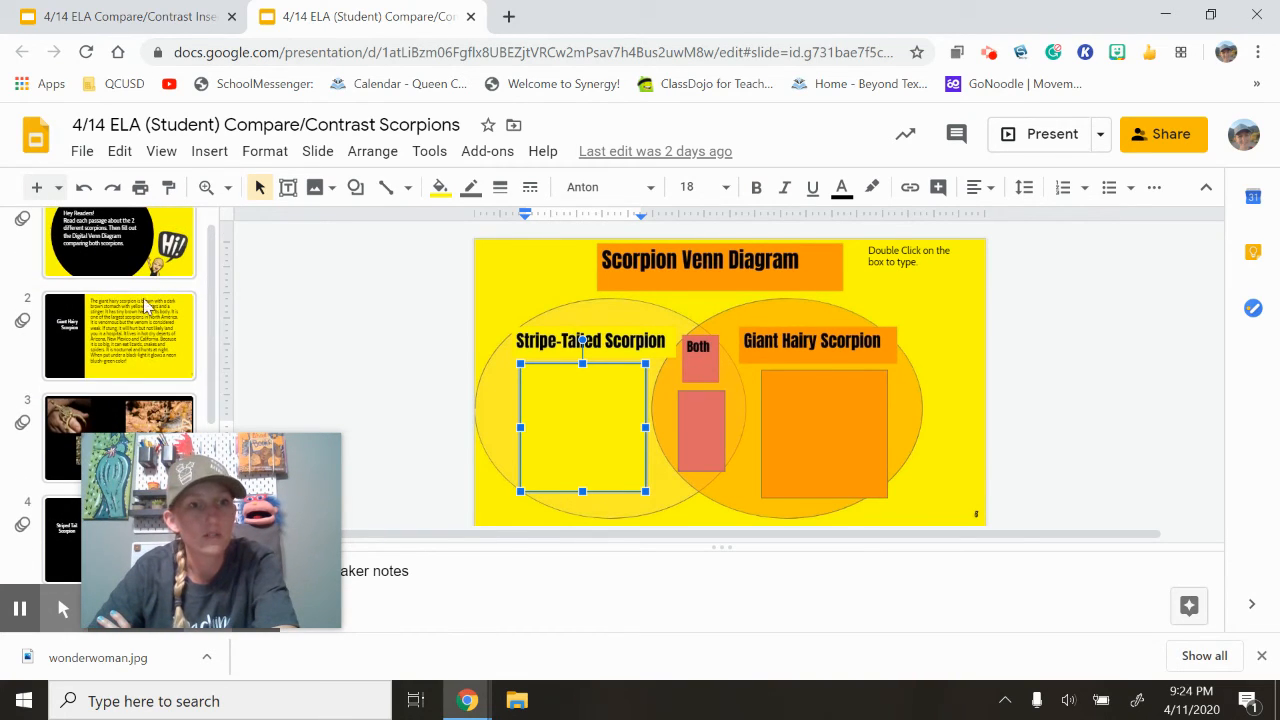
Show the Giant Hairy Scorpion passage slide from the filmstrip.
{"action": "left_click", "coordinate": [118, 336]}
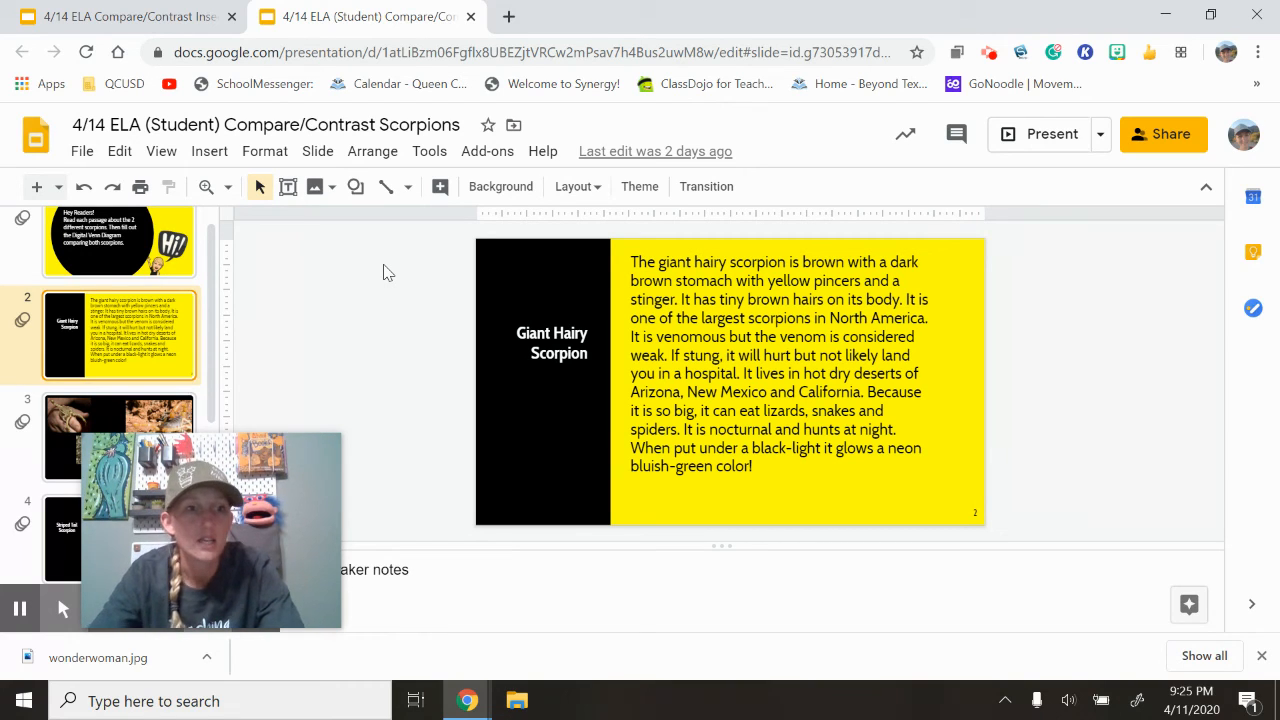
{"action": "mouse_move", "coordinate": [426, 348]}
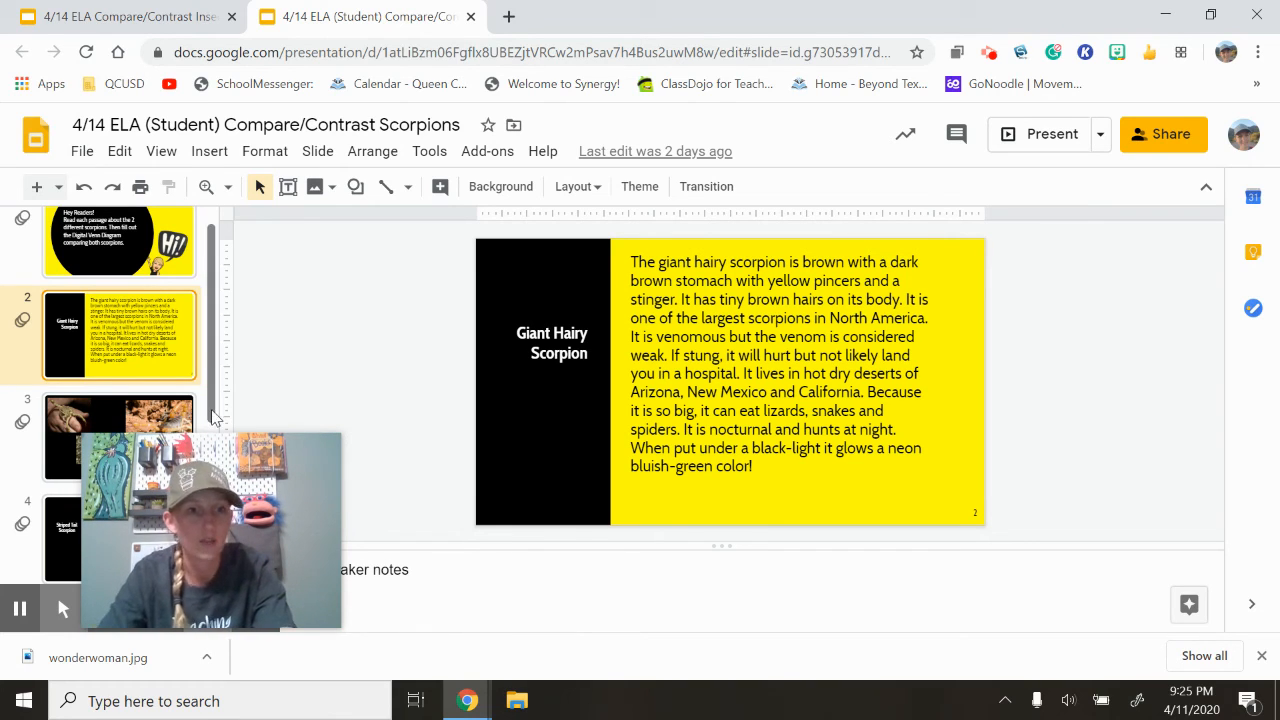
{"action": "scroll", "scroll_direction": "down", "scroll_amount": 3}
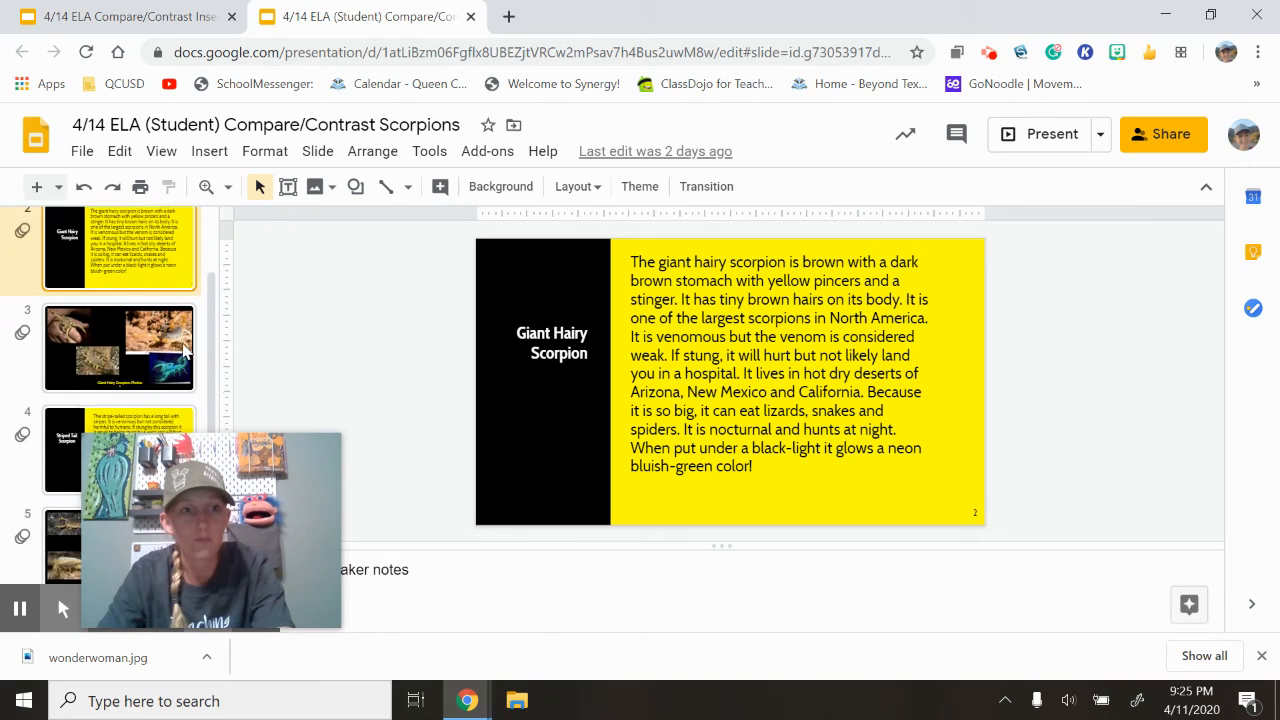
Show the Giant Hairy Scorpion Photos slide from the filmstrip.
{"action": "left_click", "coordinate": [120, 348]}
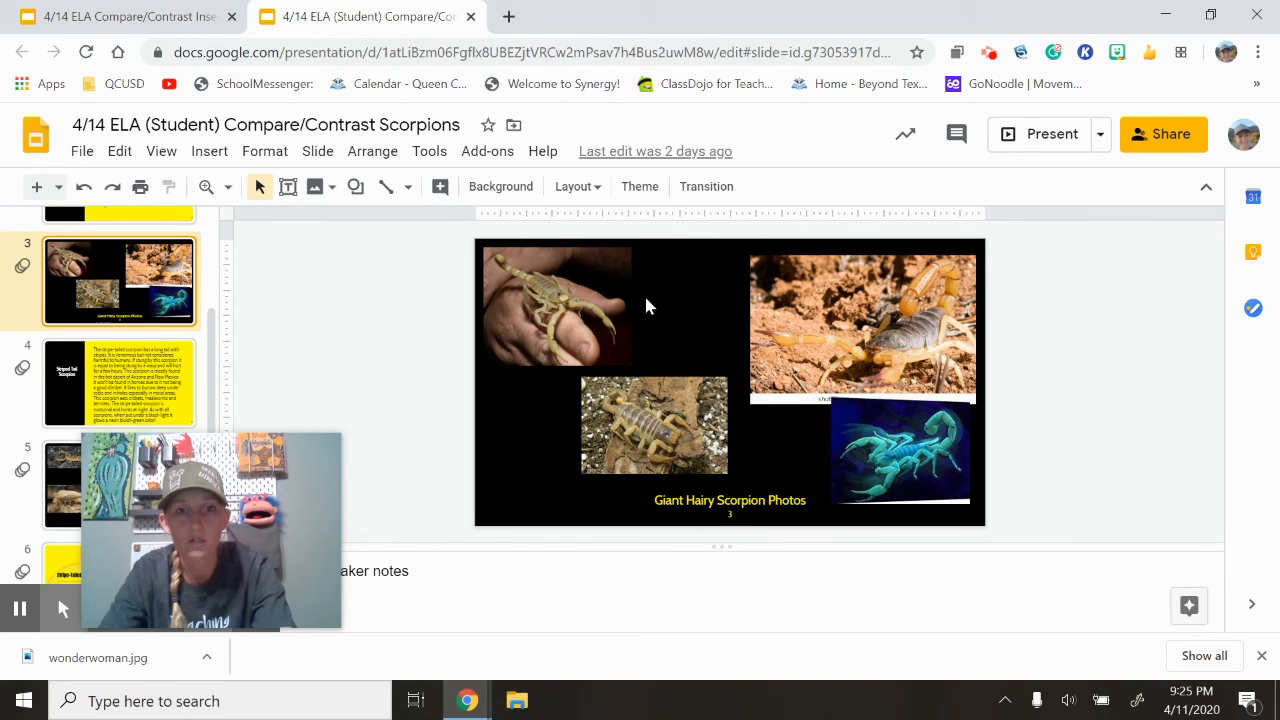
{"action": "mouse_move", "coordinate": [484, 390]}
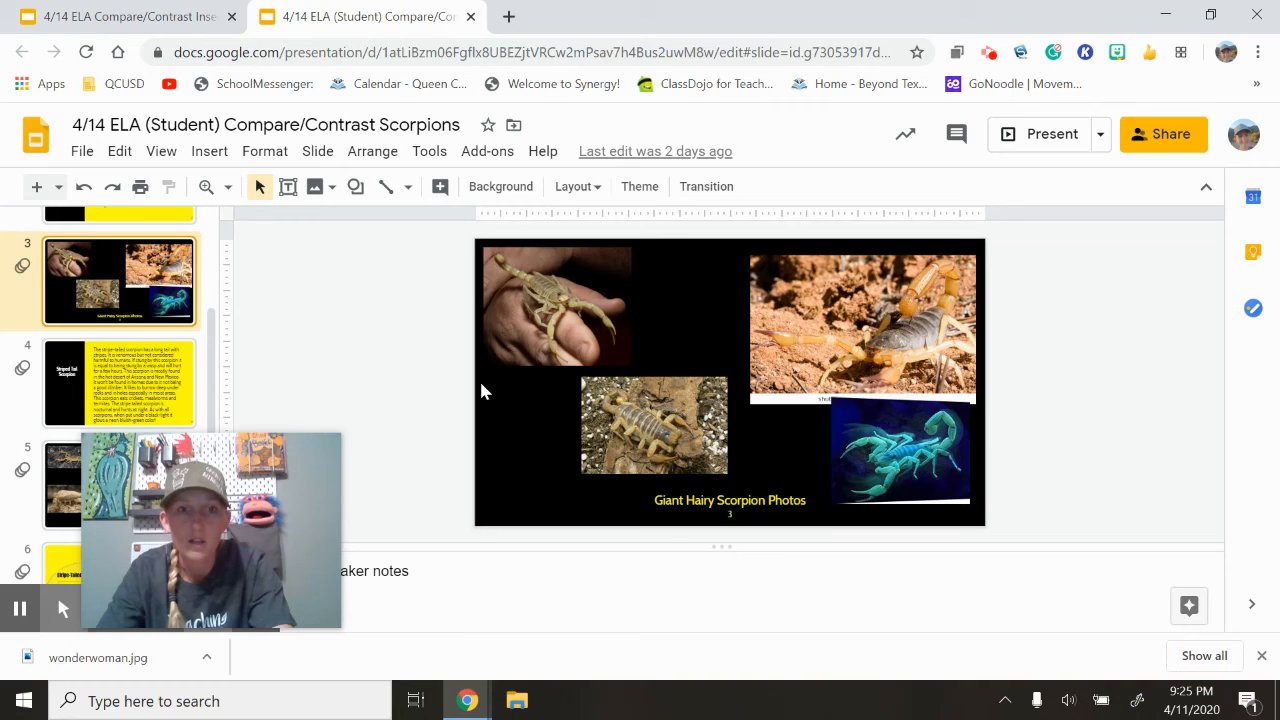
{"action": "mouse_move", "coordinate": [816, 428]}
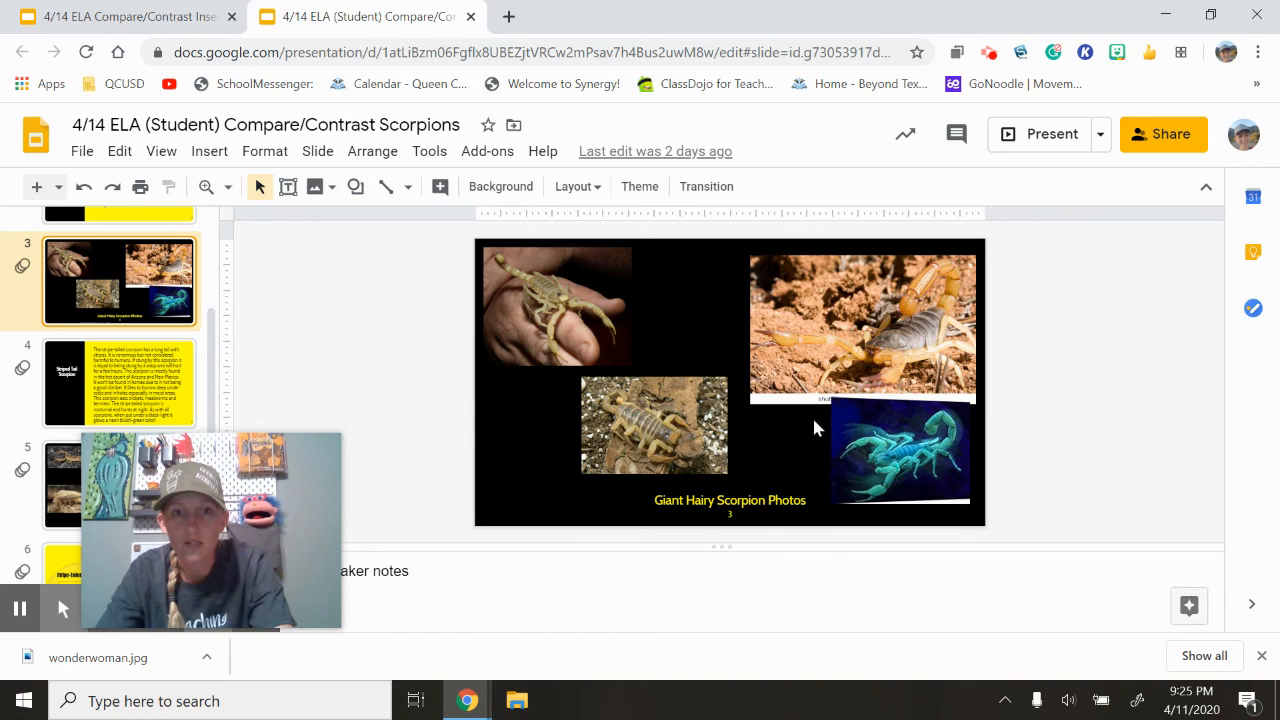
{"action": "mouse_move", "coordinate": [892, 332]}
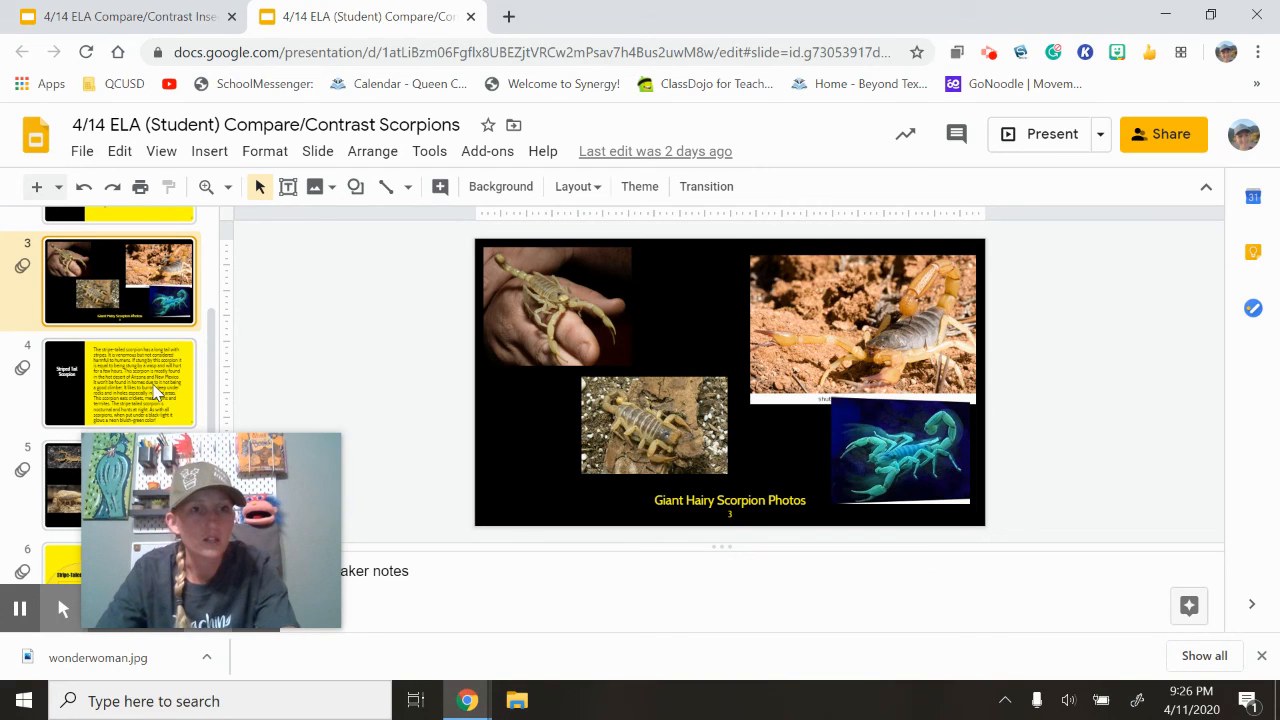
Show the Striped Tail Scorpion passage slide from the filmstrip.
{"action": "left_click", "coordinate": [120, 382]}
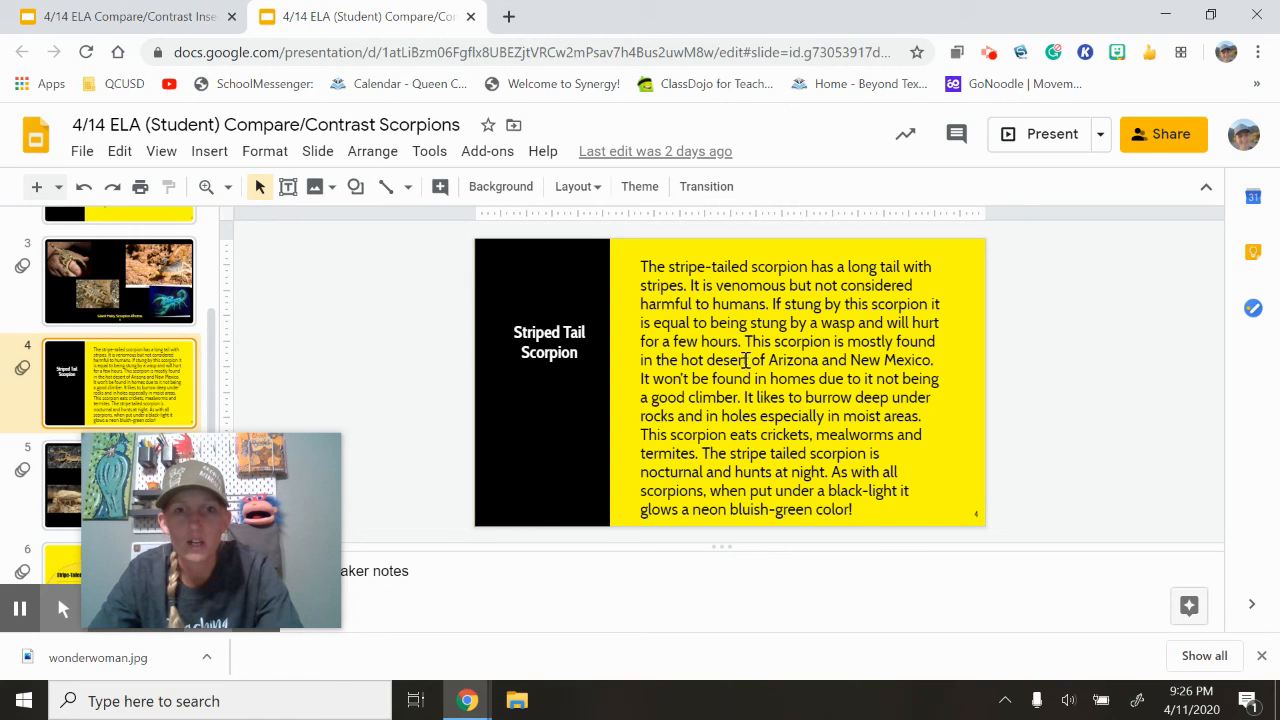
{"action": "mouse_move", "coordinate": [700, 342]}
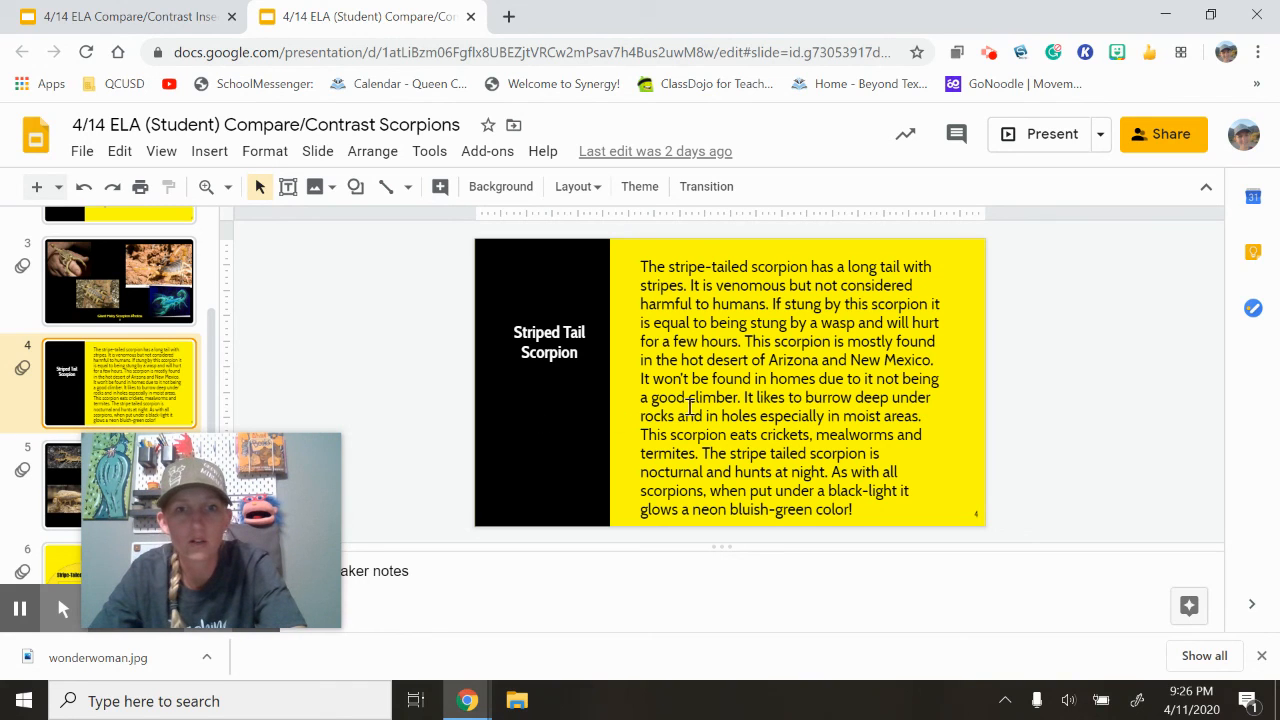
{"action": "mouse_move", "coordinate": [868, 420]}
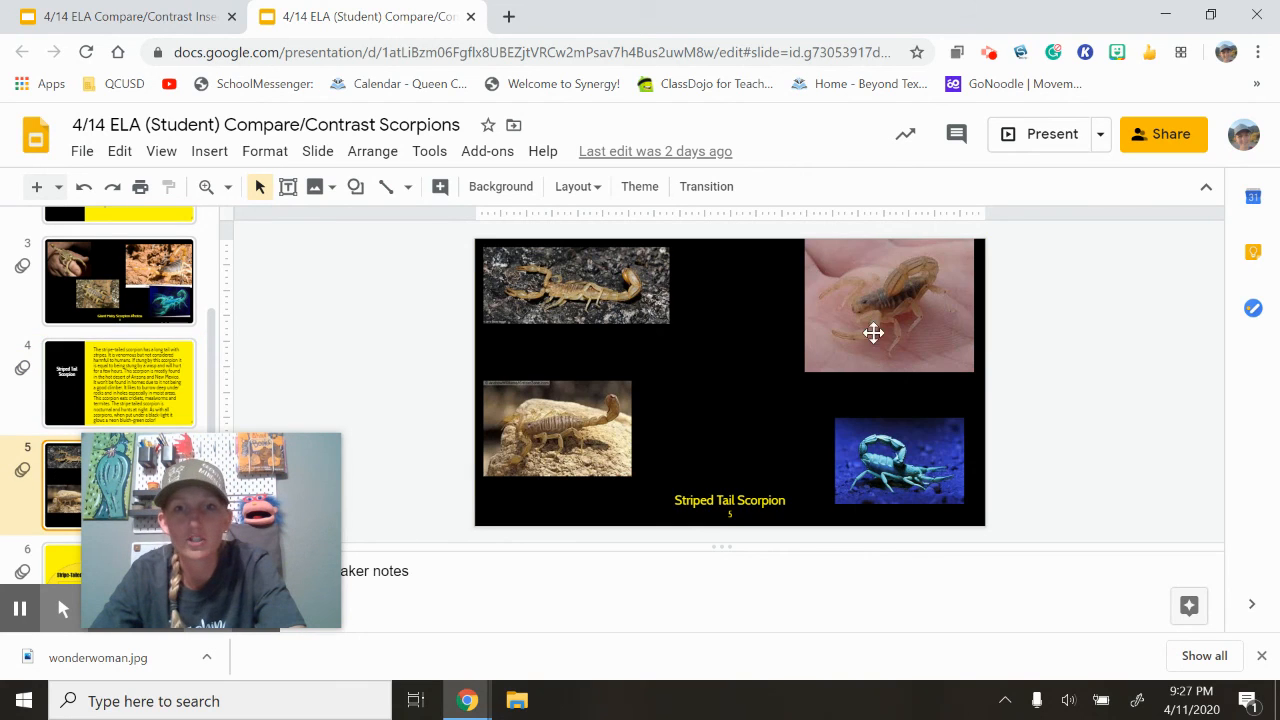
{"action": "mouse_move", "coordinate": [920, 280]}
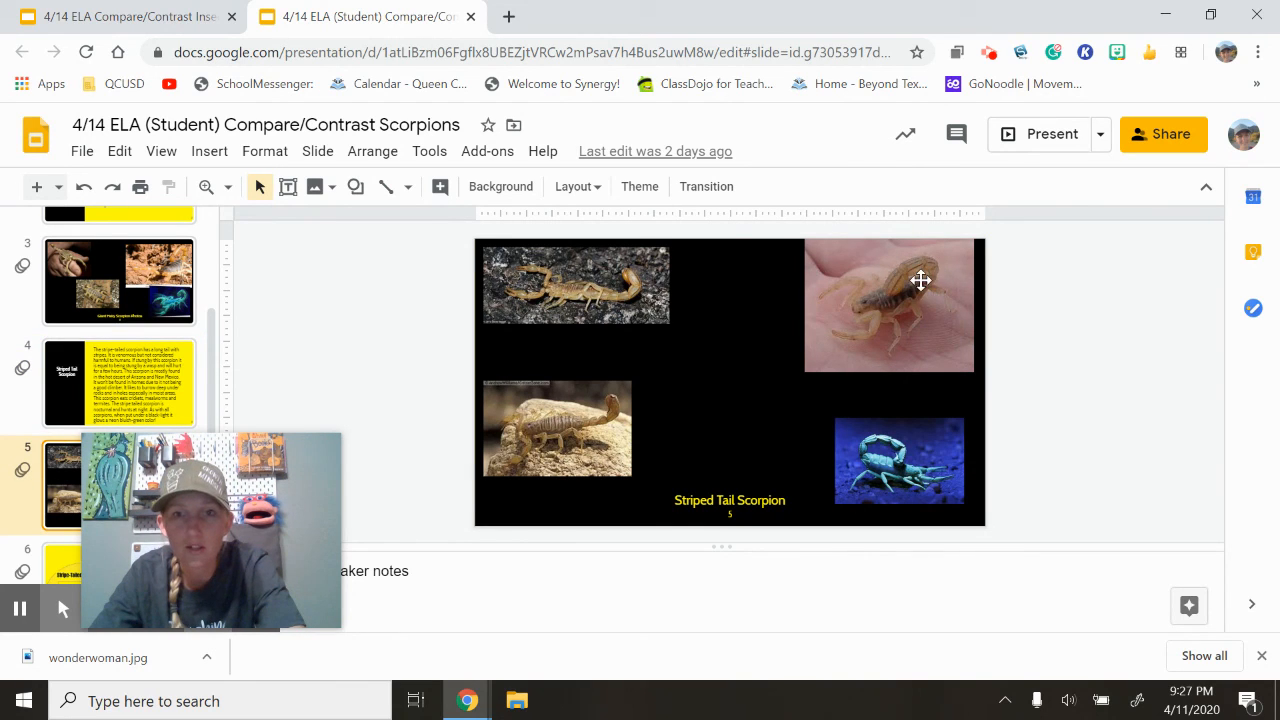